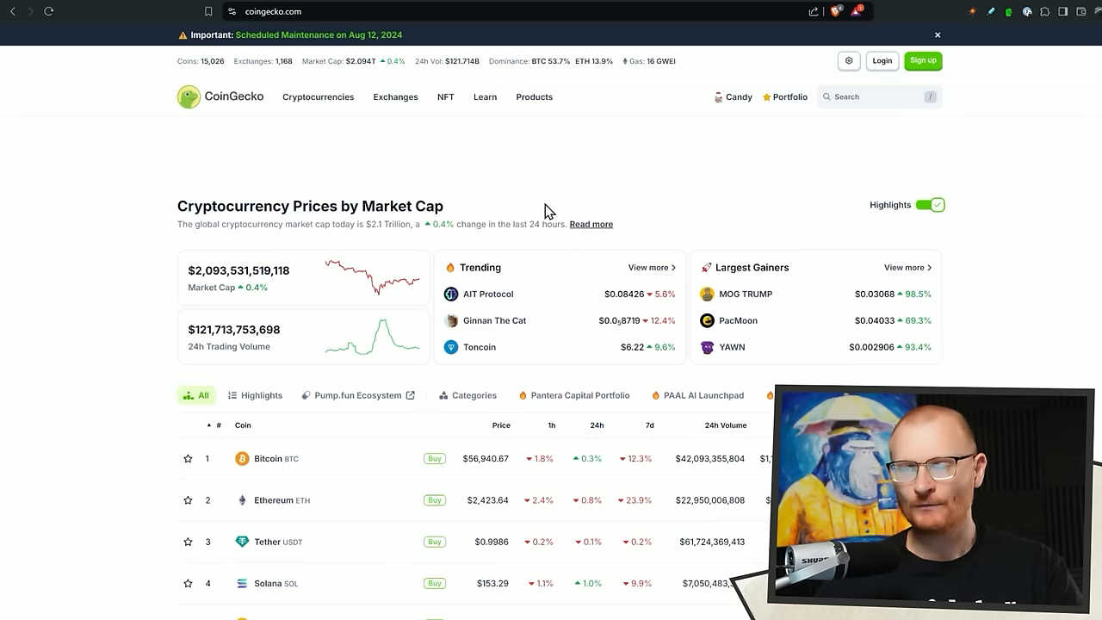
# Scroll CoinGecko's homepage down to the Cryptocurrency Prices by Market Cap table
pyautogui.scroll(-3)
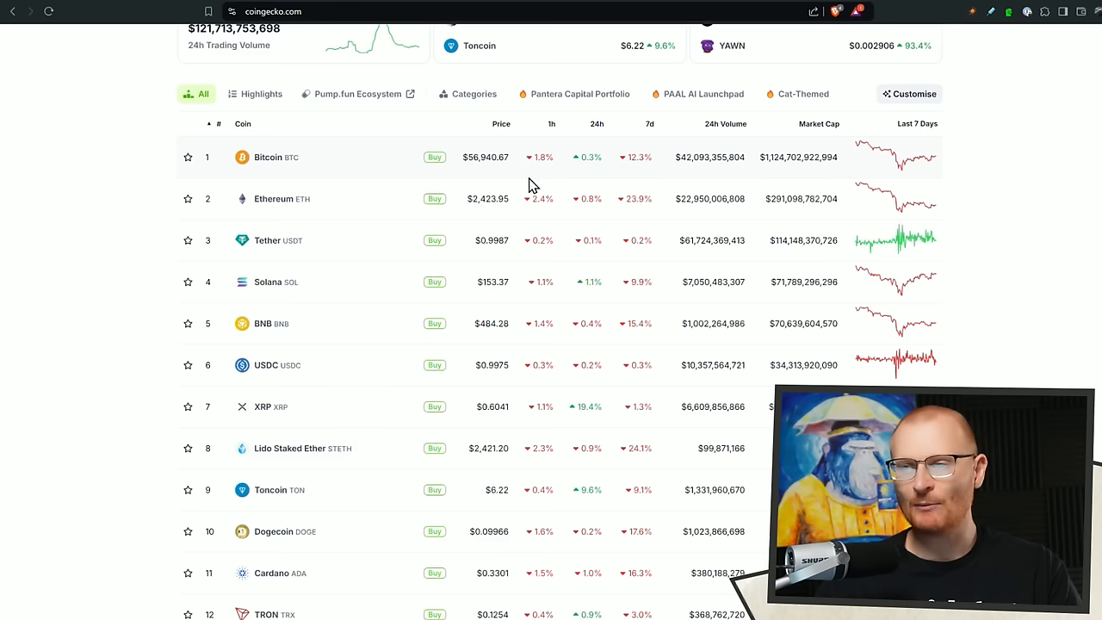
pyautogui.moveTo(500, 198)
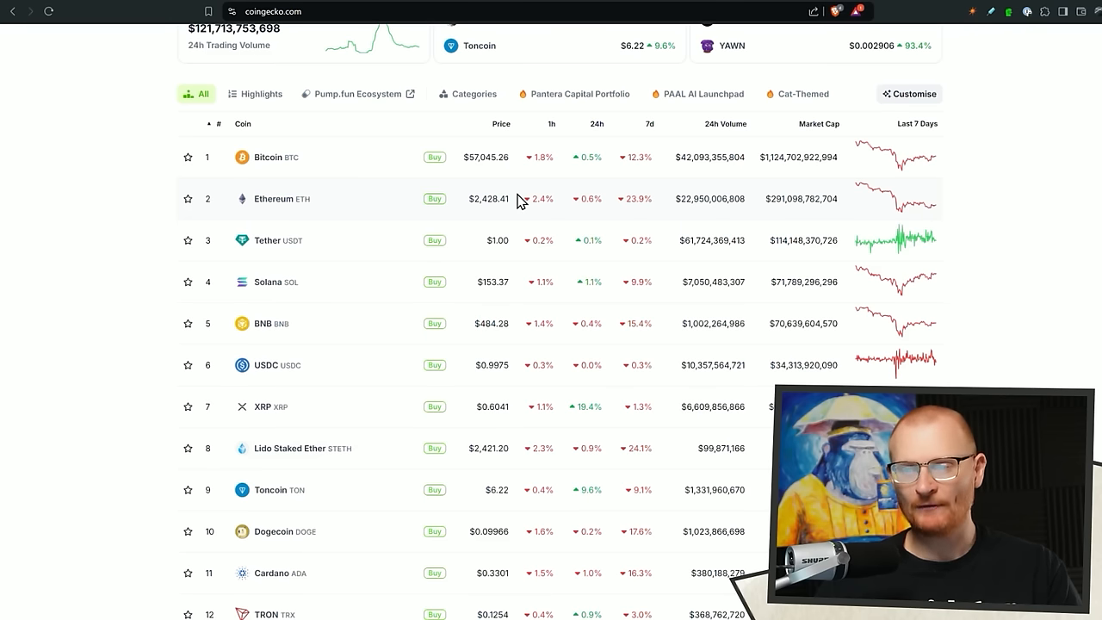
pyautogui.moveTo(520, 214)
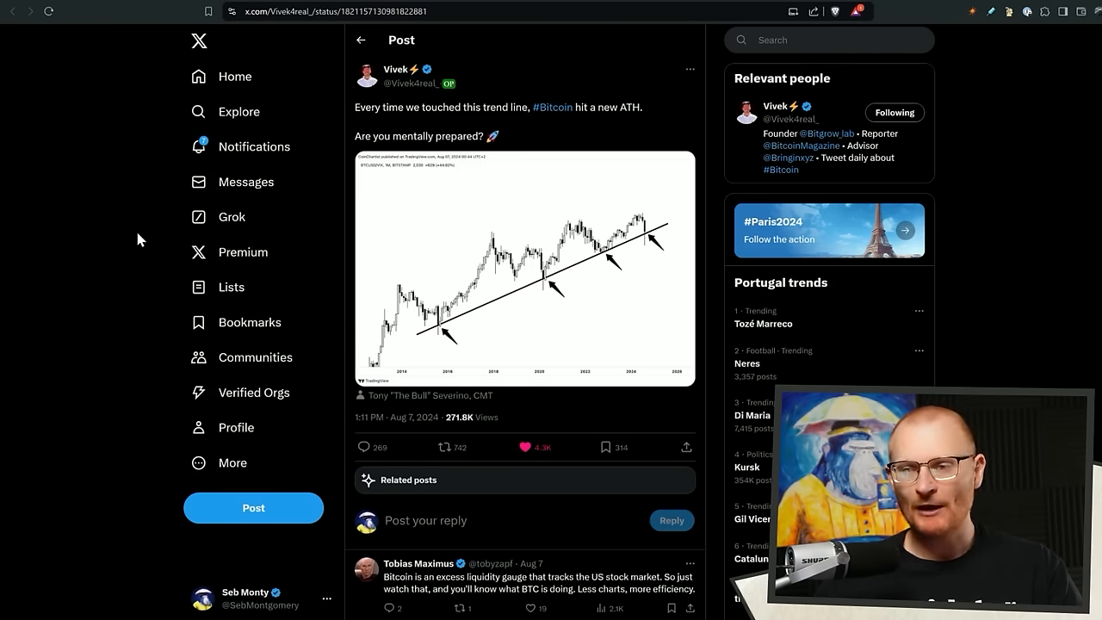
pyautogui.moveTo(503, 250)
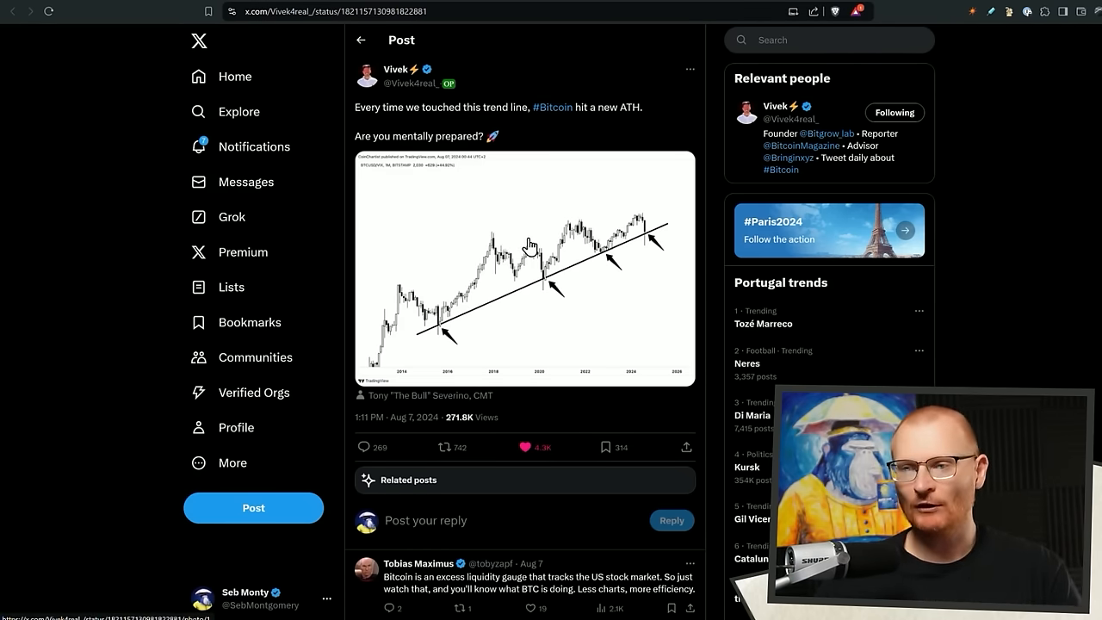
pyautogui.moveTo(551, 239)
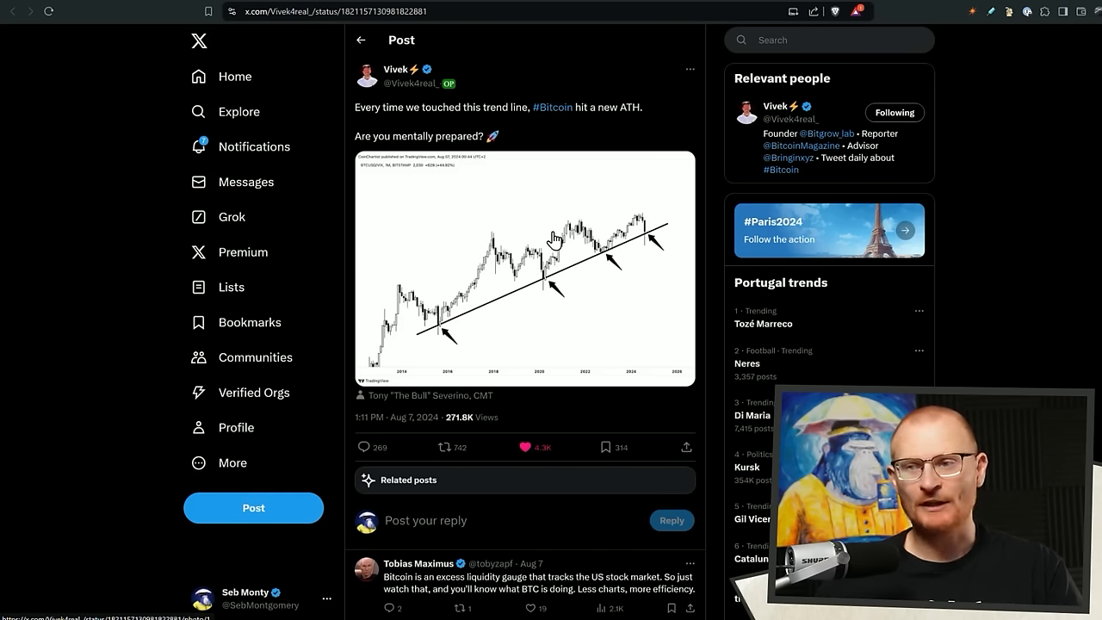
pyautogui.moveTo(502, 272)
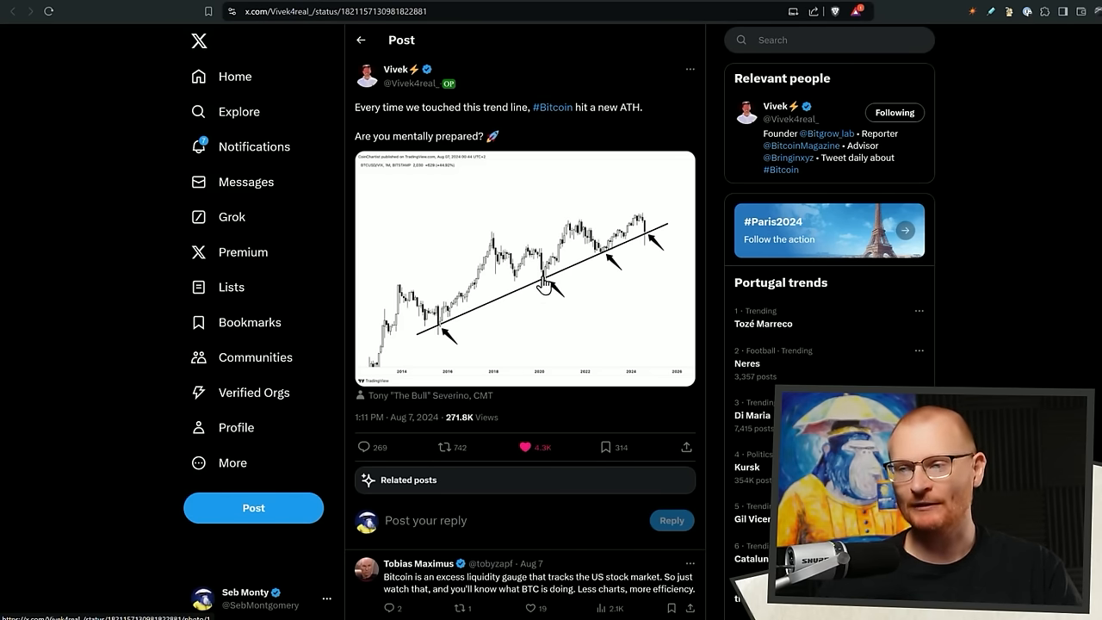
pyautogui.moveTo(514, 314)
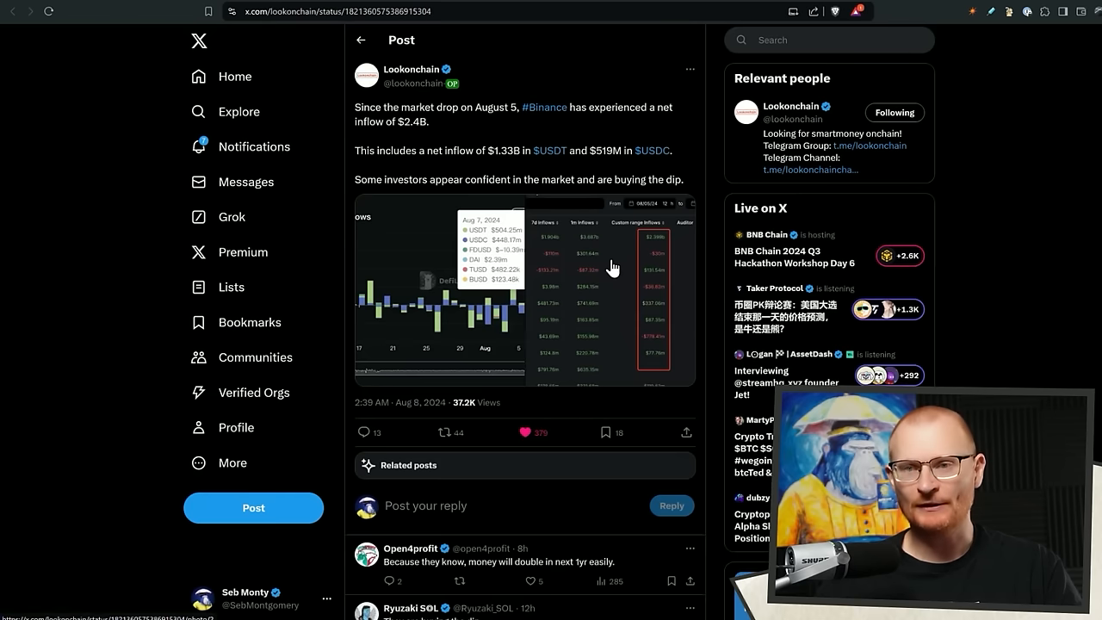
pyautogui.moveTo(592, 267)
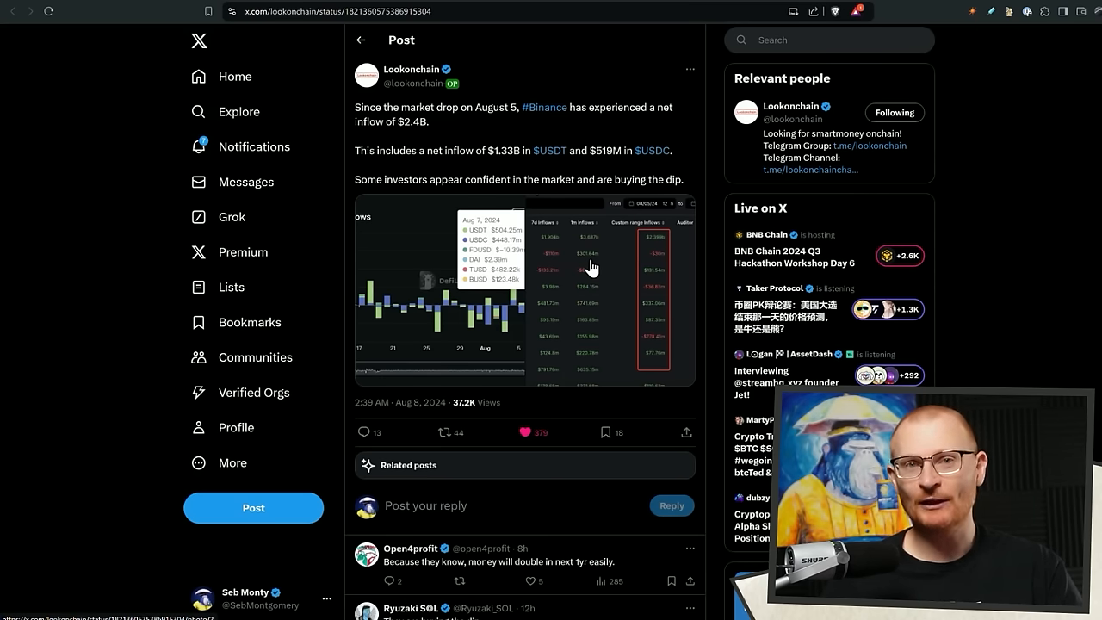
pyautogui.moveTo(588, 272)
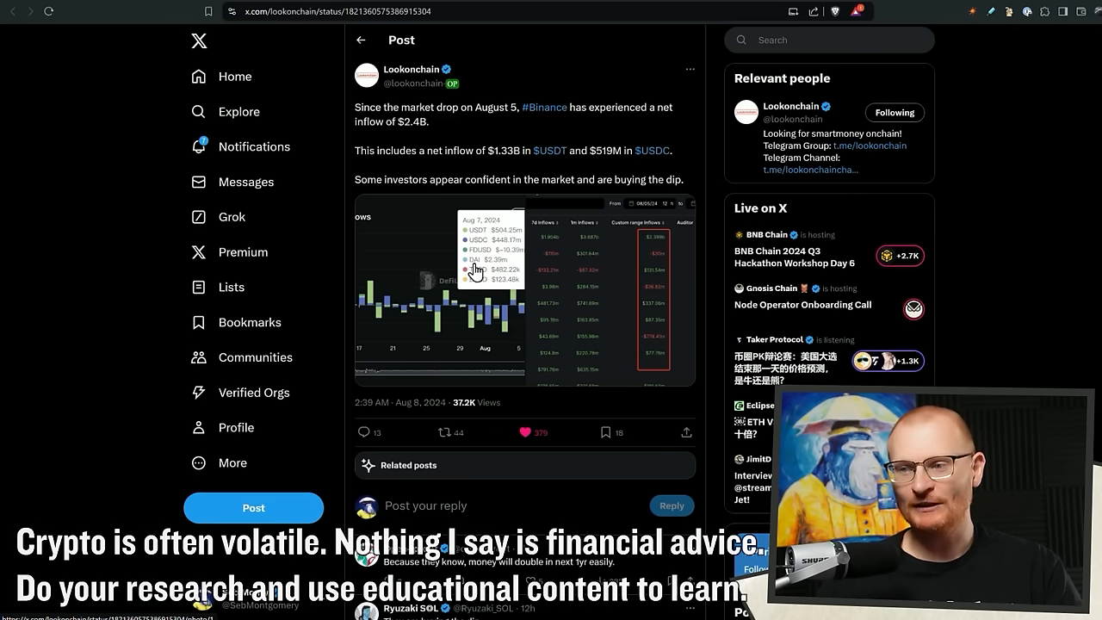
pyautogui.moveTo(503, 217)
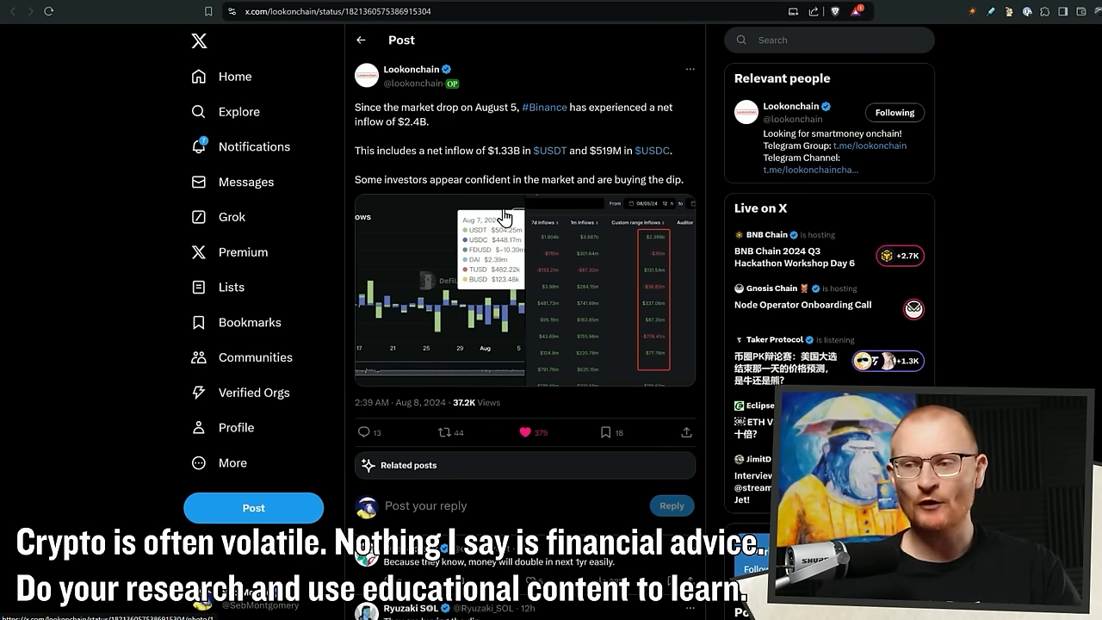
pyautogui.moveTo(526, 176)
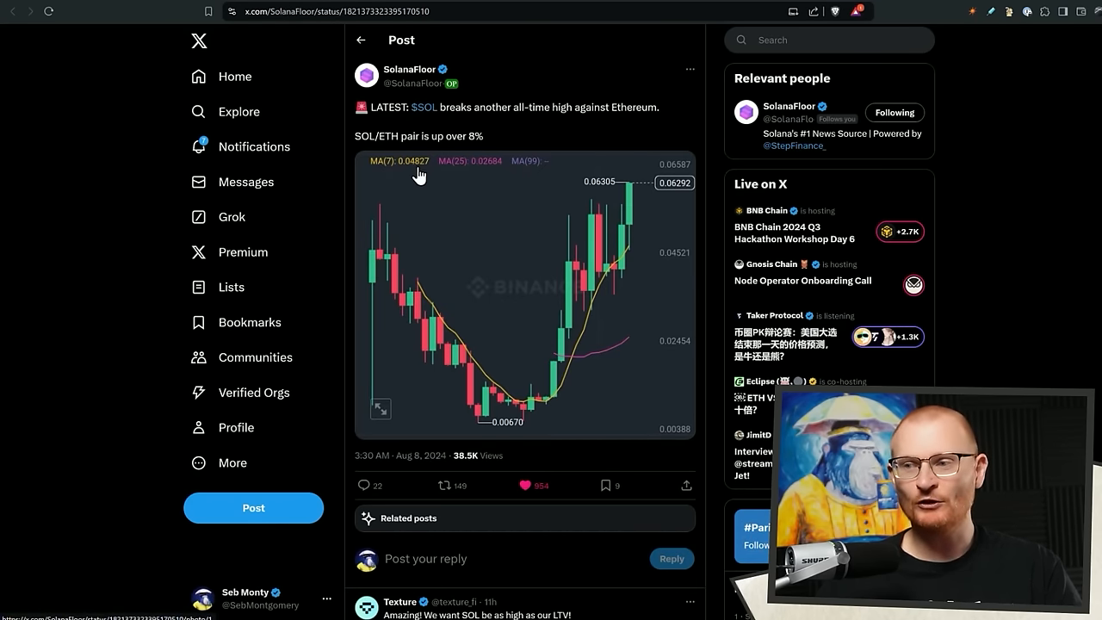
pyautogui.moveTo(405, 82)
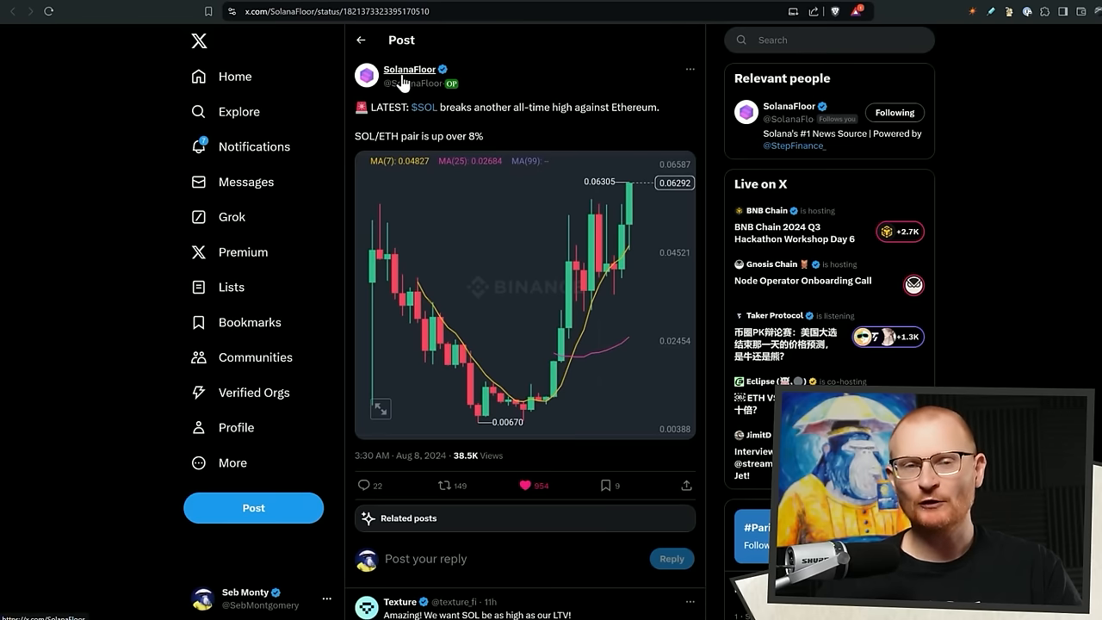
pyautogui.moveTo(486, 313)
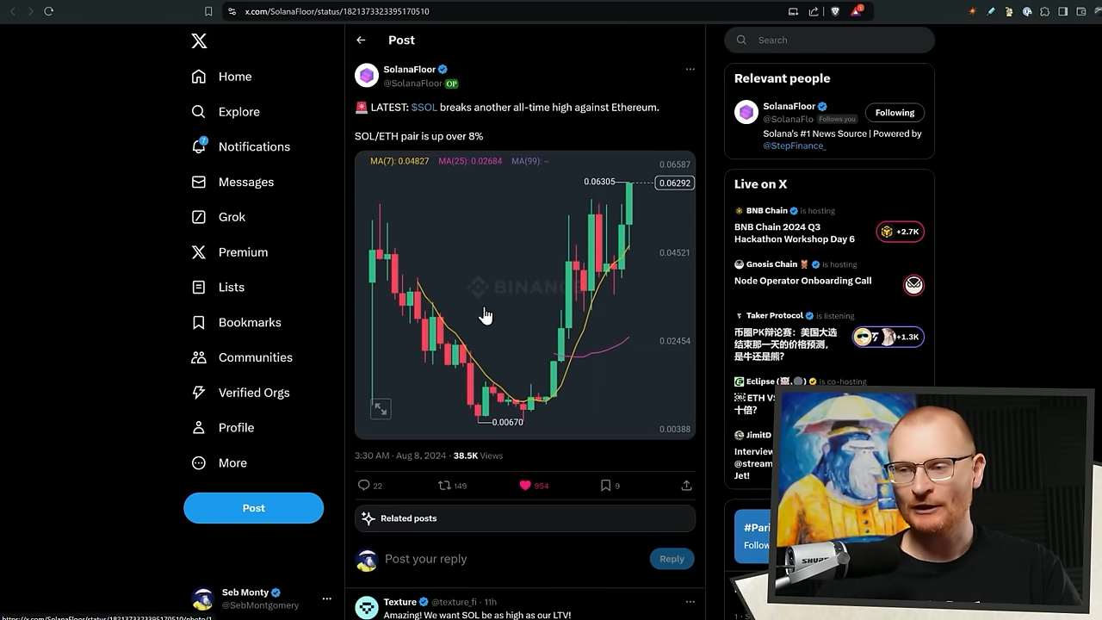
pyautogui.moveTo(390, 241)
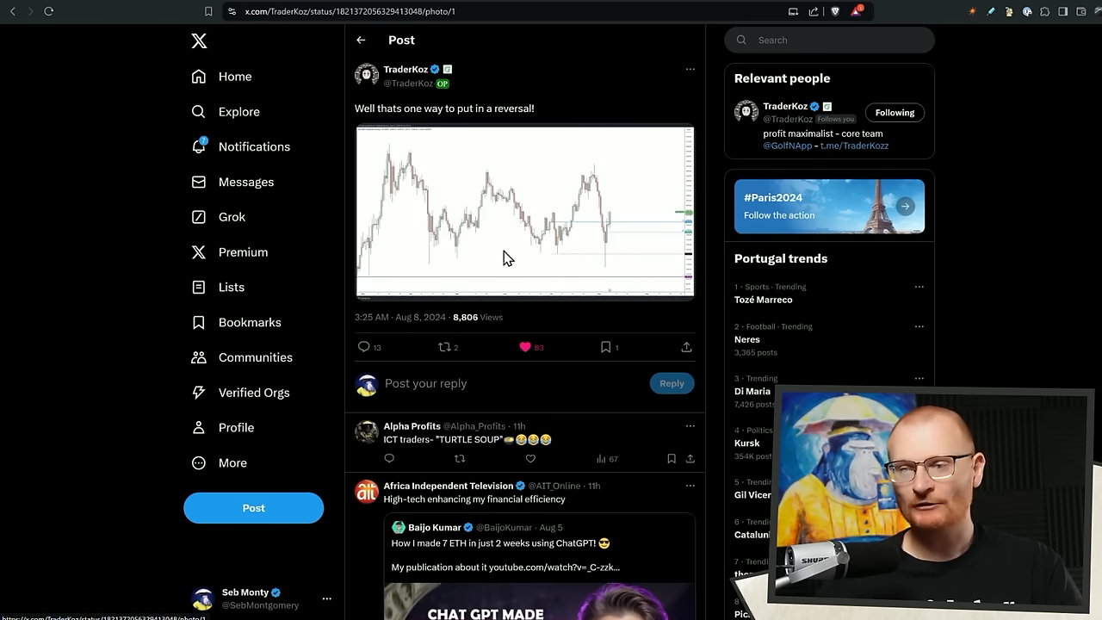
# Enlarge the TraderKoz reversal chart in X's full-size photo viewer
pyautogui.click(523, 210)
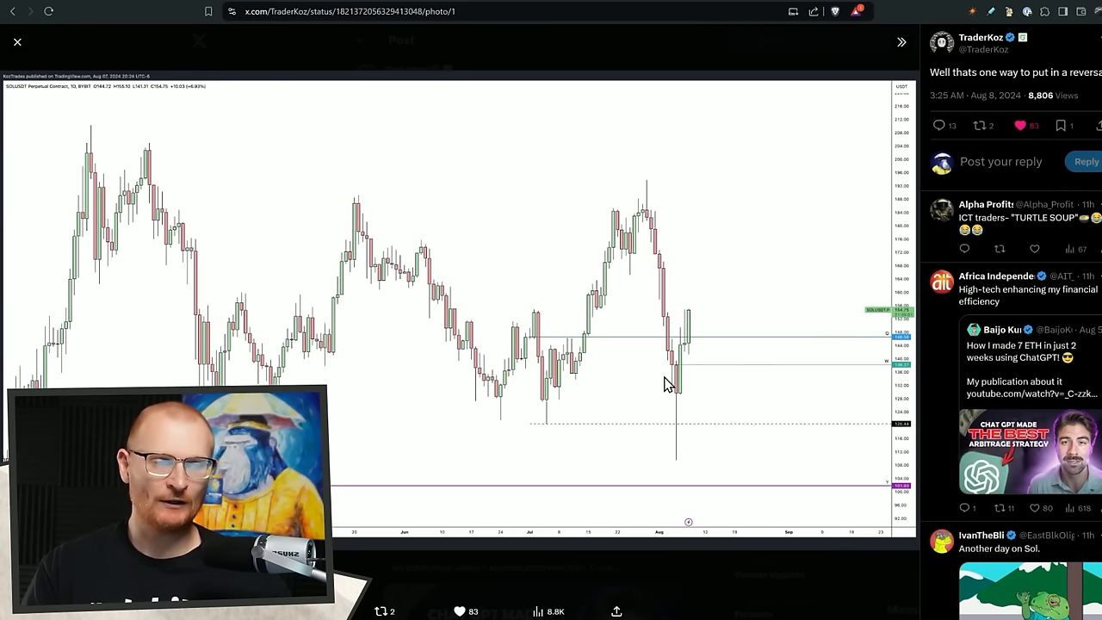
pyautogui.moveTo(688, 407)
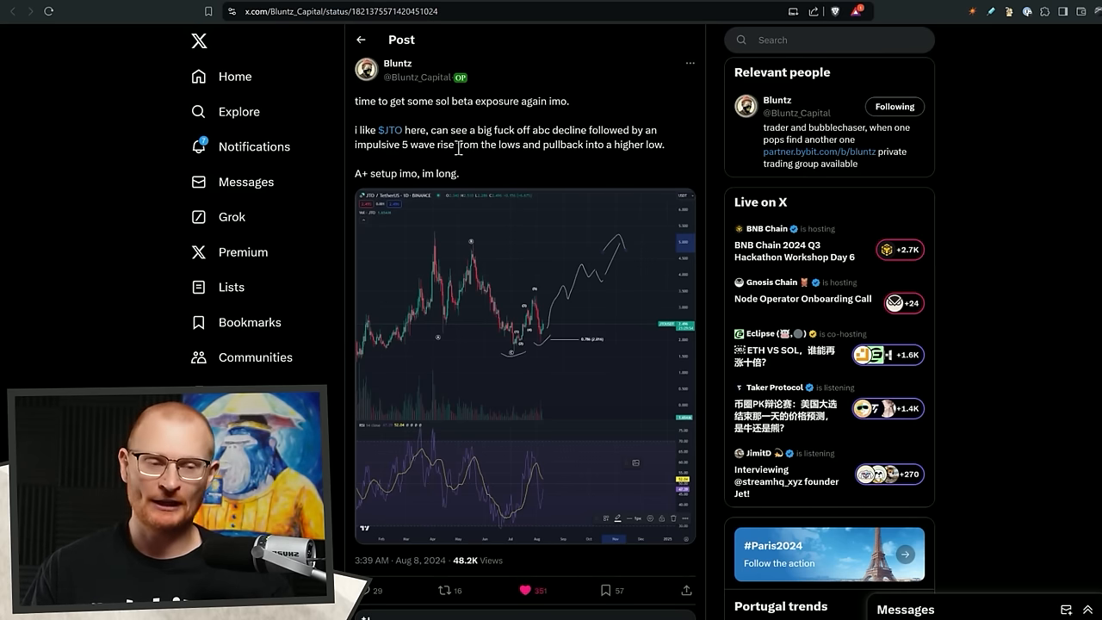
pyautogui.moveTo(382, 146)
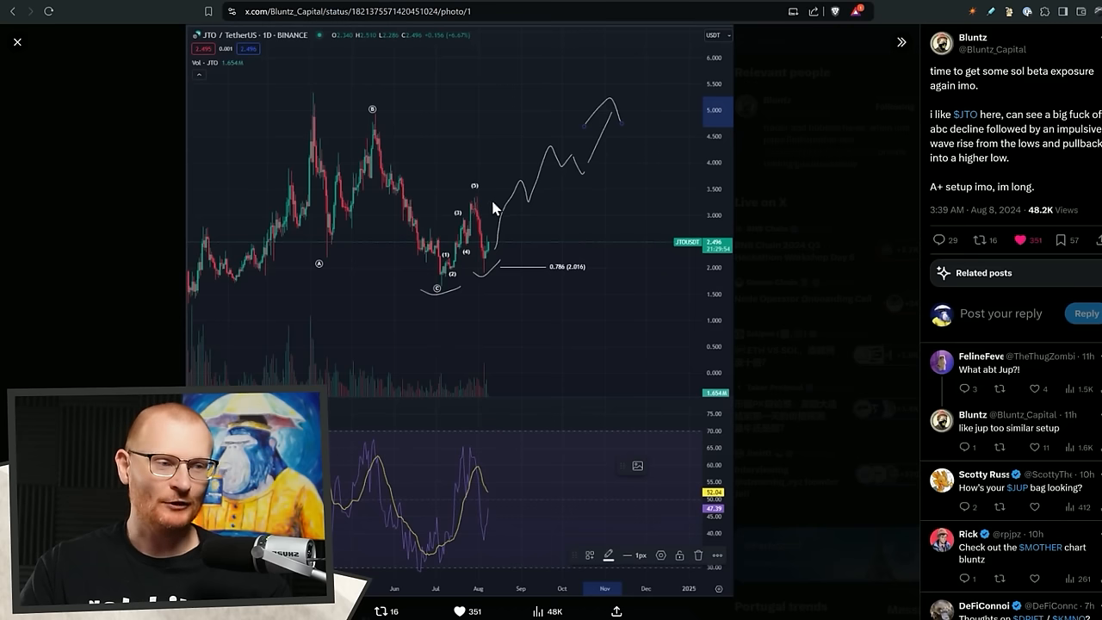
pyautogui.moveTo(491, 248)
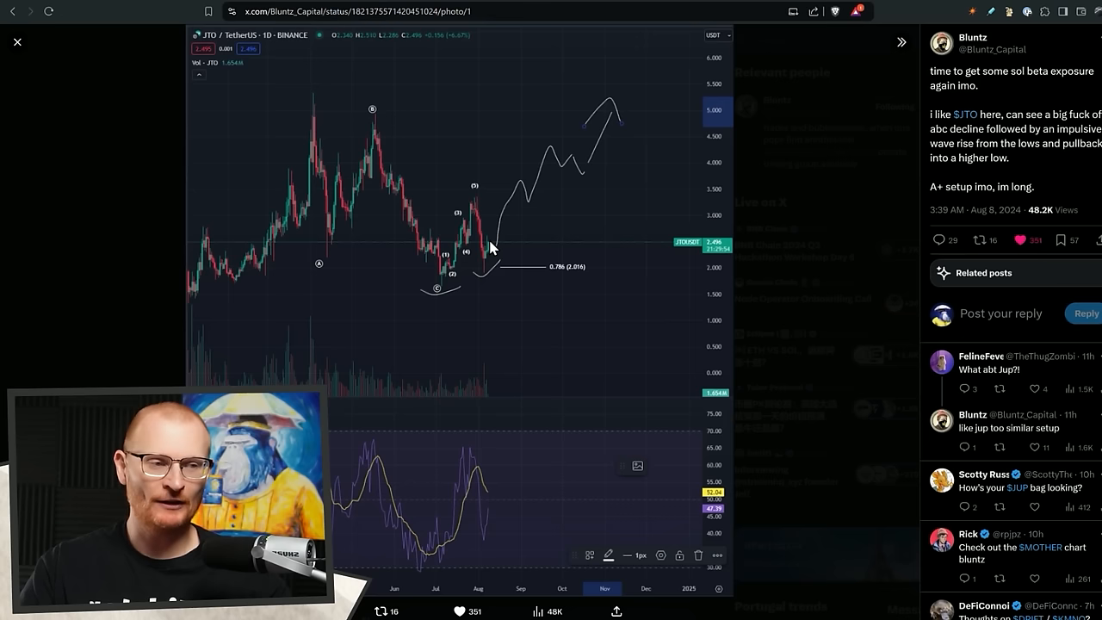
pyautogui.moveTo(62, 59)
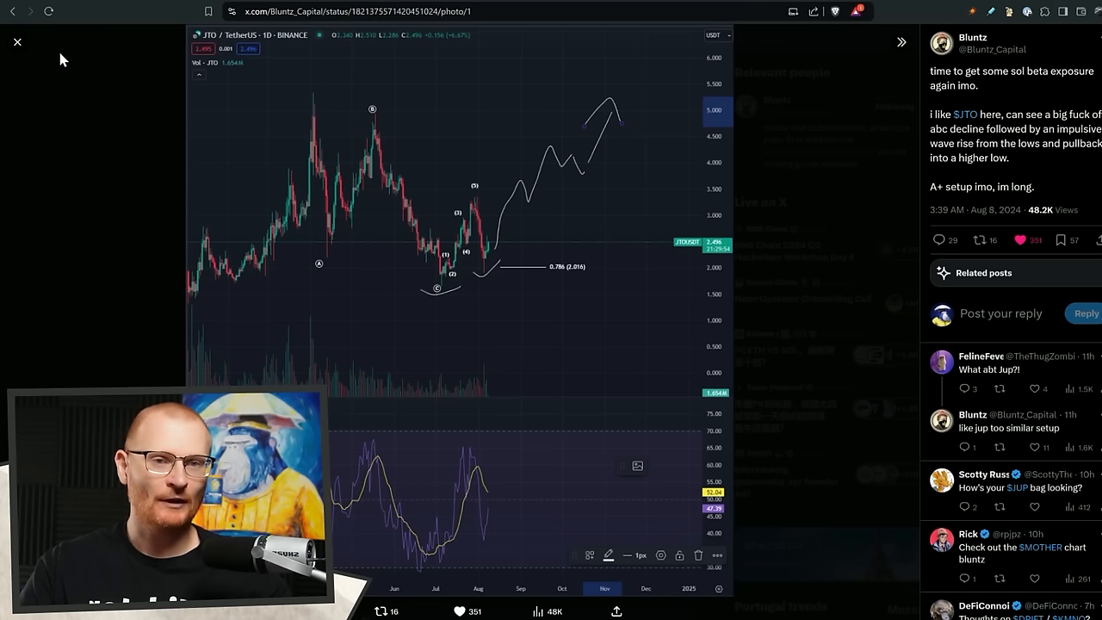
# Close the enlarged JTO chart to return to the Bluntz A+ setup post
pyautogui.click(17, 42)
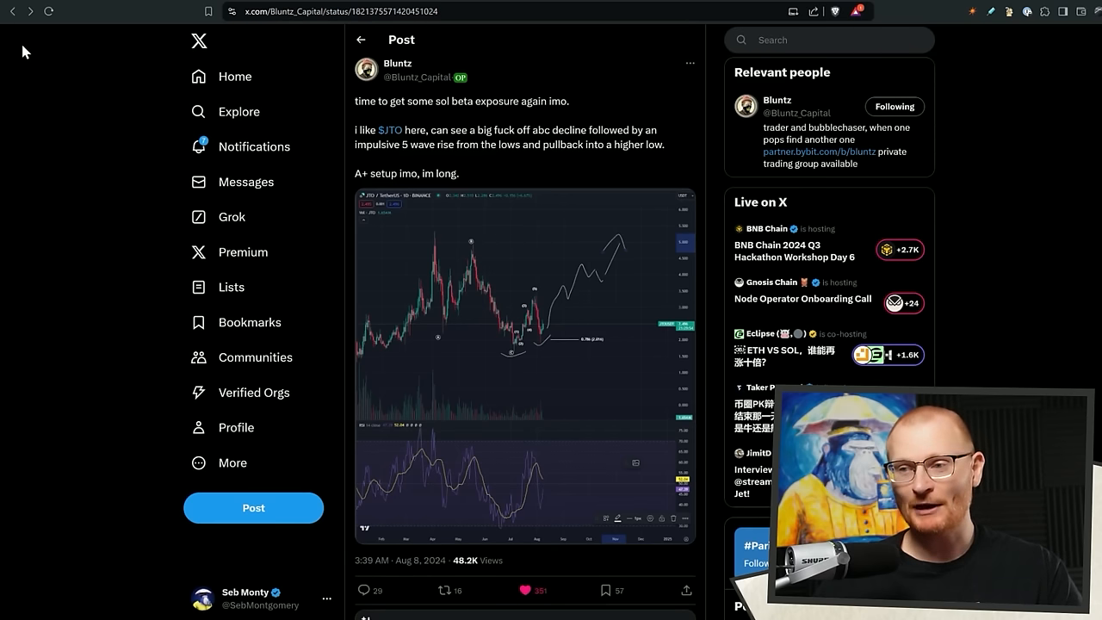
pyautogui.moveTo(454, 255)
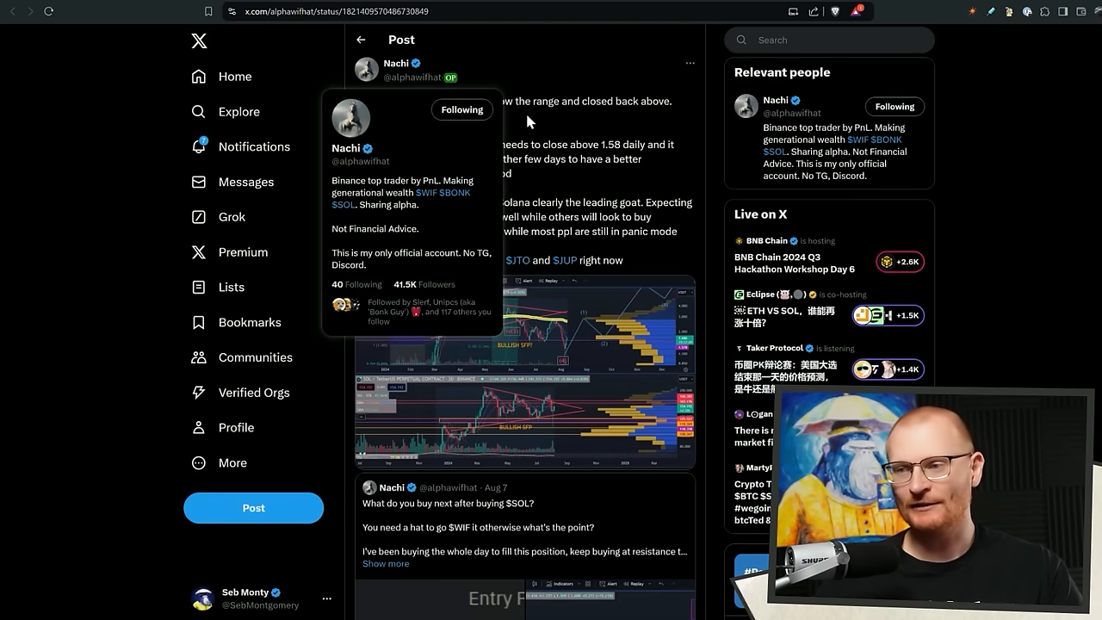
pyautogui.moveTo(541, 184)
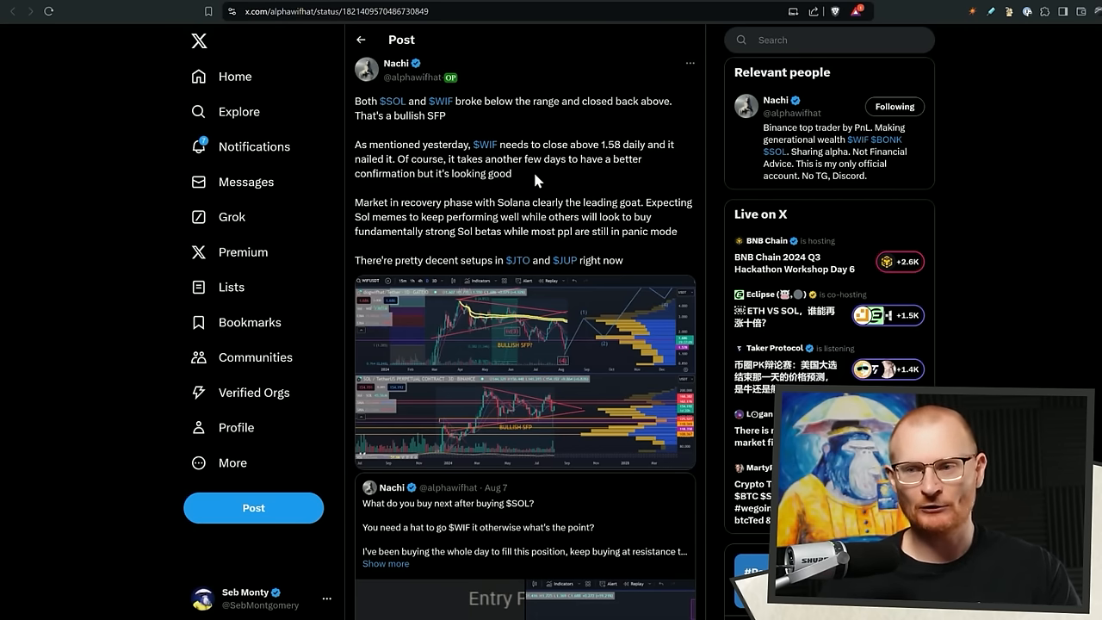
pyautogui.moveTo(575, 128)
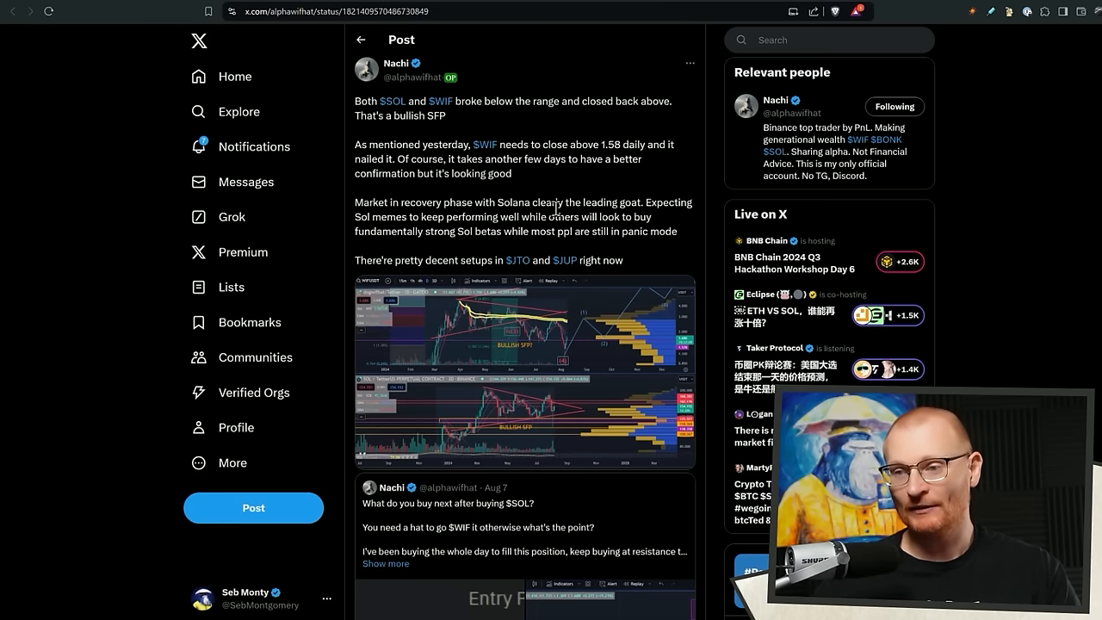
# Scroll the Nachi SOL and WIF post down to its attached range charts
pyautogui.scroll(-3)
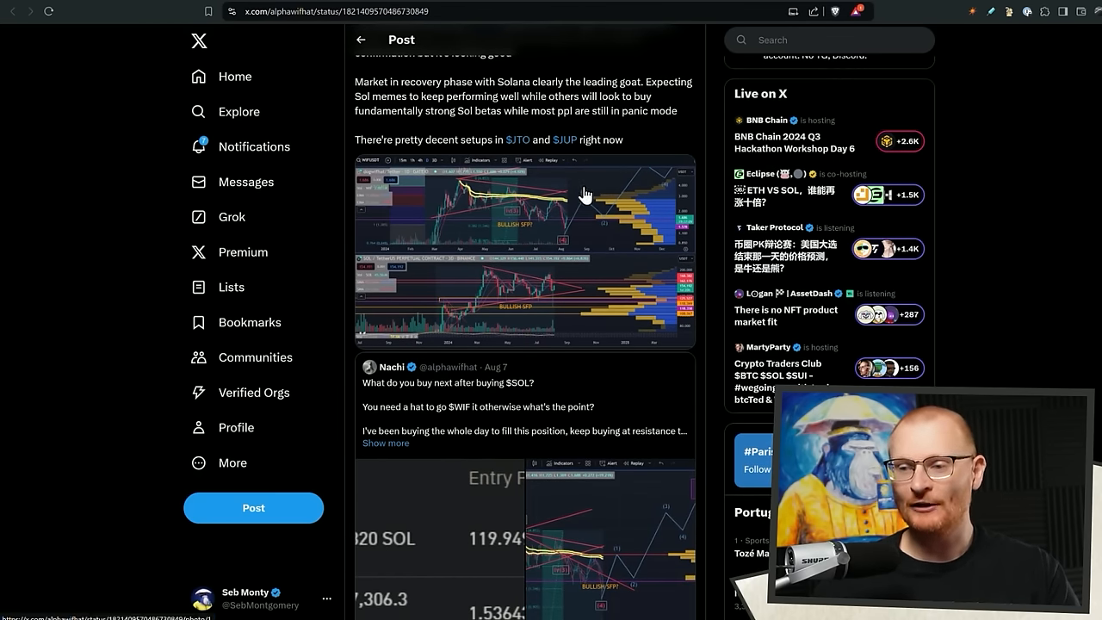
pyautogui.scroll(-3)
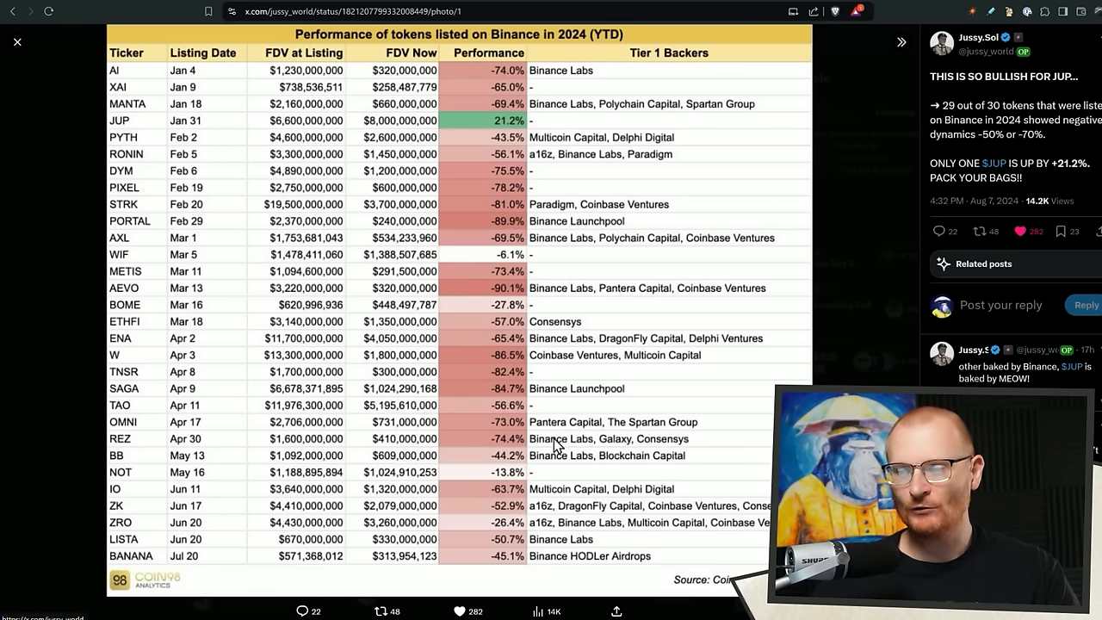
pyautogui.moveTo(12, 75)
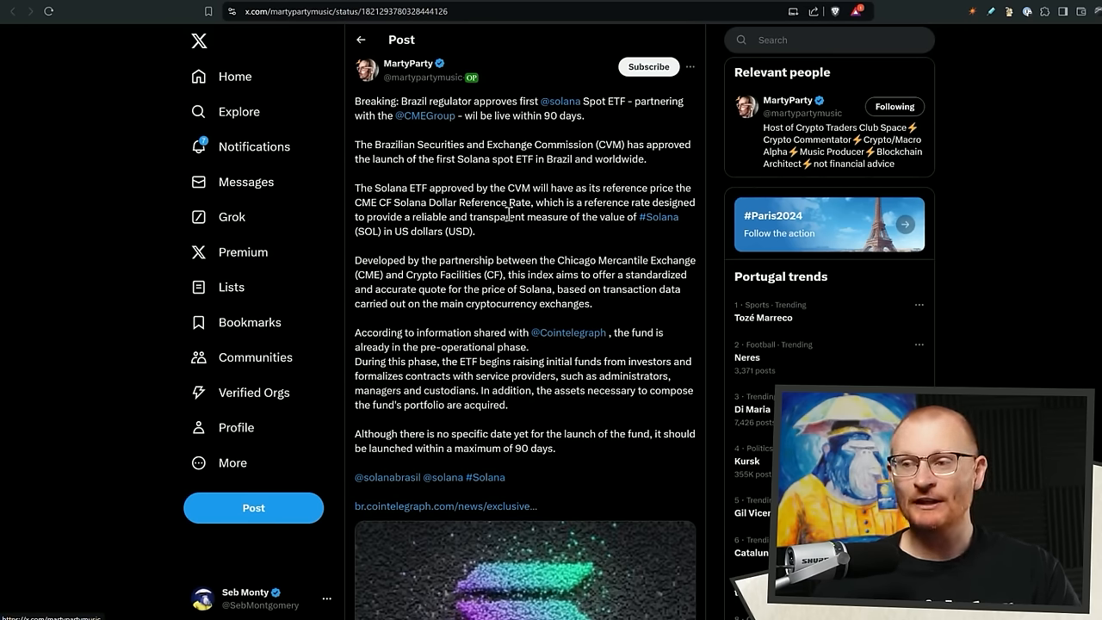
pyautogui.moveTo(604, 120)
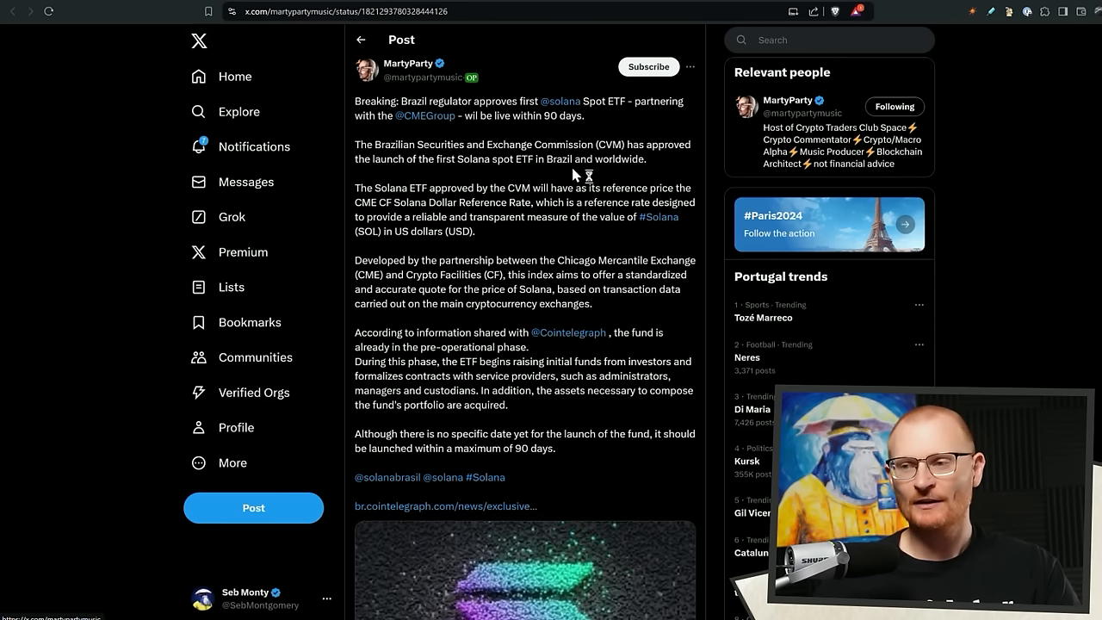
pyautogui.moveTo(554, 239)
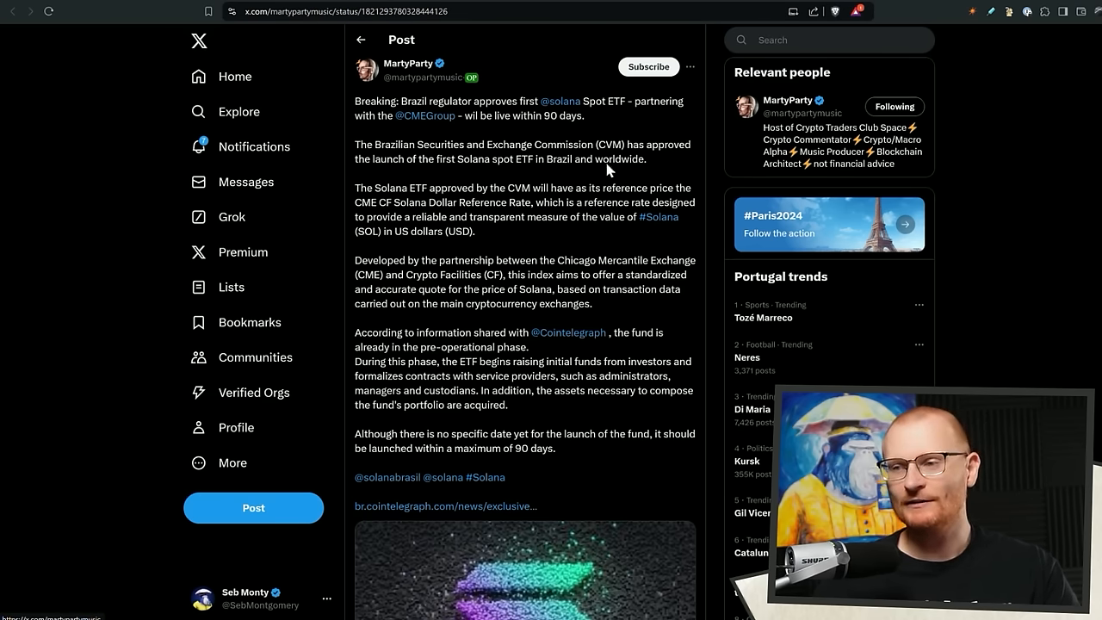
# Follow the MartyParty post's link to the Watcher.Guru Brazil Solana ETF article
pyautogui.click(444, 507)
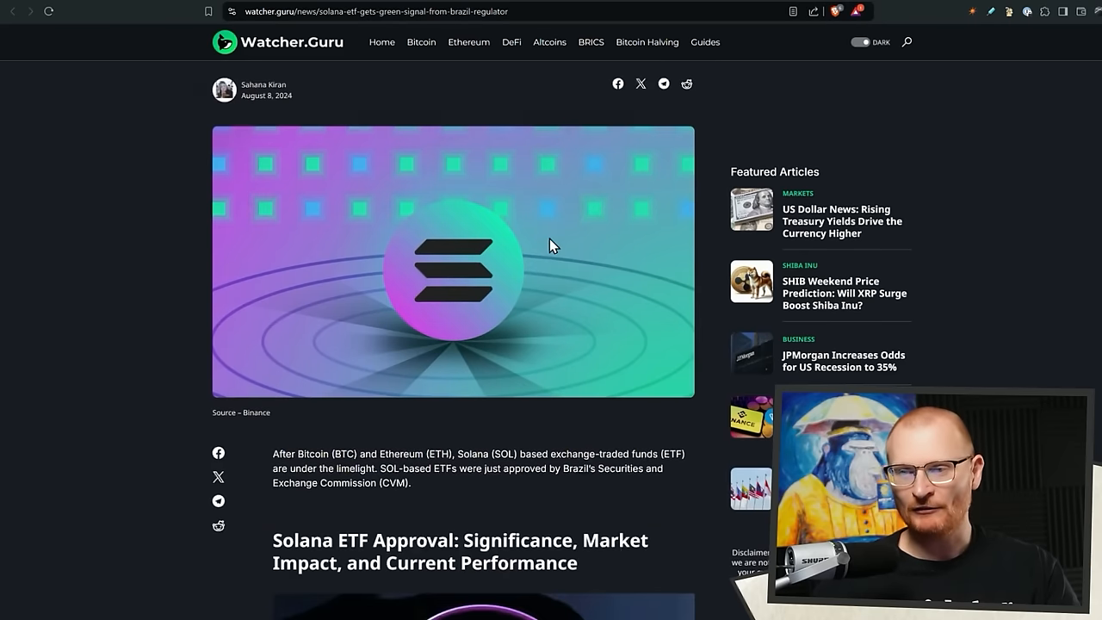
# Scroll the timeline and bring up the 7-day BTC, SOL and JLP performance post
pyautogui.scroll(-3)
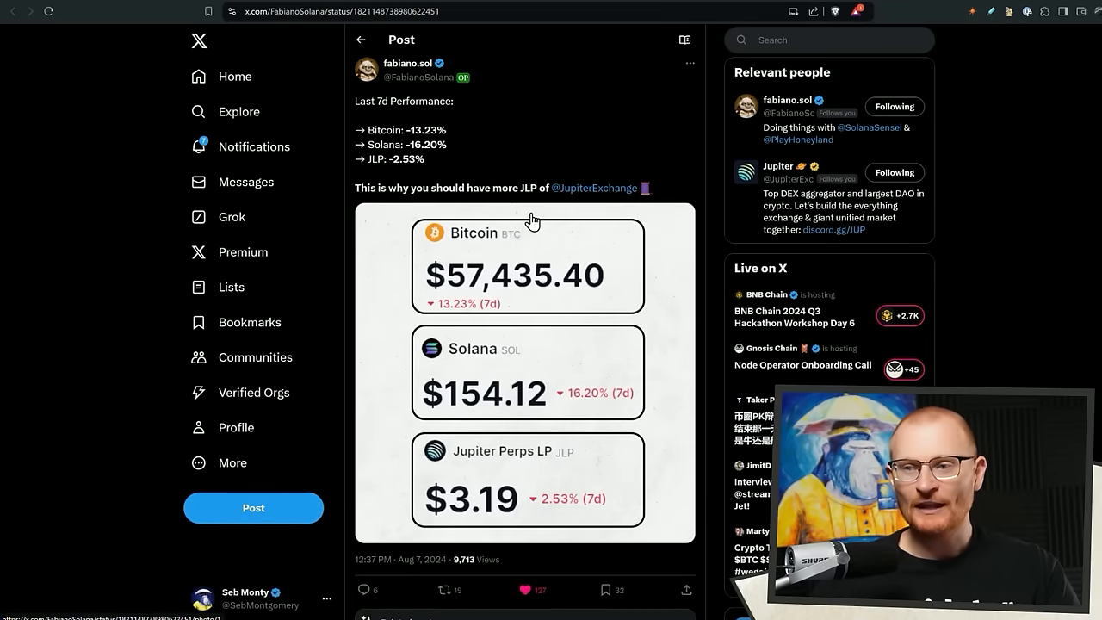
pyautogui.moveTo(399, 152)
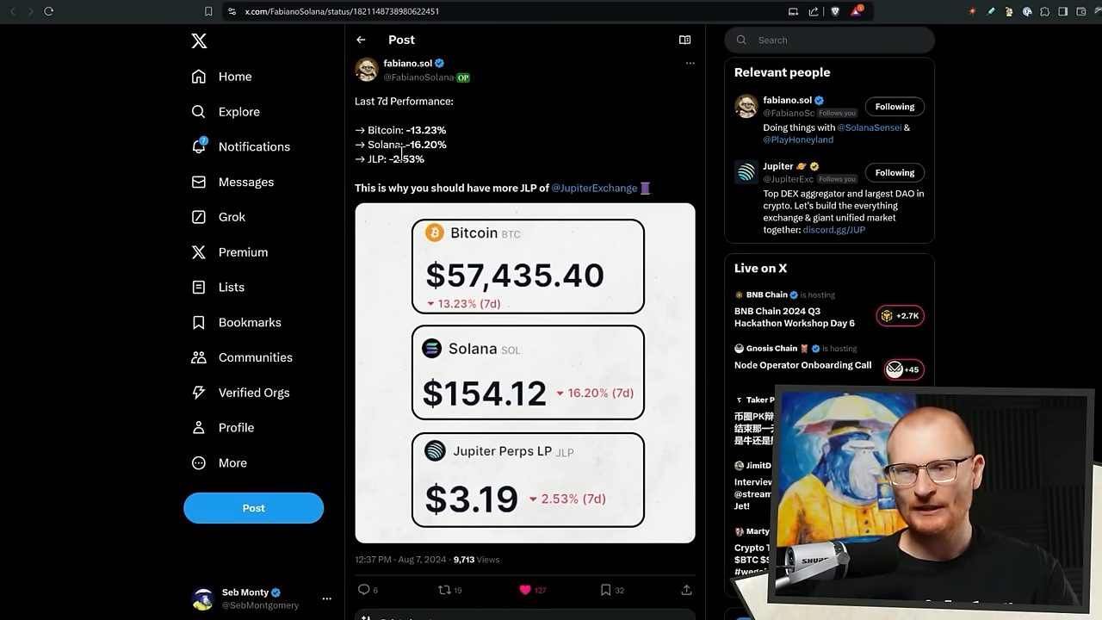
pyautogui.doubleClick(407, 159)
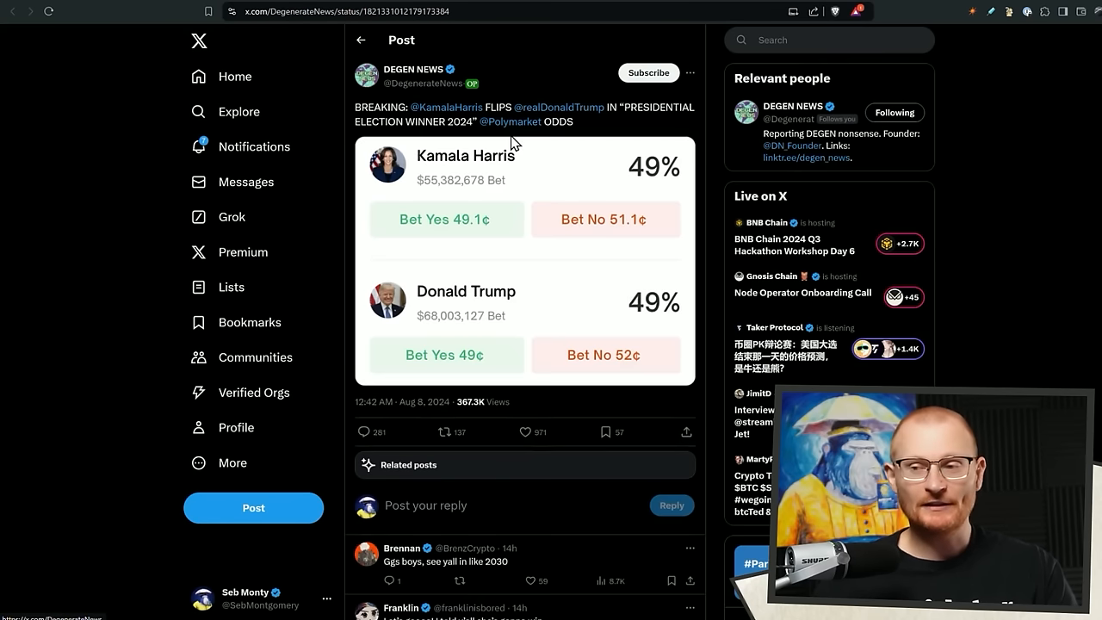
pyautogui.moveTo(513, 148)
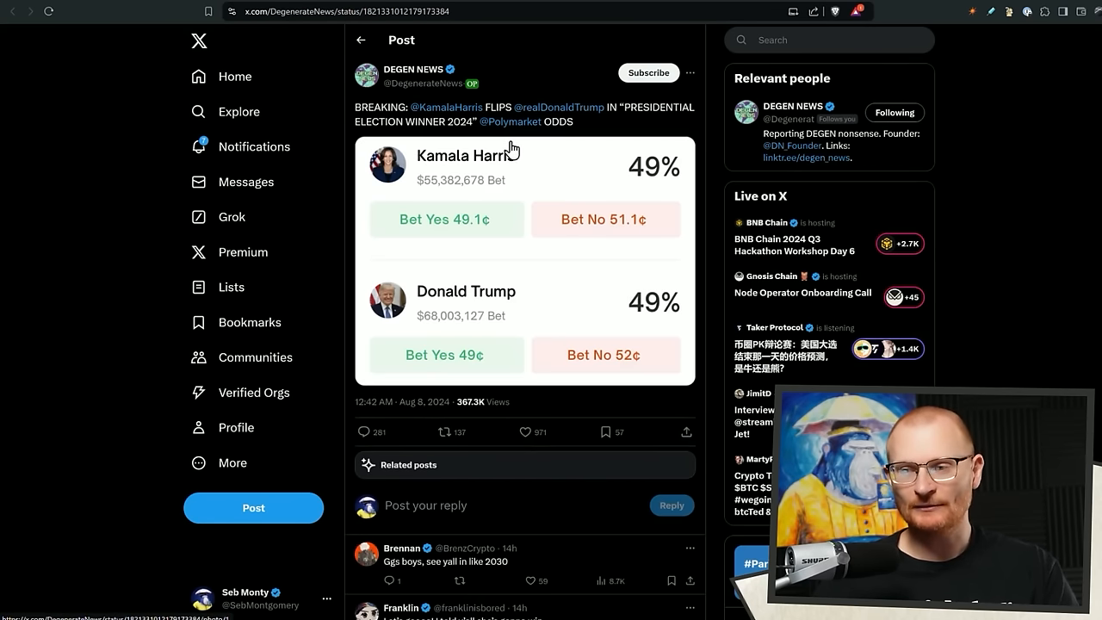
pyautogui.moveTo(497, 291)
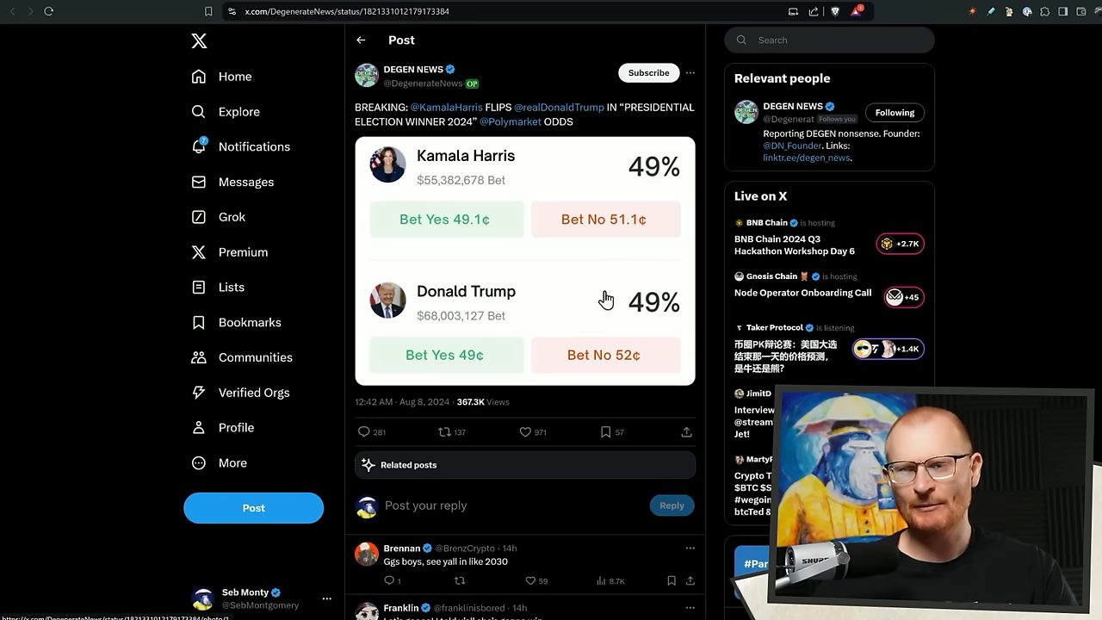
pyautogui.moveTo(489, 196)
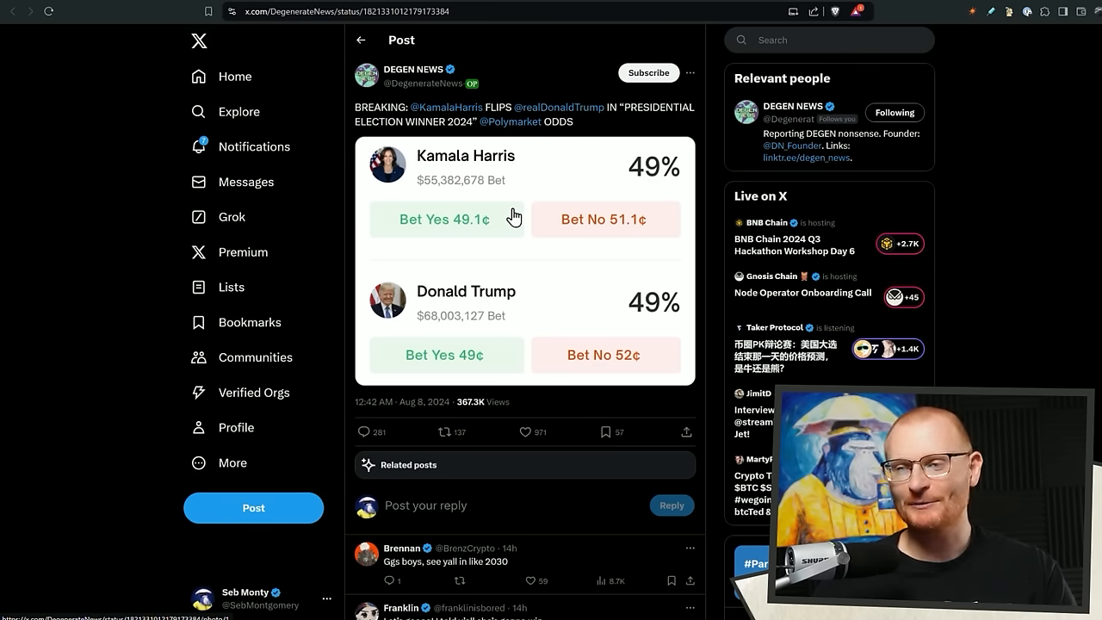
pyautogui.moveTo(533, 307)
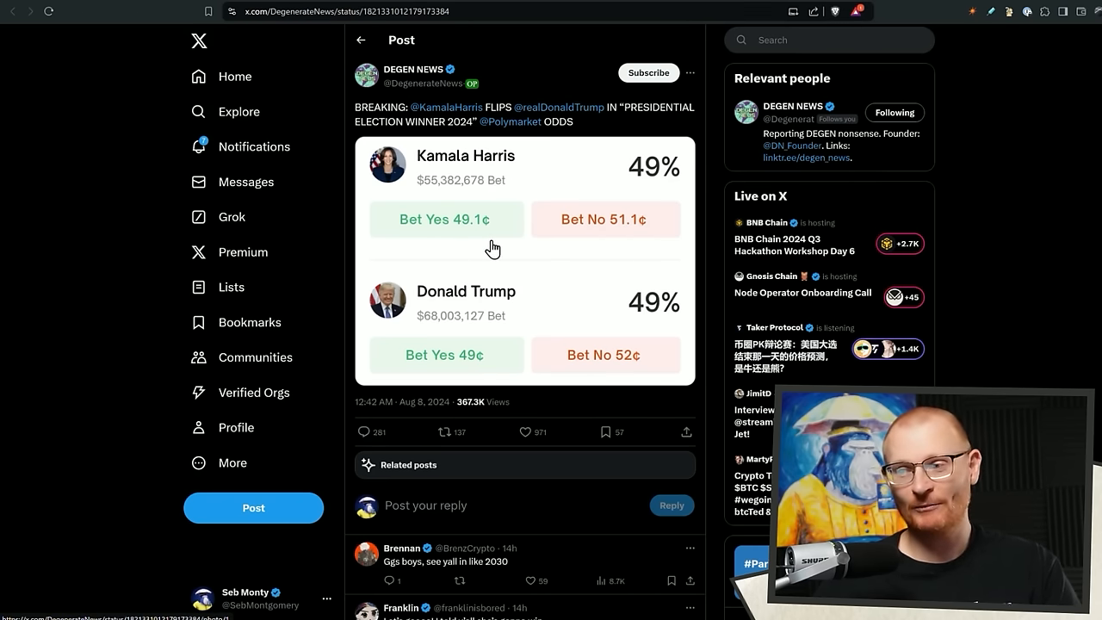
pyautogui.click(497, 121)
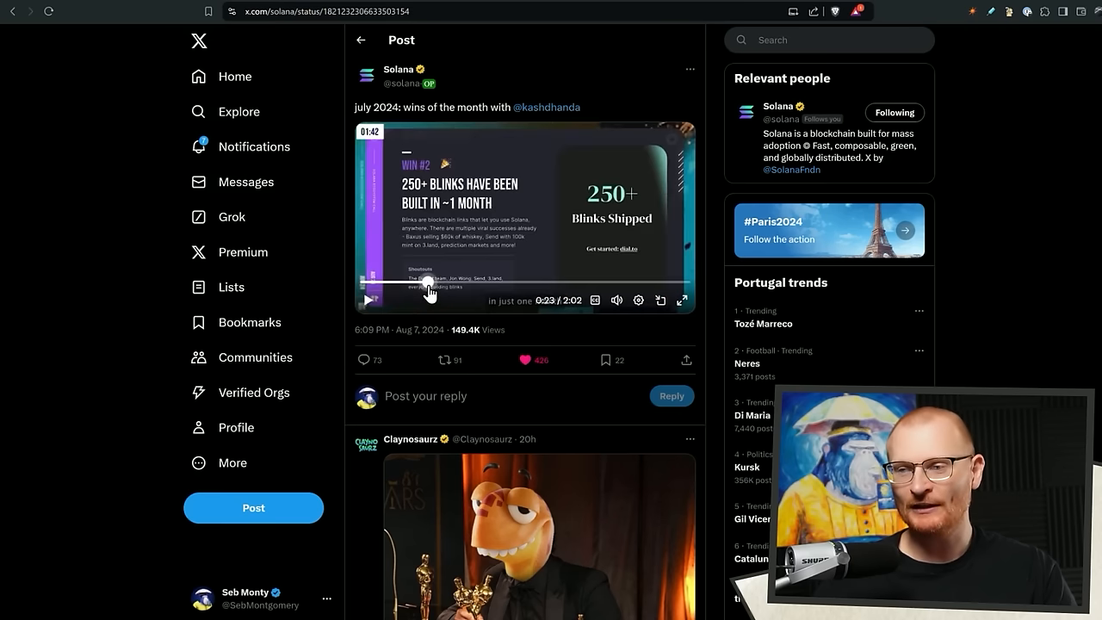
# Scrub Solana's July wins video between Claynosaurz, blinks and liquid staking highlights, ending near 0:48
pyautogui.moveTo(429, 282); pyautogui.dragTo(462, 282)
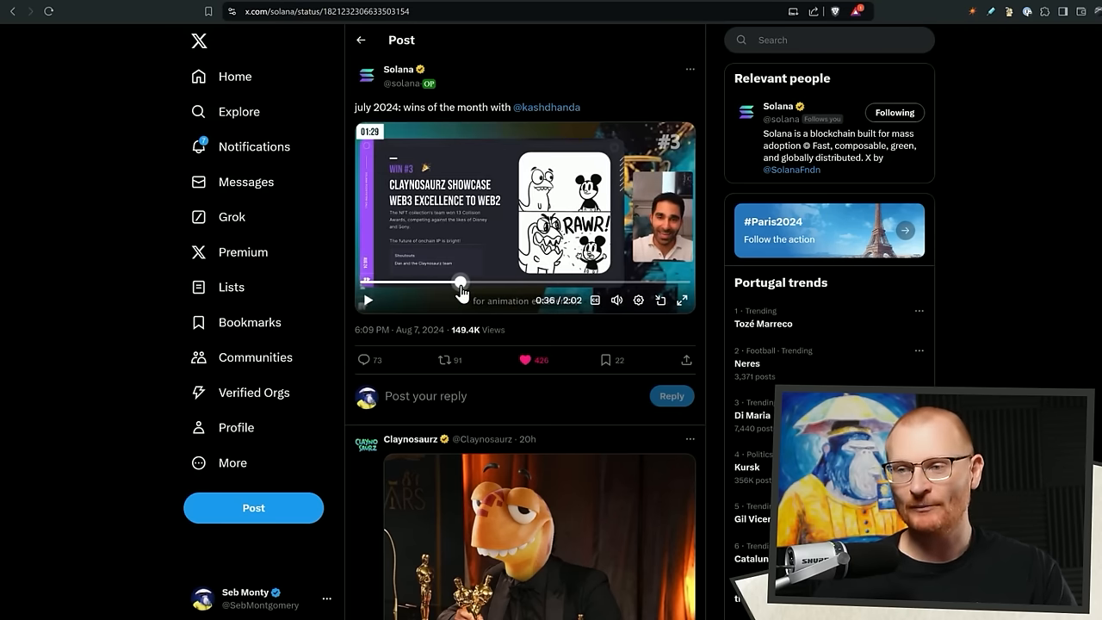
pyautogui.moveTo(461, 283); pyautogui.dragTo(396, 286)
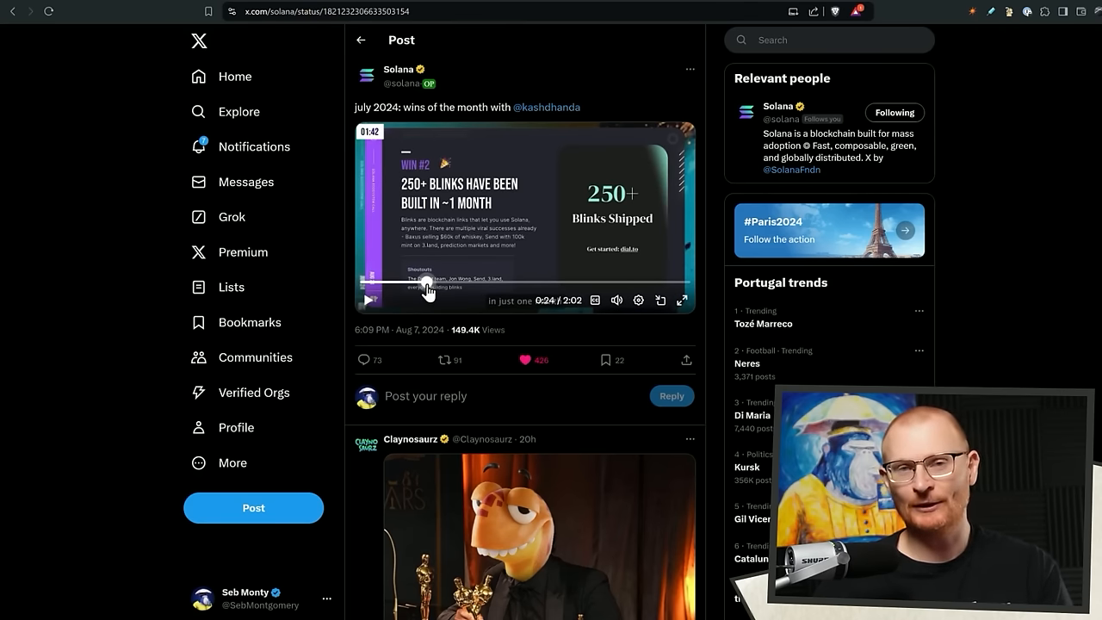
pyautogui.moveTo(427, 281); pyautogui.dragTo(458, 280)
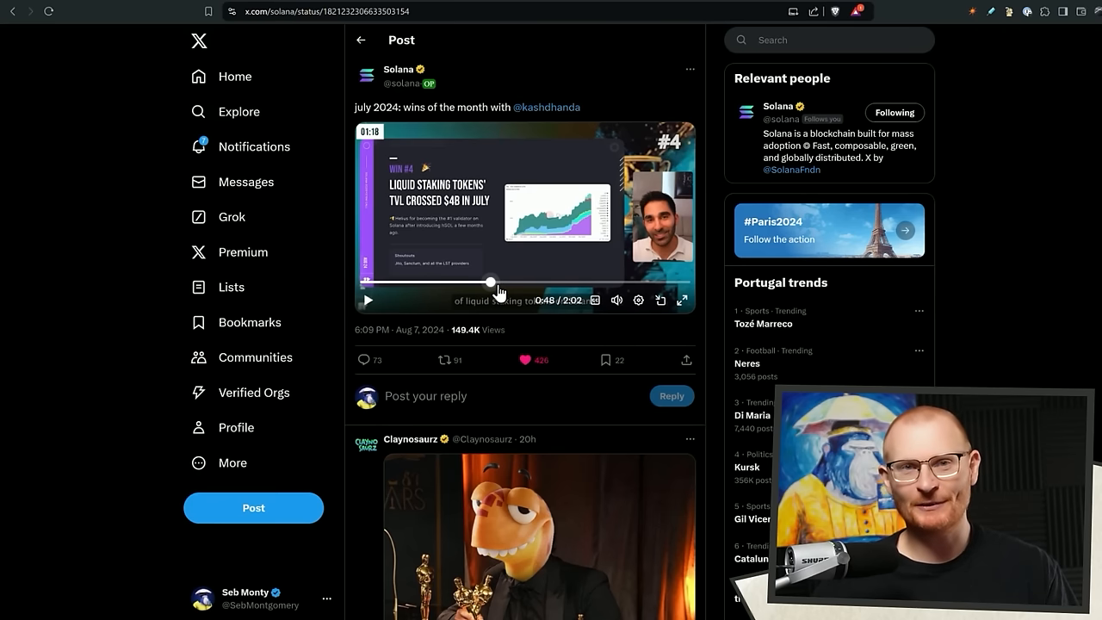
pyautogui.moveTo(491, 283); pyautogui.dragTo(529, 282)
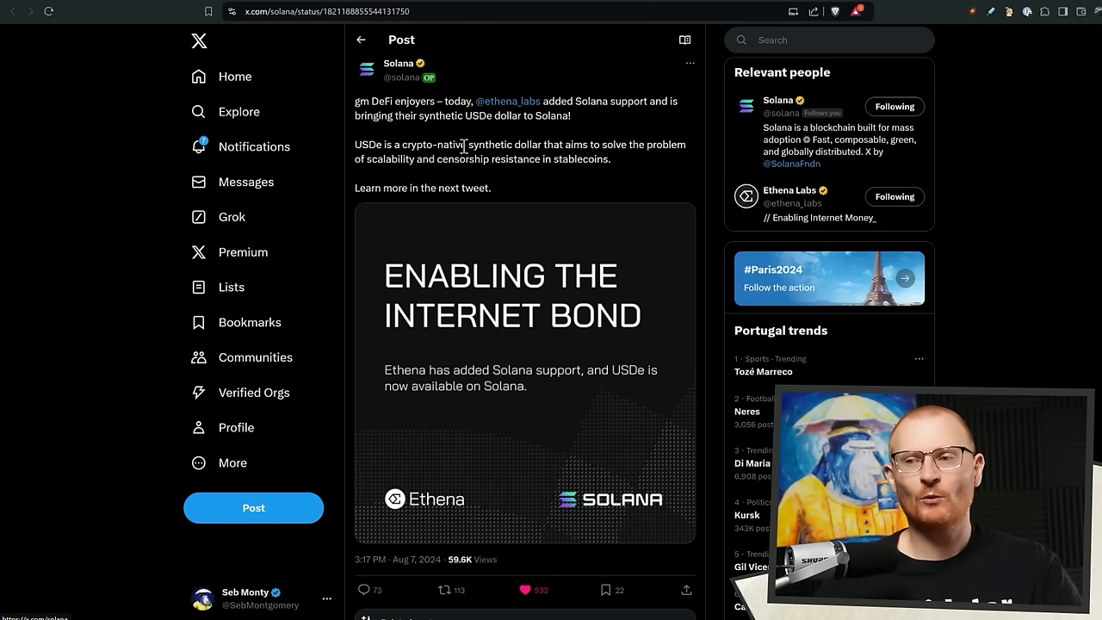
pyautogui.moveTo(496, 130)
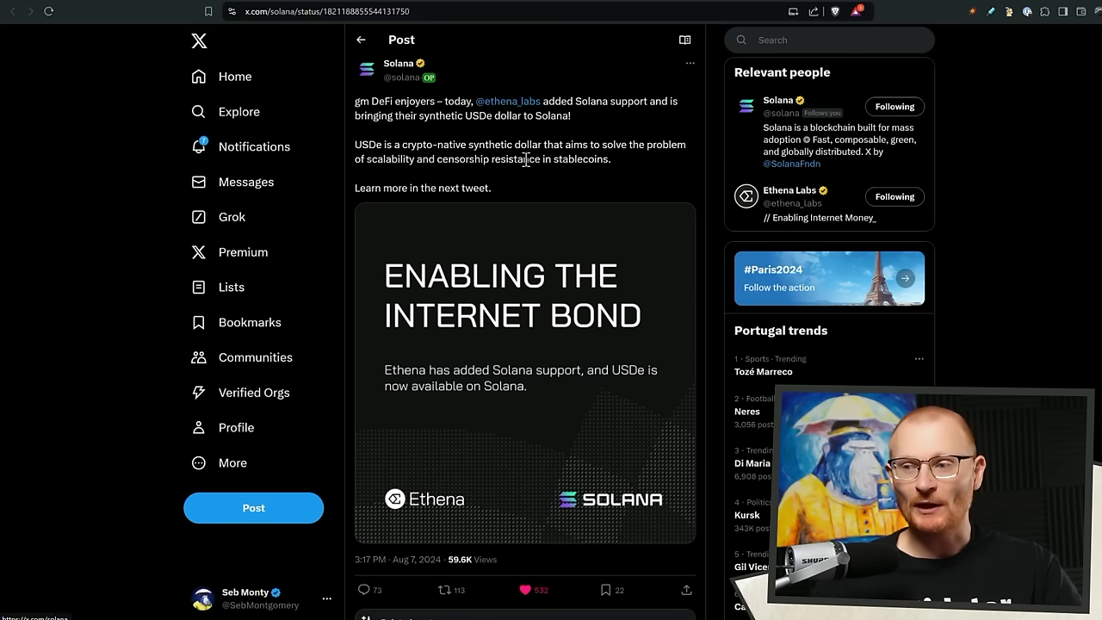
pyautogui.moveTo(521, 131)
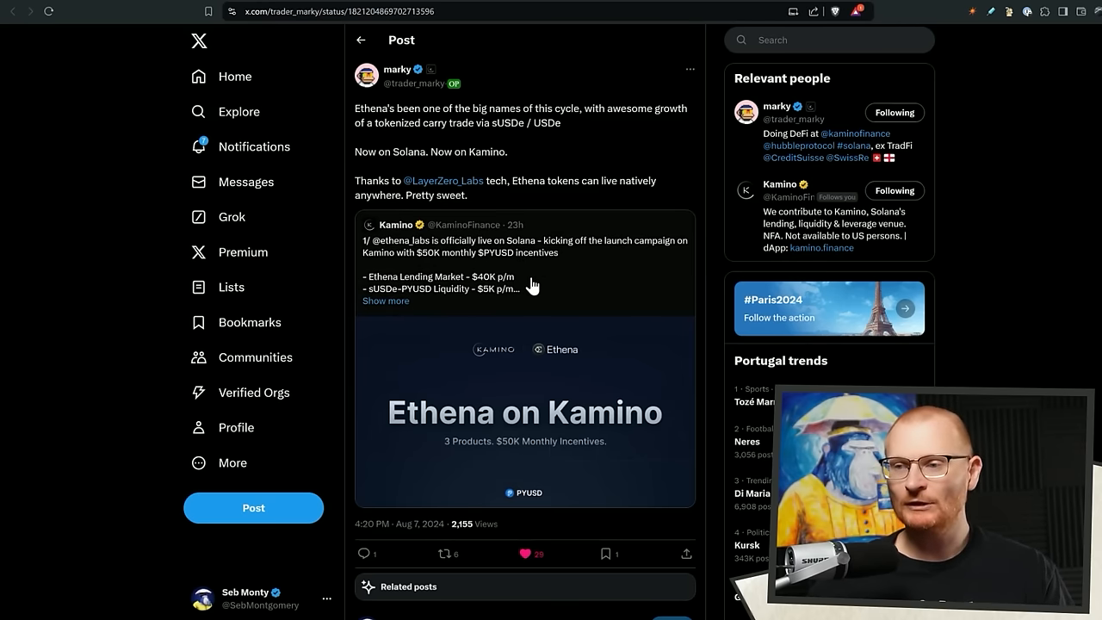
pyautogui.moveTo(508, 136)
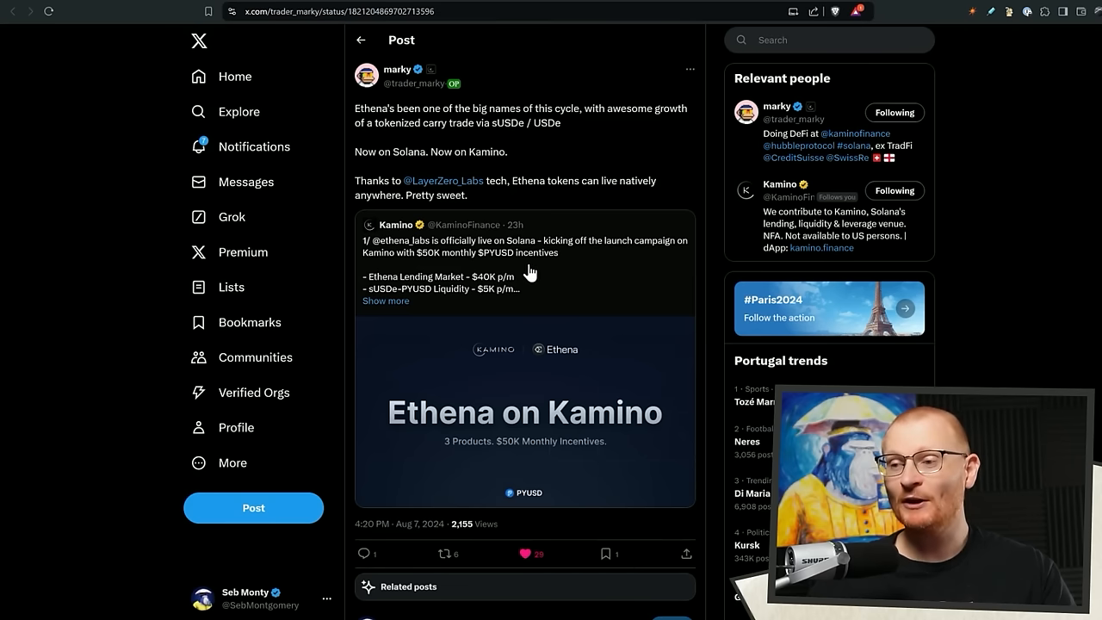
pyautogui.moveTo(527, 264)
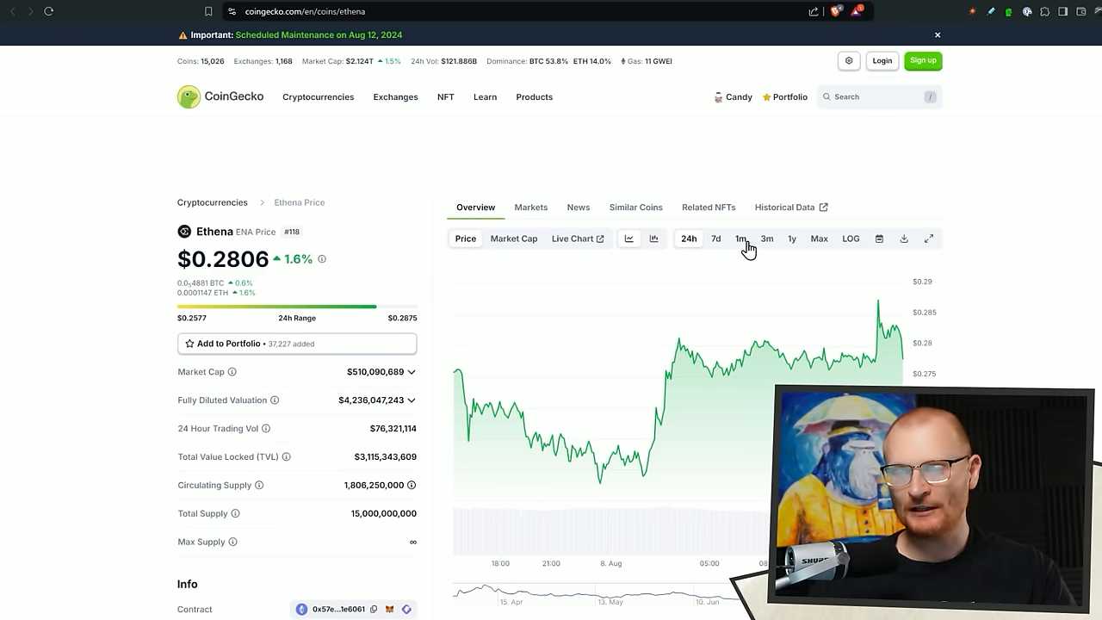
# Scroll down the Ethena coin page toward the ENA price chart
pyautogui.scroll(-3)
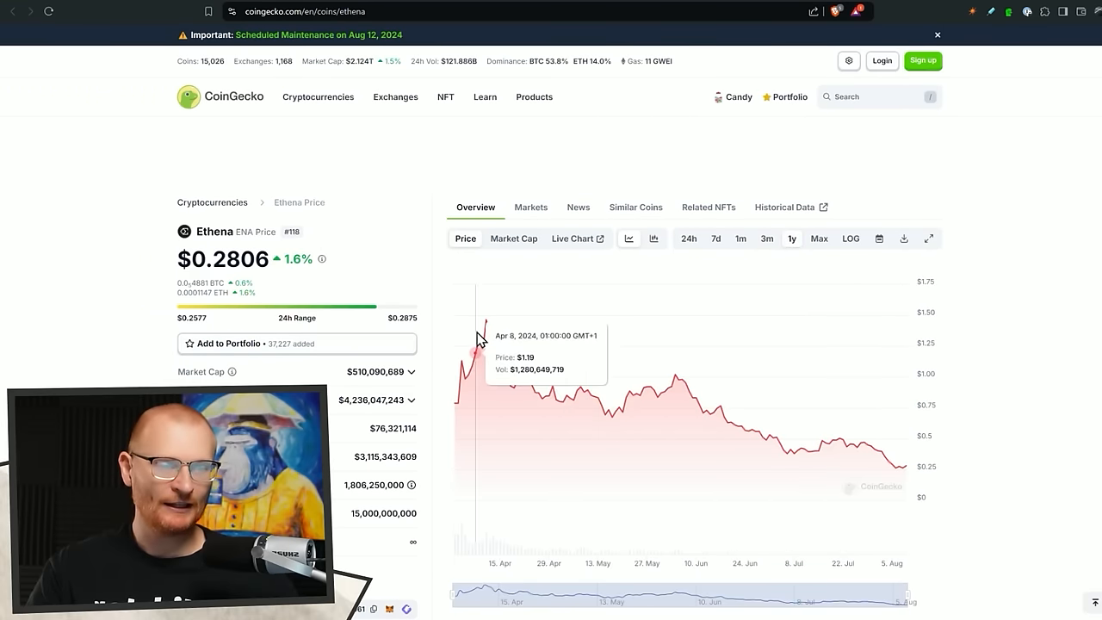
pyautogui.scroll(-3)
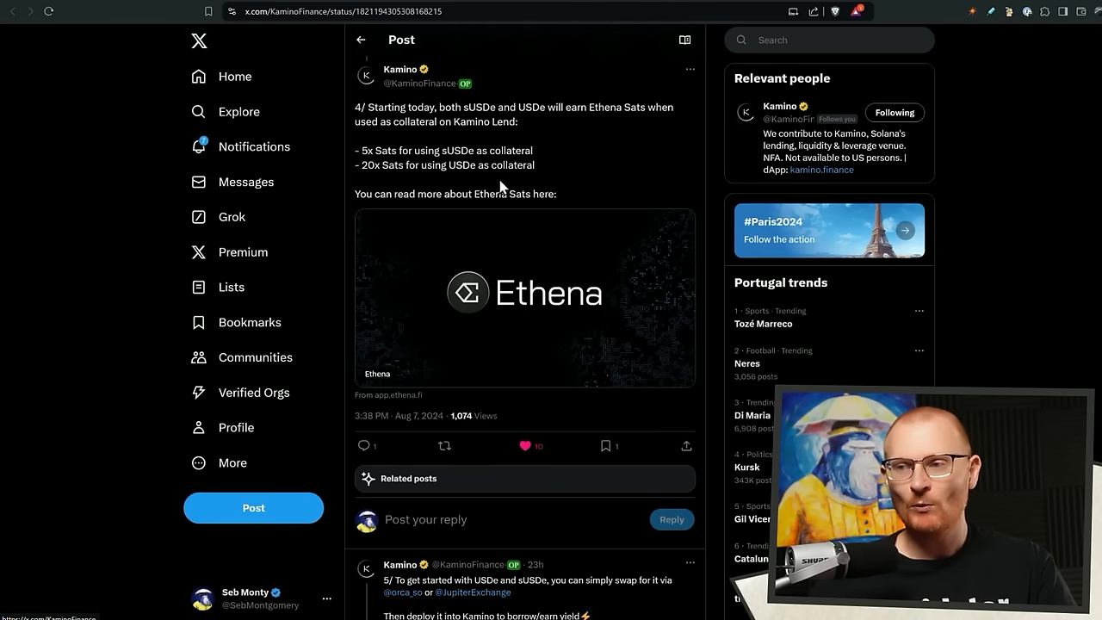
pyautogui.moveTo(538, 183)
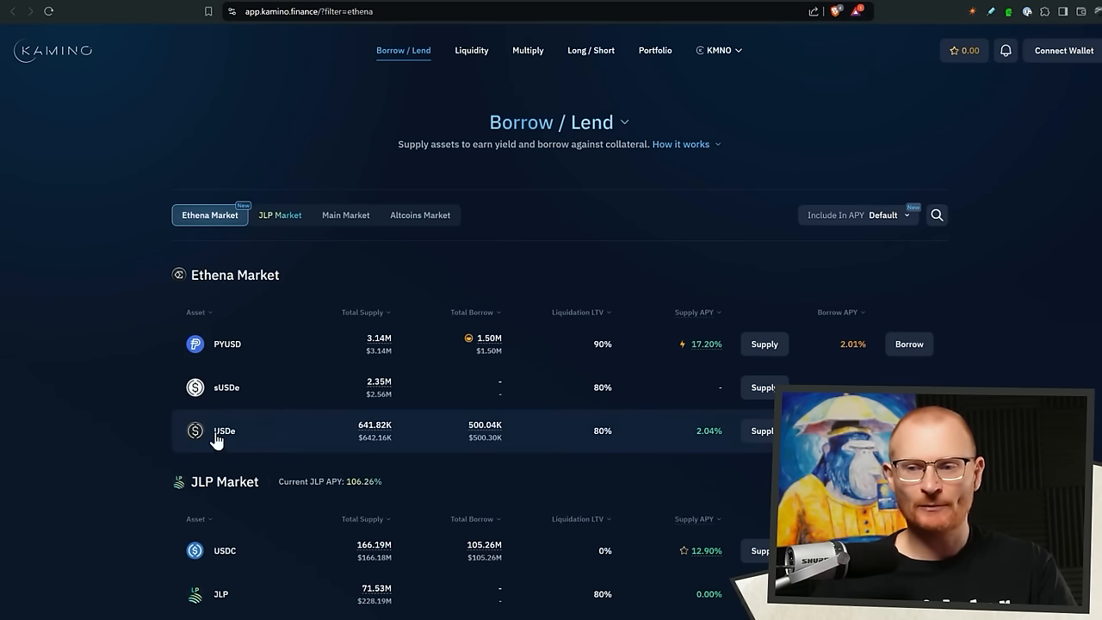
pyautogui.moveTo(302, 306)
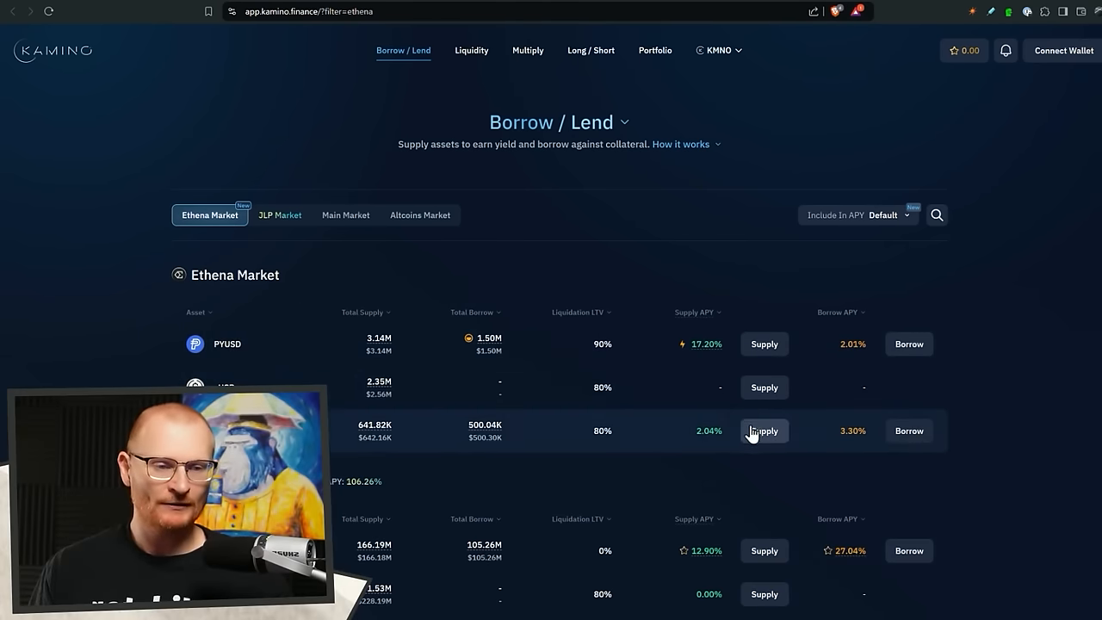
pyautogui.moveTo(732, 431)
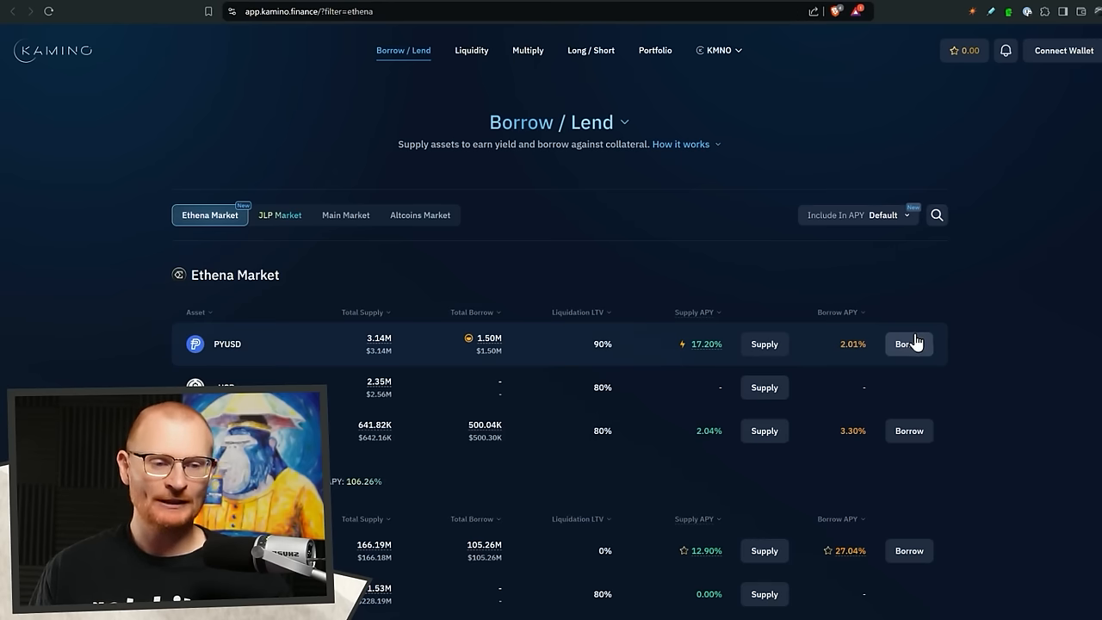
pyautogui.moveTo(489, 345)
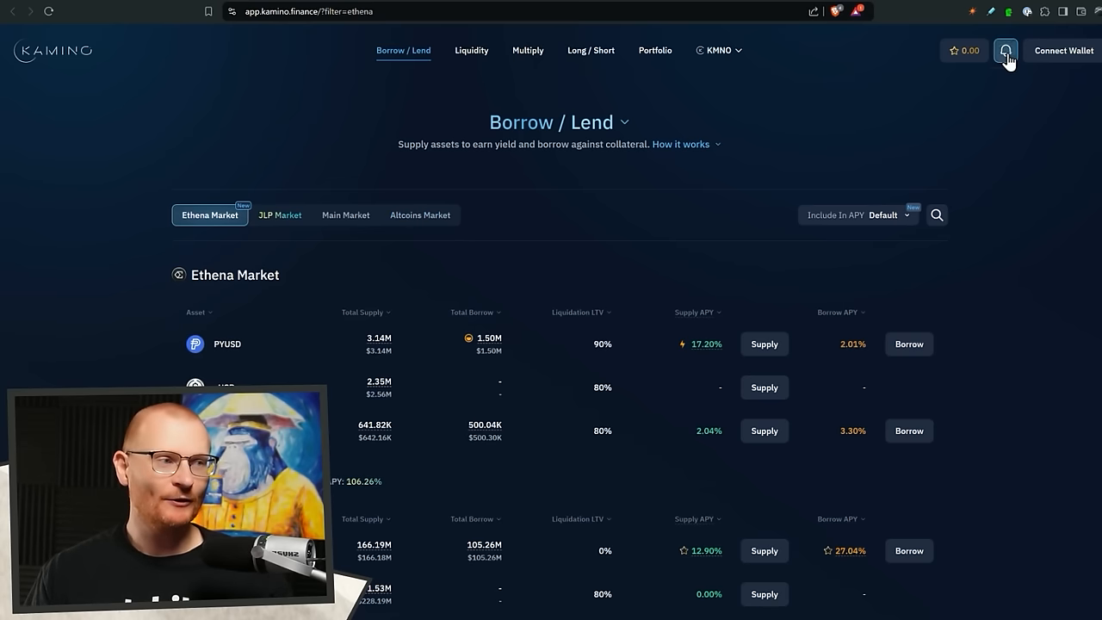
# Check the Notifications panel on Kamino's Borrow / Lend Ethena Market page
pyautogui.click(1006, 50)
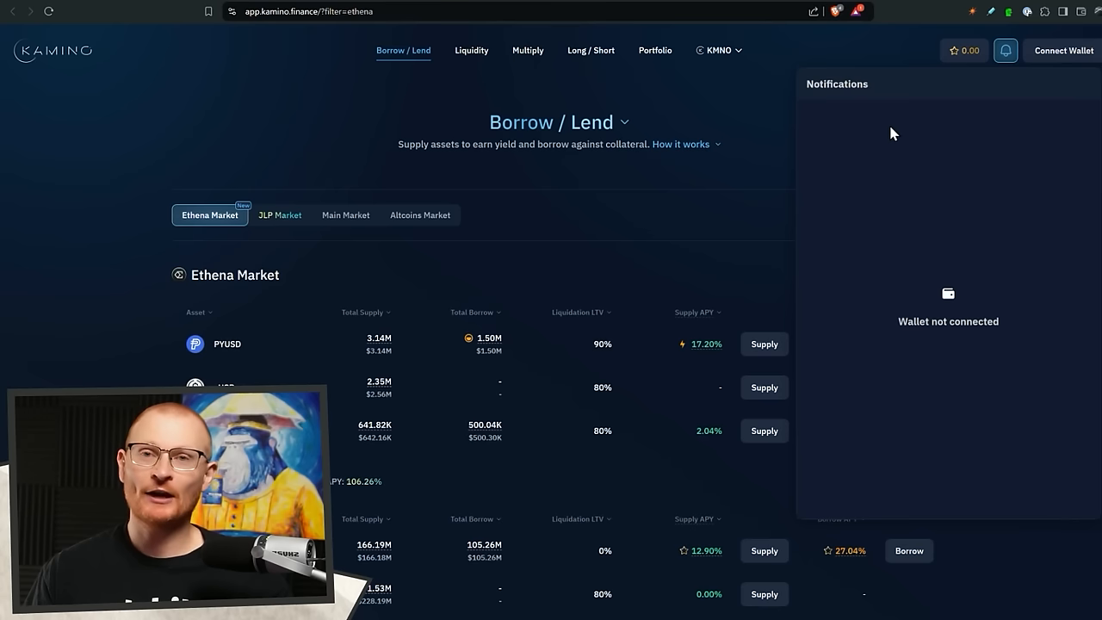
pyautogui.moveTo(872, 131)
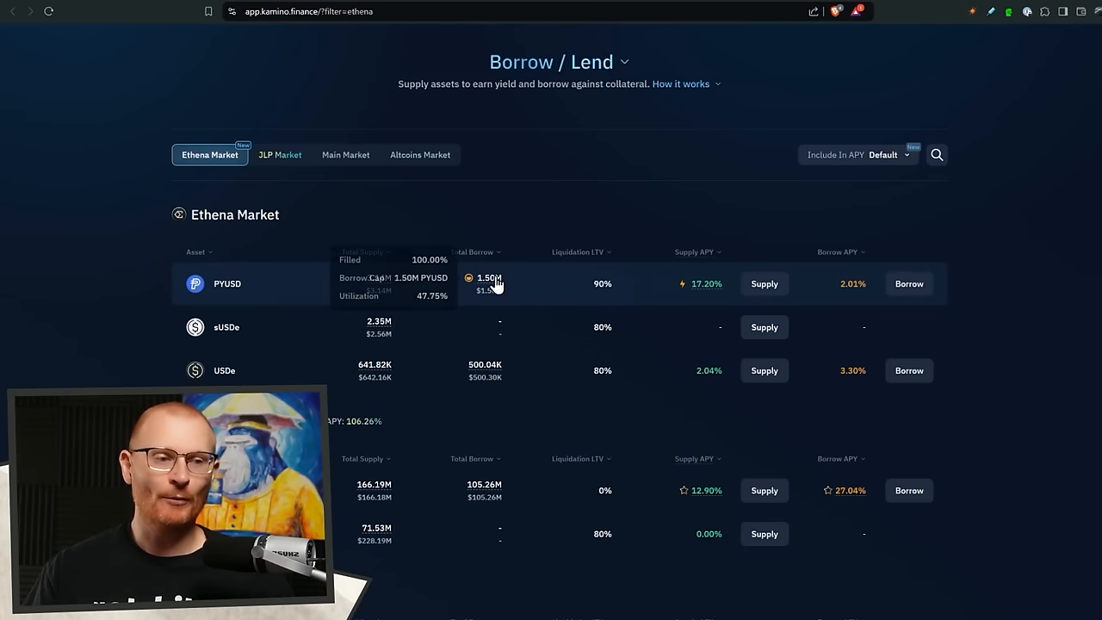
pyautogui.scroll(-3)
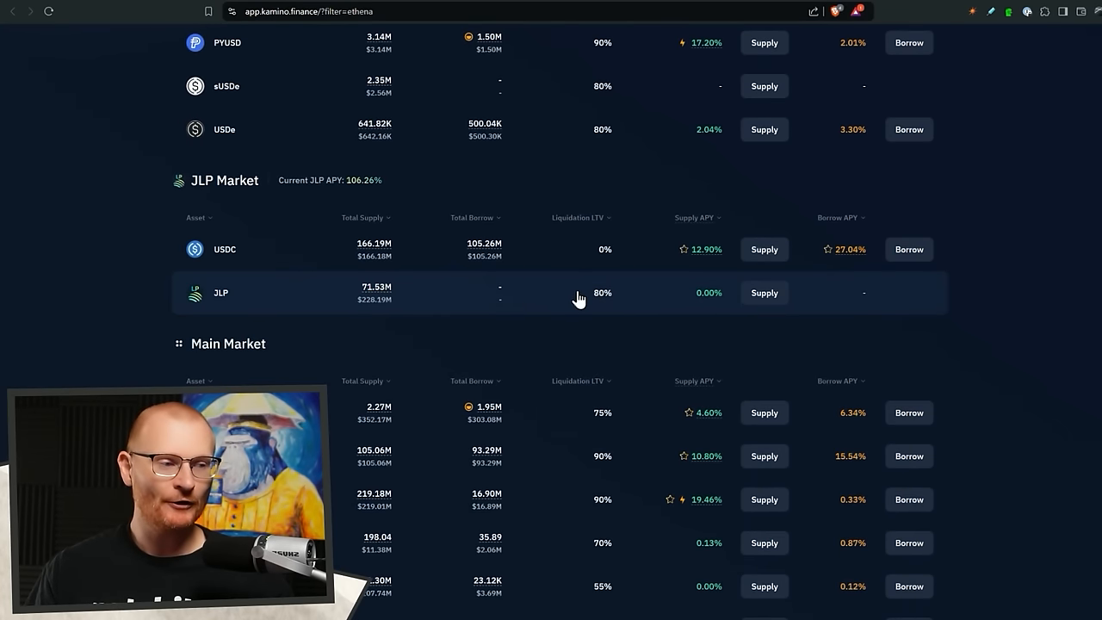
pyautogui.scroll(-3)
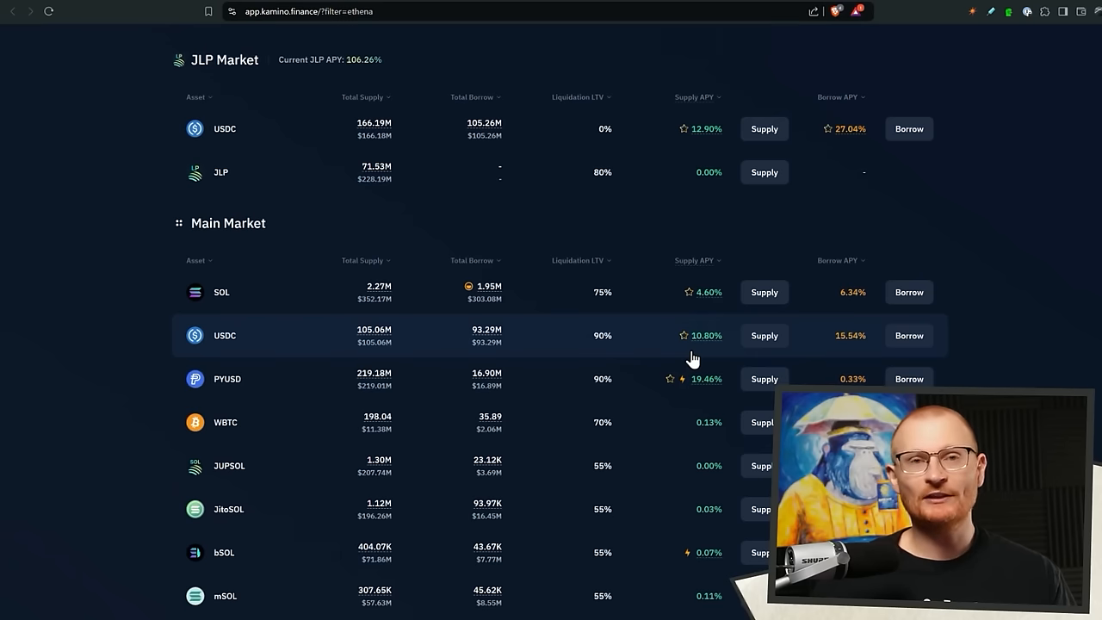
pyautogui.moveTo(446, 383)
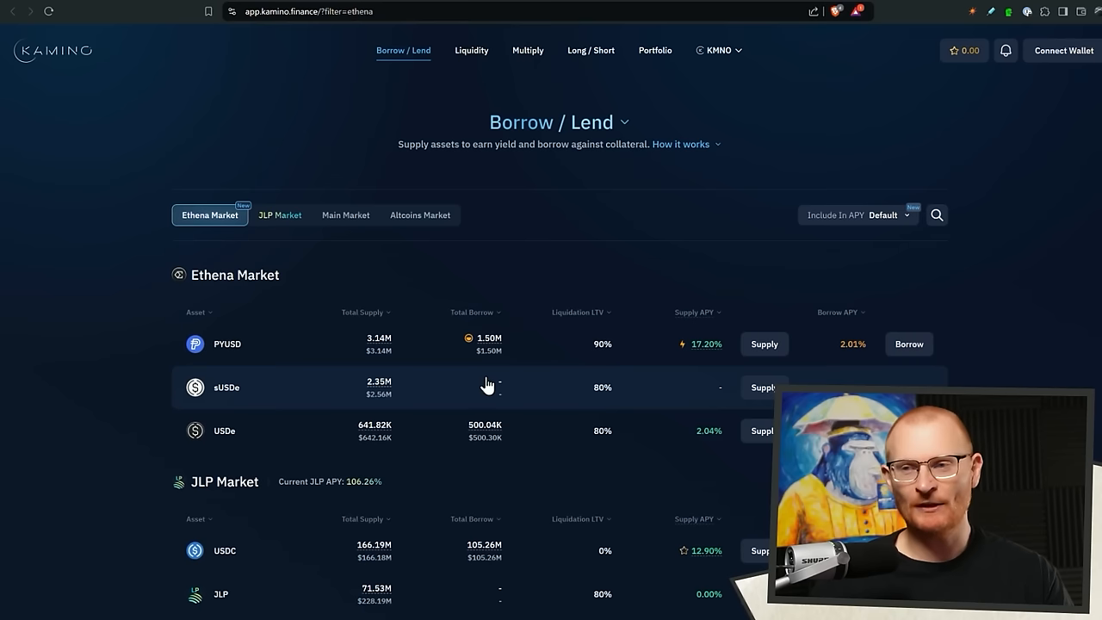
pyautogui.moveTo(503, 326)
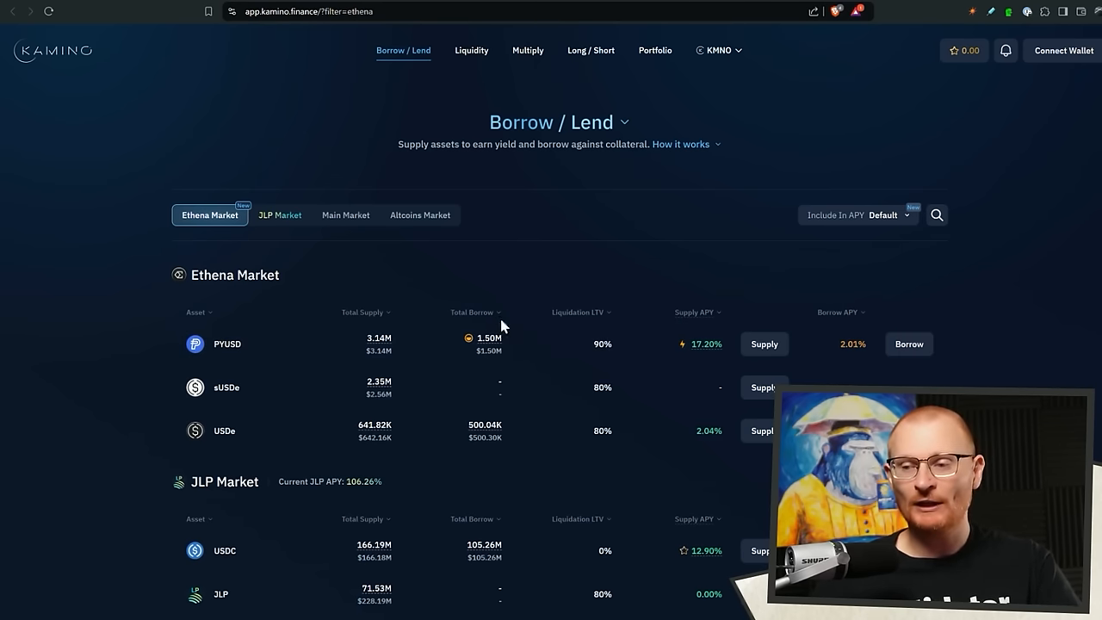
pyautogui.scroll(-3)
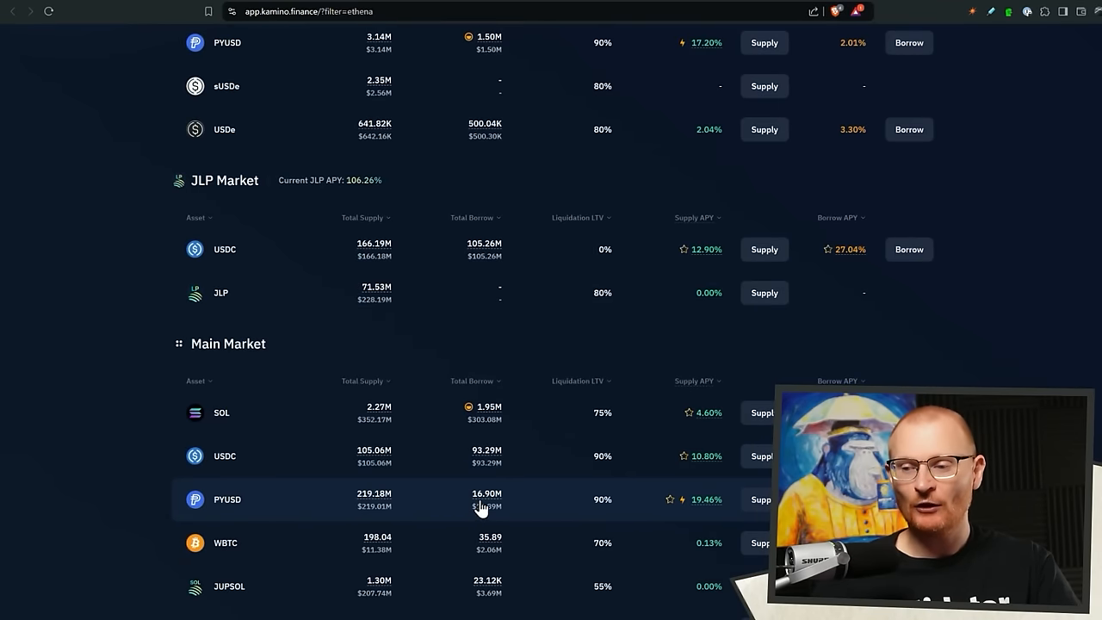
pyautogui.moveTo(486, 499)
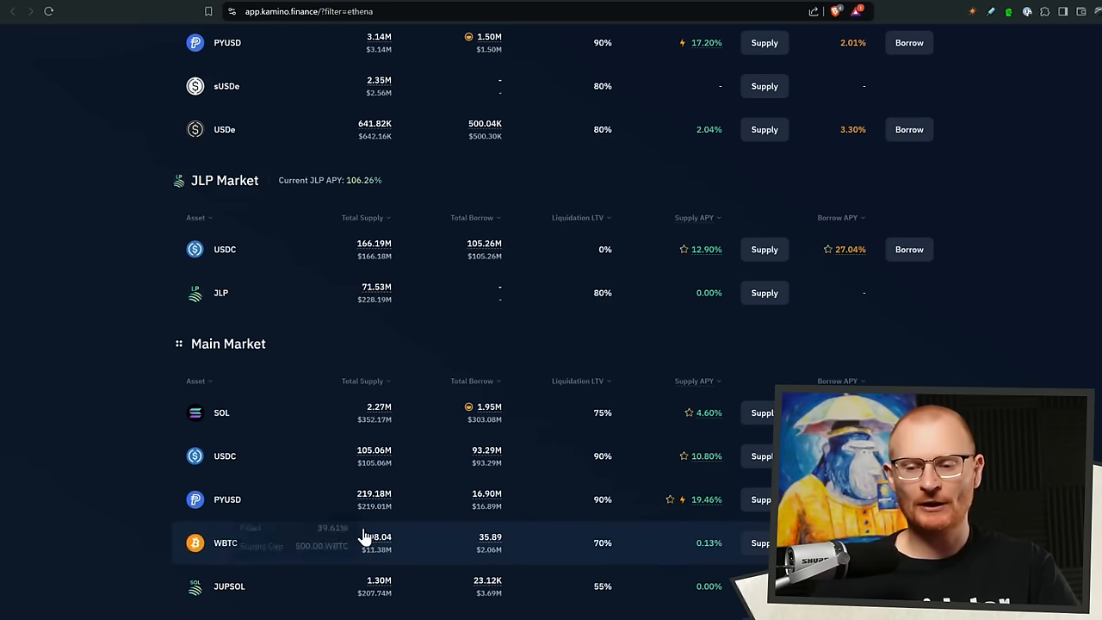
pyautogui.moveTo(479, 496)
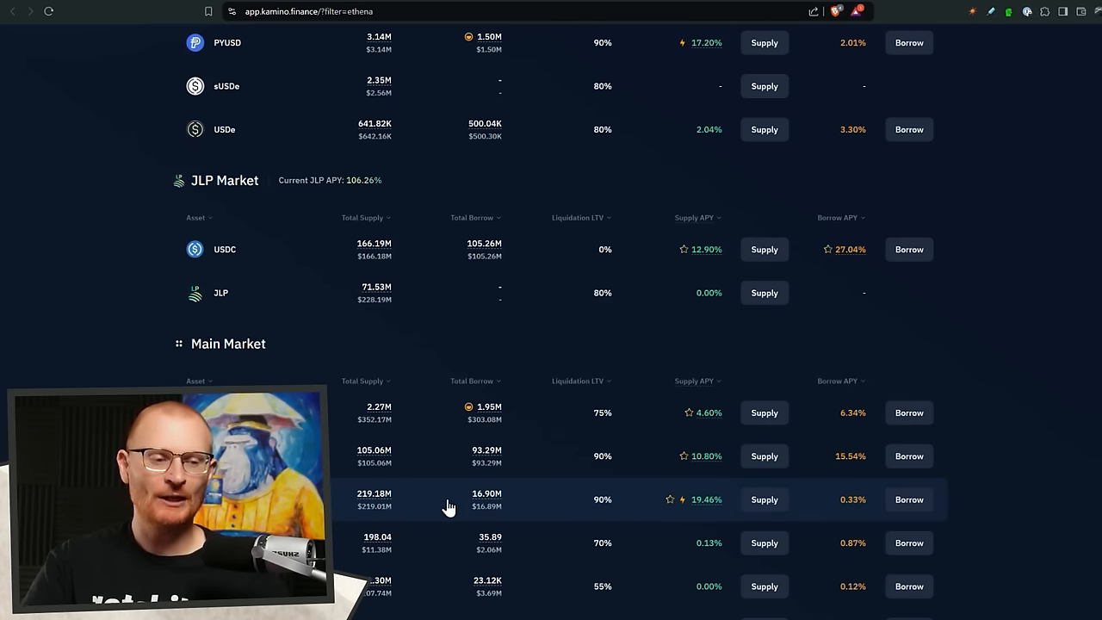
pyautogui.moveTo(468, 457)
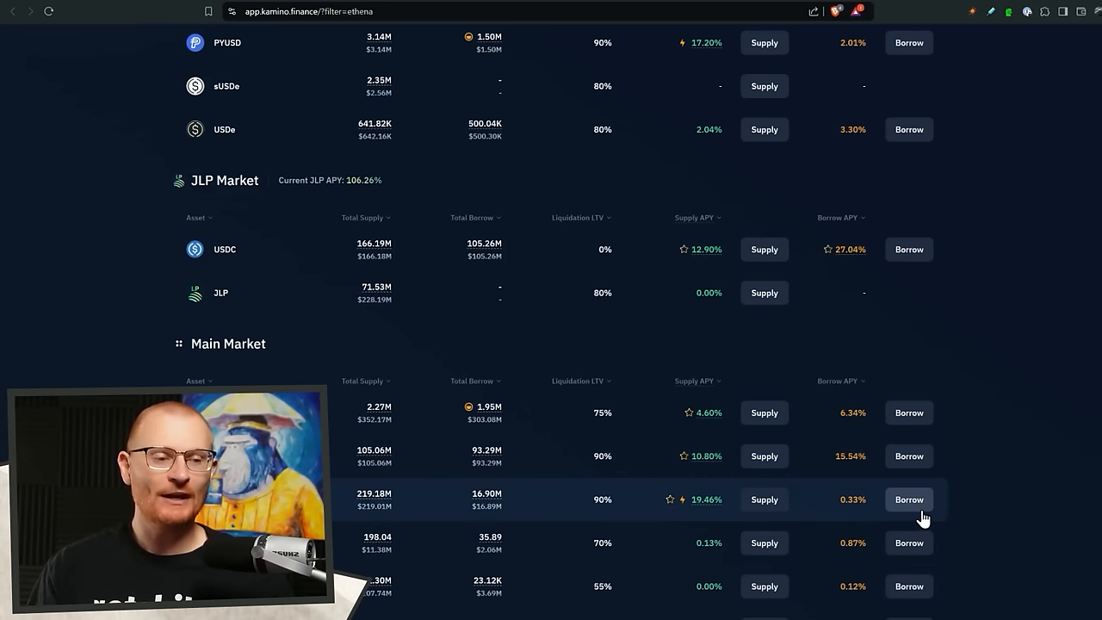
pyautogui.moveTo(388, 465)
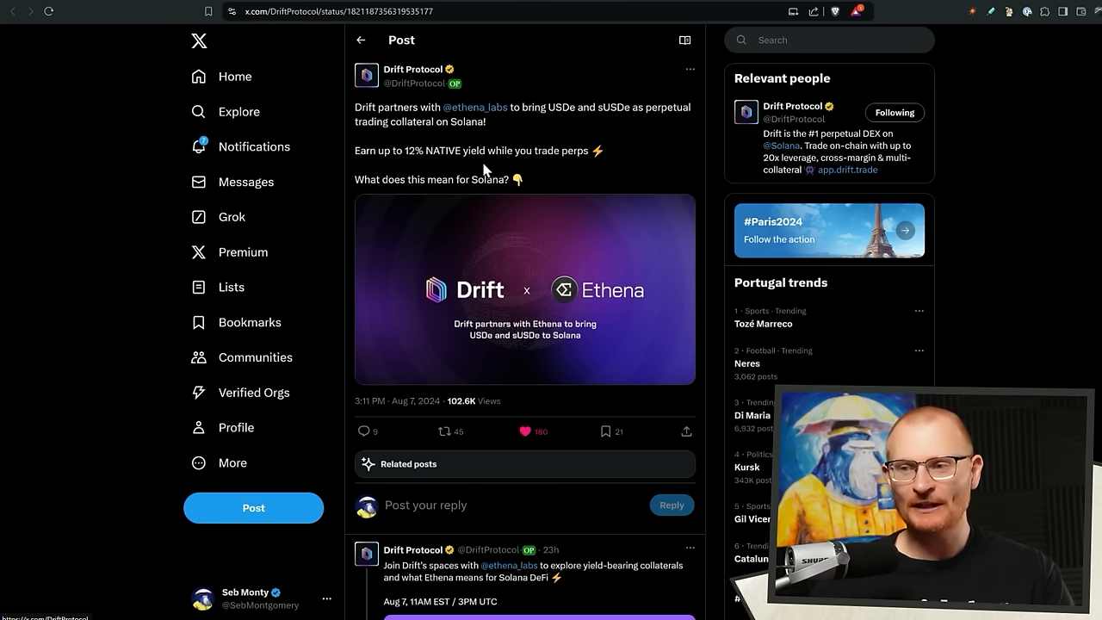
# Scroll the timeline and bring up Drift Protocol's Ethena Sats for USDe and sUSDe post
pyautogui.scroll(-3)
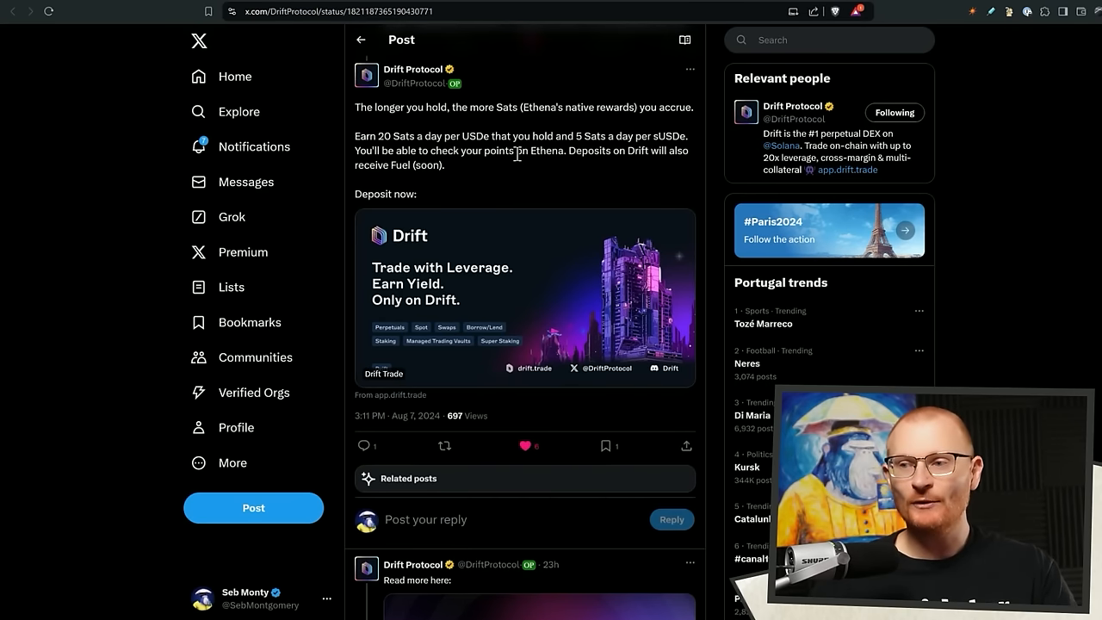
pyautogui.moveTo(655, 181)
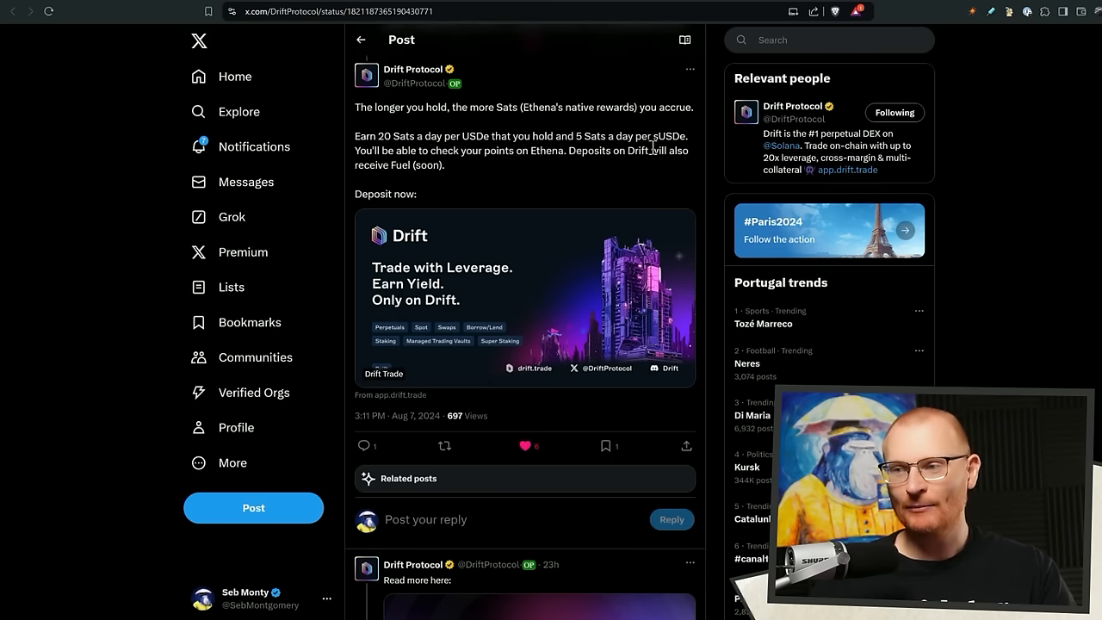
pyautogui.doubleClick(476, 136)
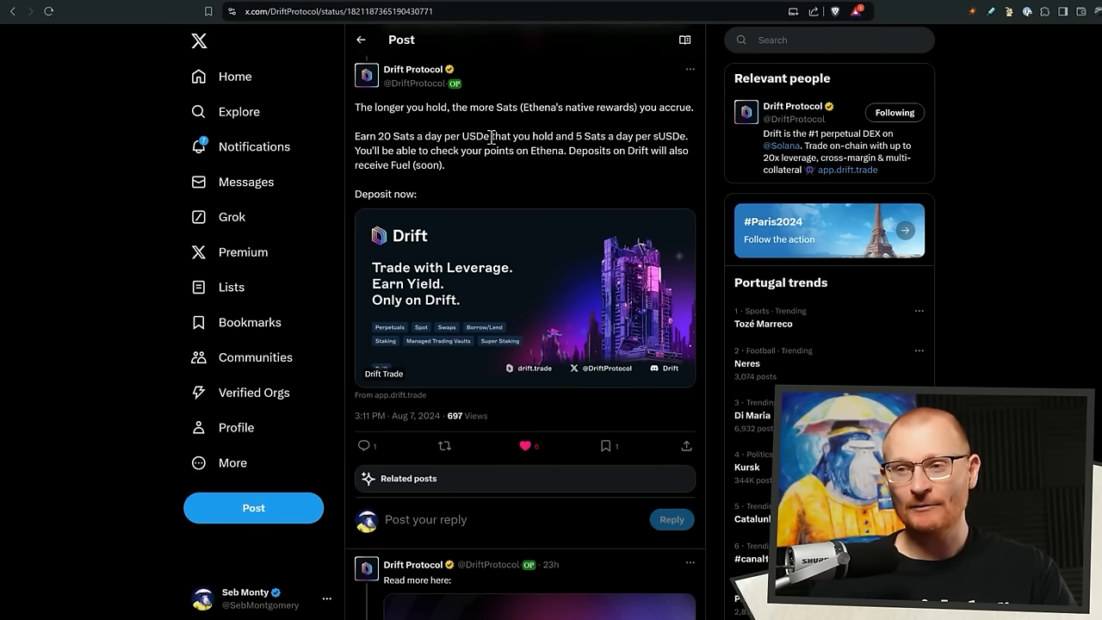
pyautogui.doubleClick(476, 136)
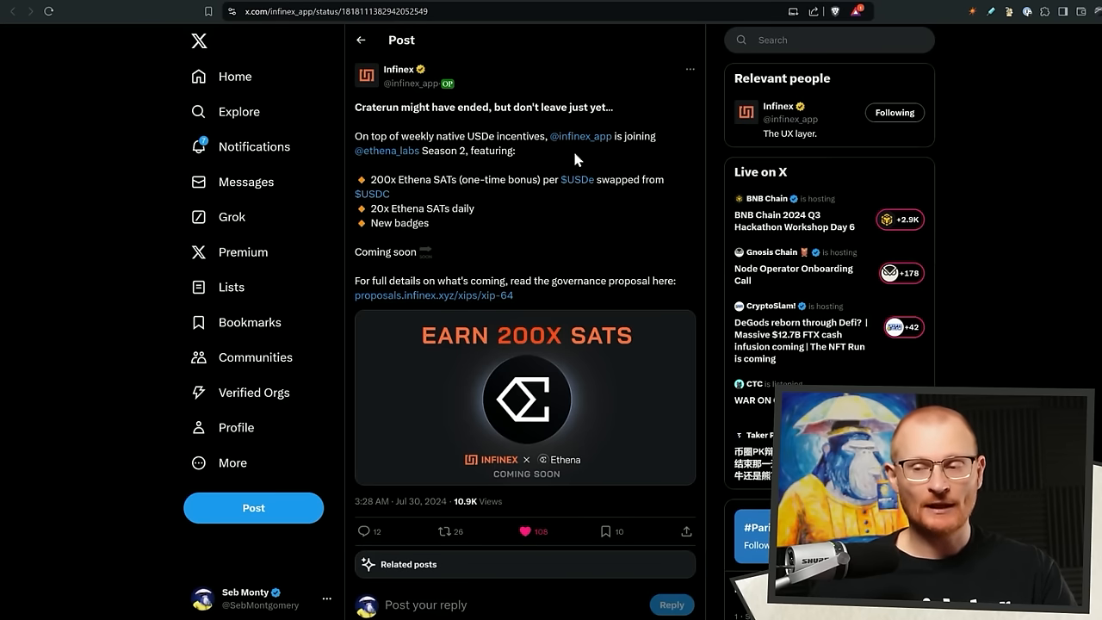
pyautogui.moveTo(489, 207)
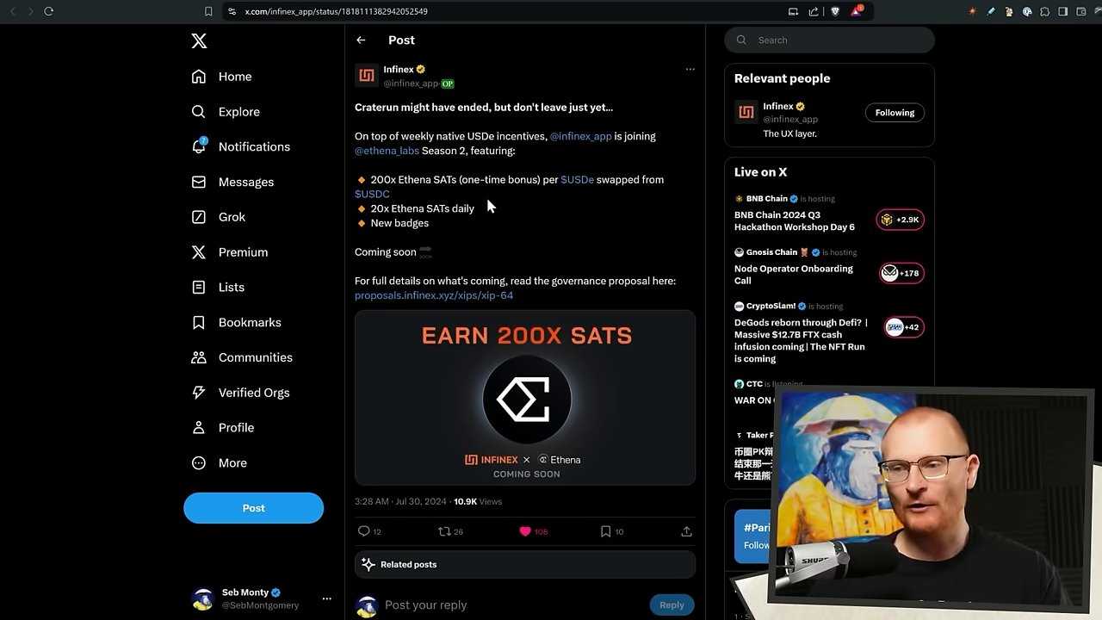
pyautogui.moveTo(448, 193)
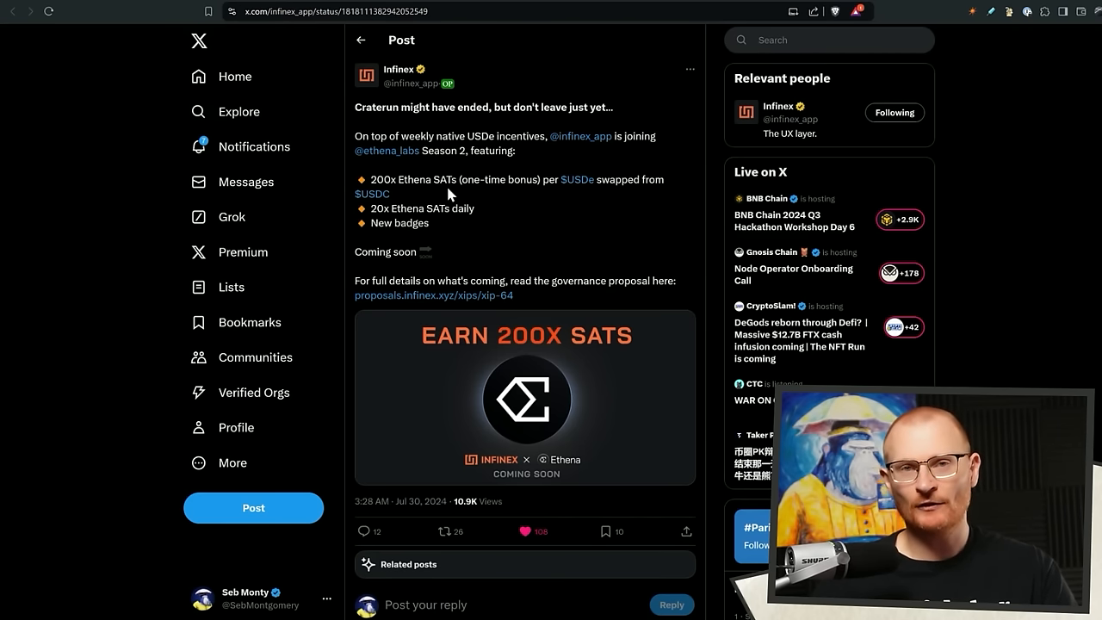
pyautogui.moveTo(558, 245)
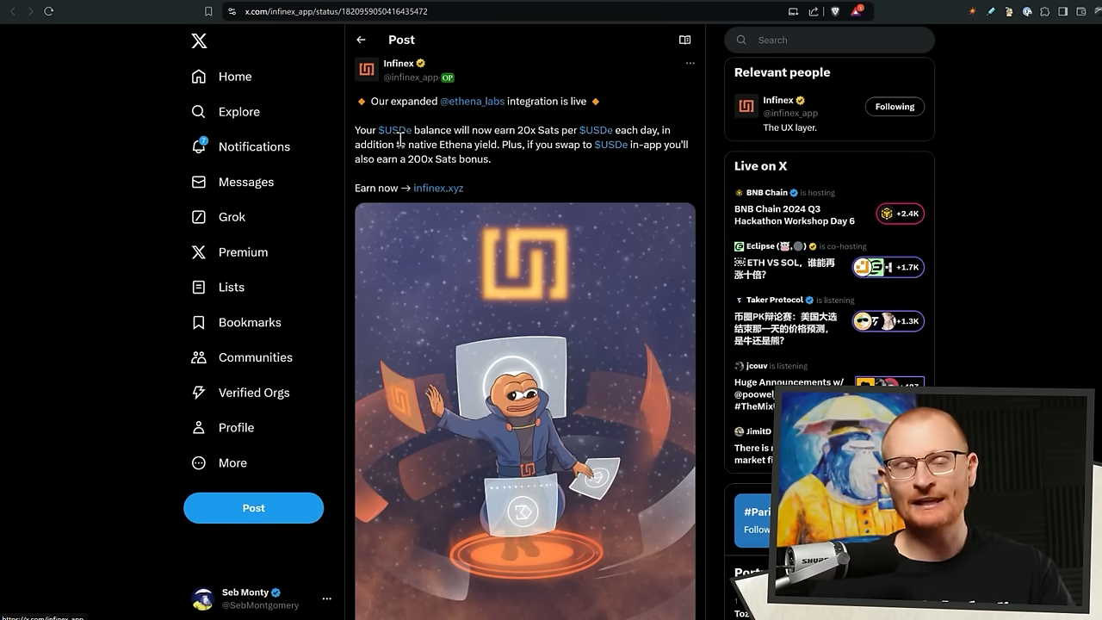
pyautogui.moveTo(572, 96)
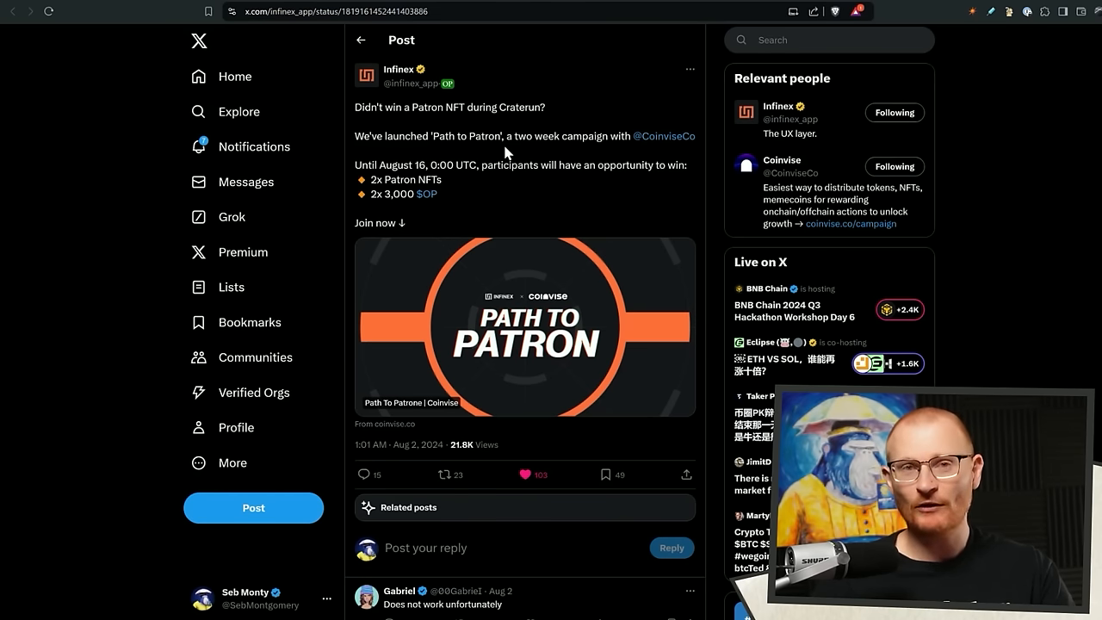
pyautogui.moveTo(457, 169)
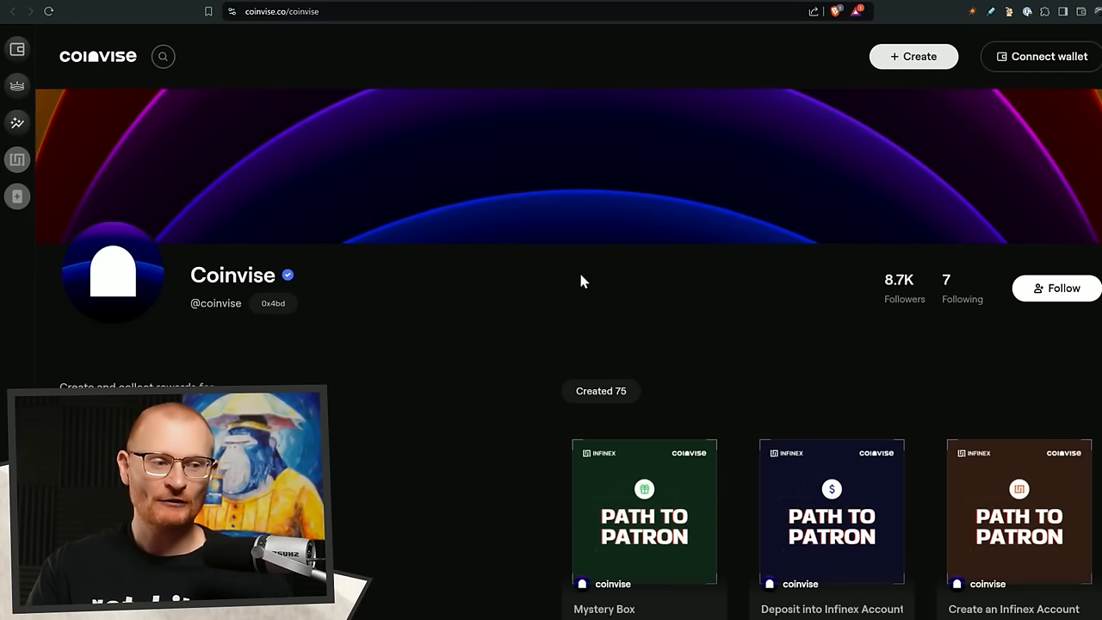
# Scroll through the Coinvise profile's Path to Patron reward cards with Collect options
pyautogui.scroll(-3)
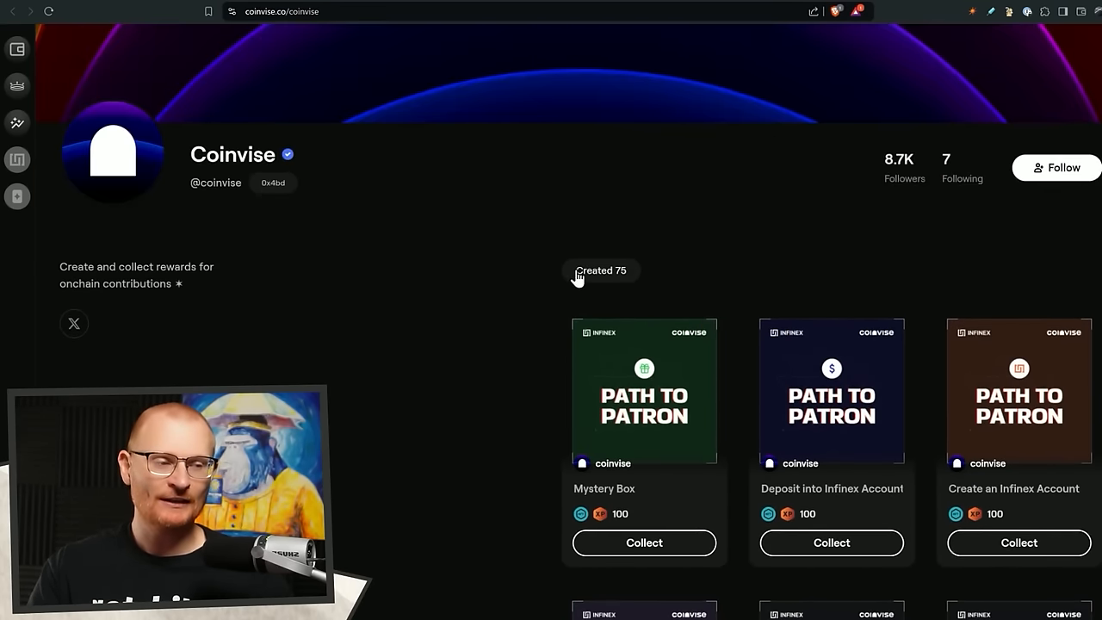
pyautogui.scroll(-3)
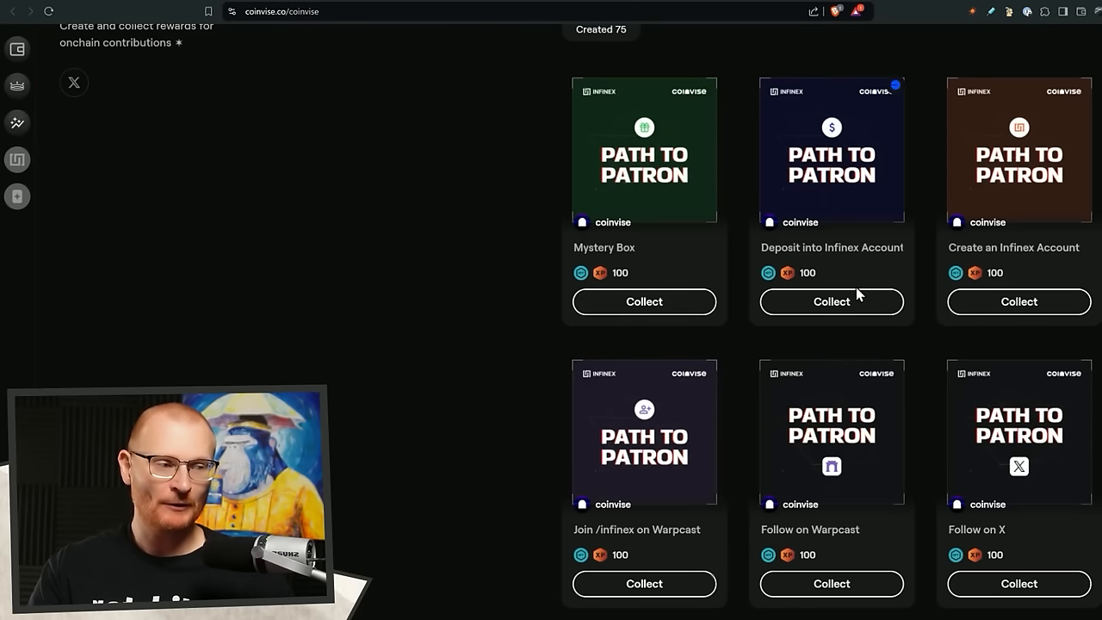
pyautogui.scroll(-3)
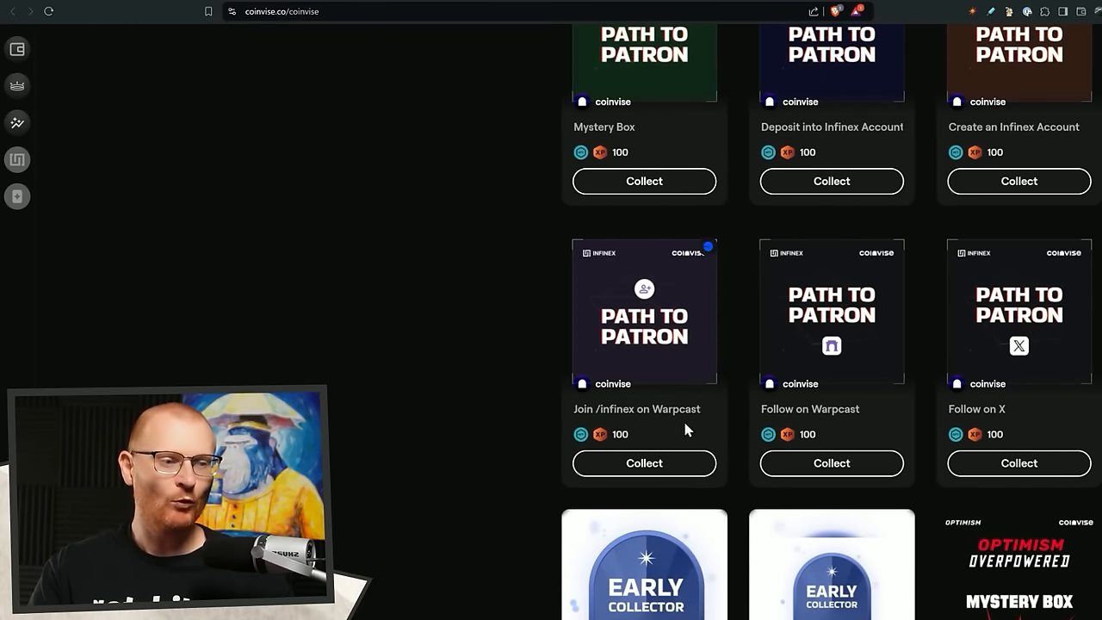
pyautogui.moveTo(648, 403)
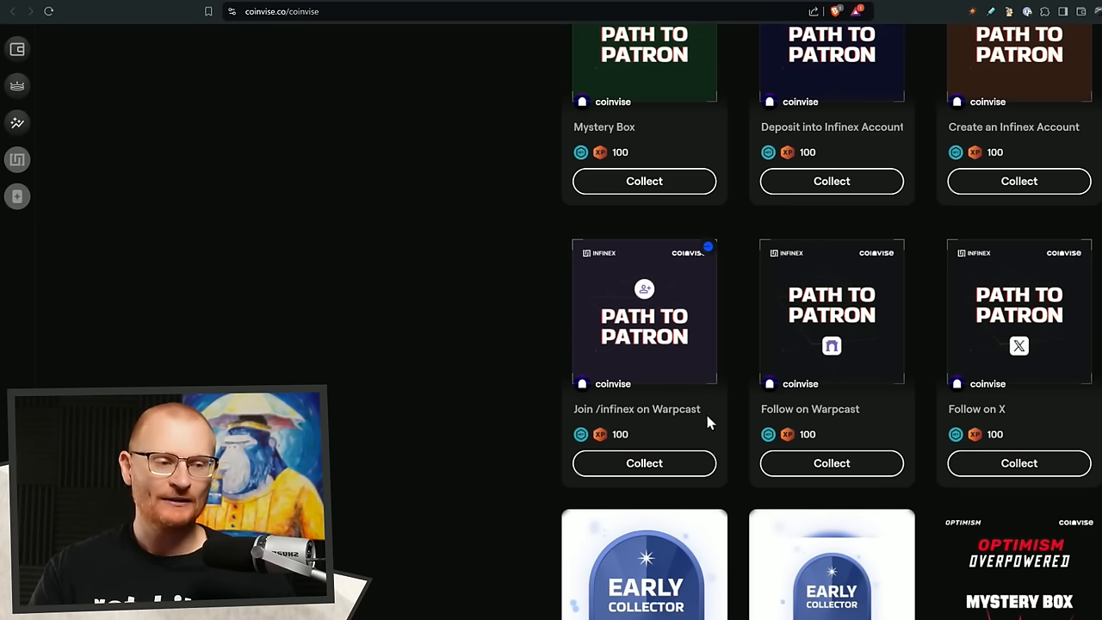
pyautogui.scroll(-3)
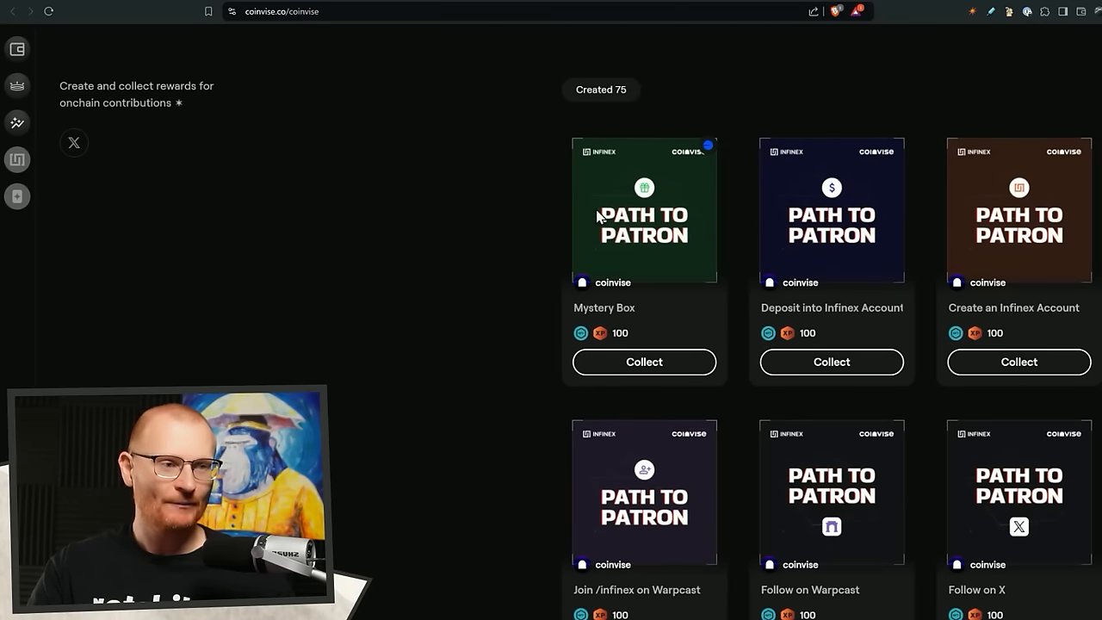
pyautogui.moveTo(810, 231)
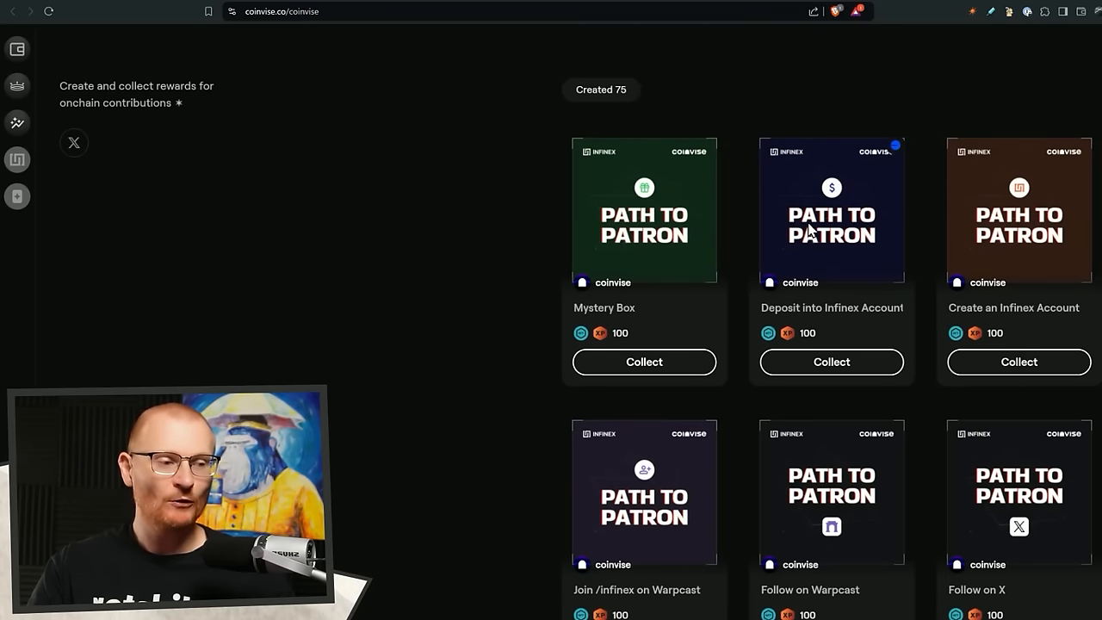
pyautogui.scroll(-3)
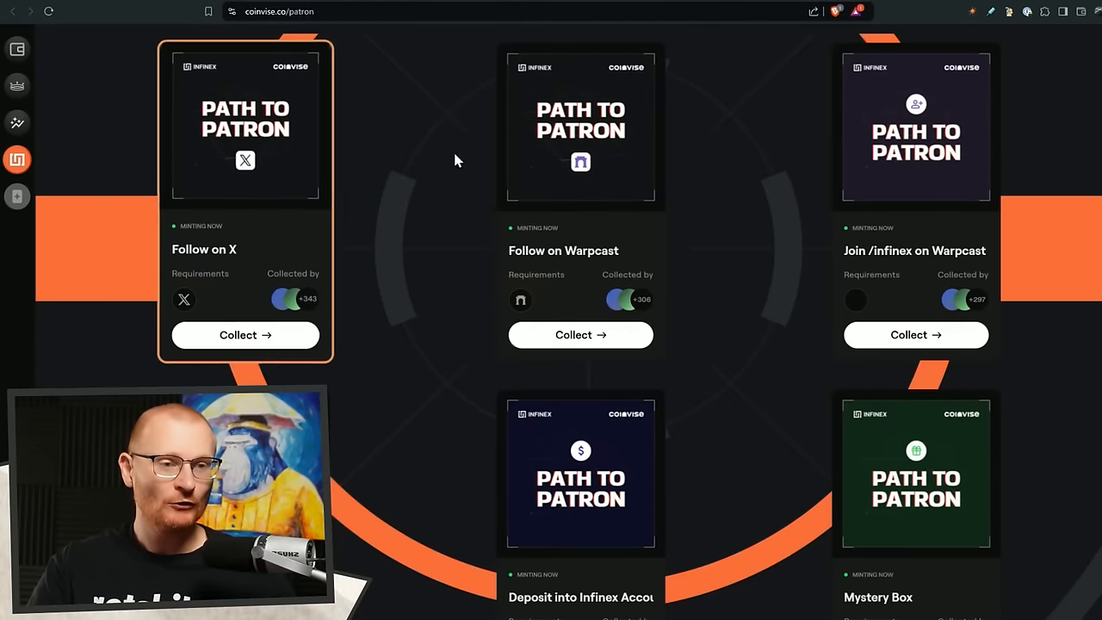
# Scroll the Path to Patron campaign page past the Infinex Account, Deposit and Mystery Box quests
pyautogui.scroll(-3)
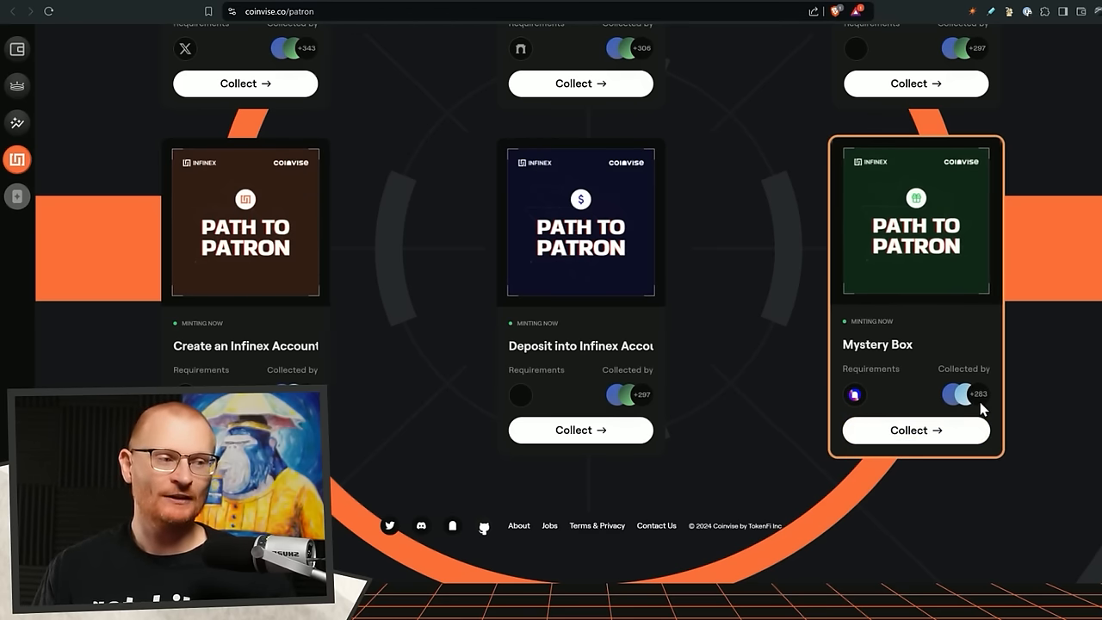
pyautogui.scroll(-3)
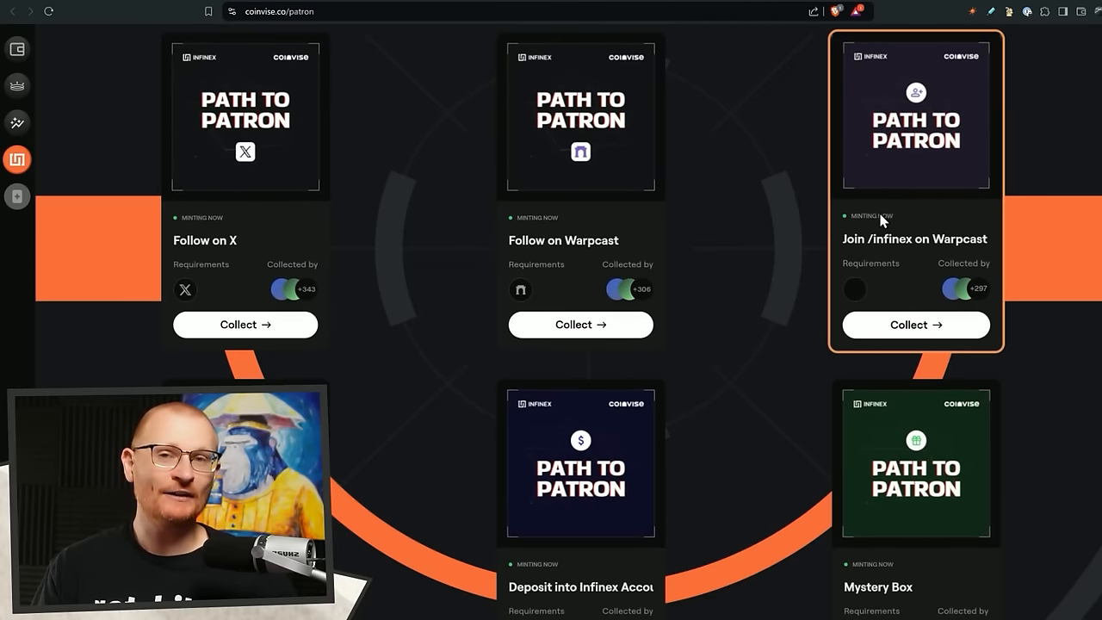
pyautogui.scroll(-3)
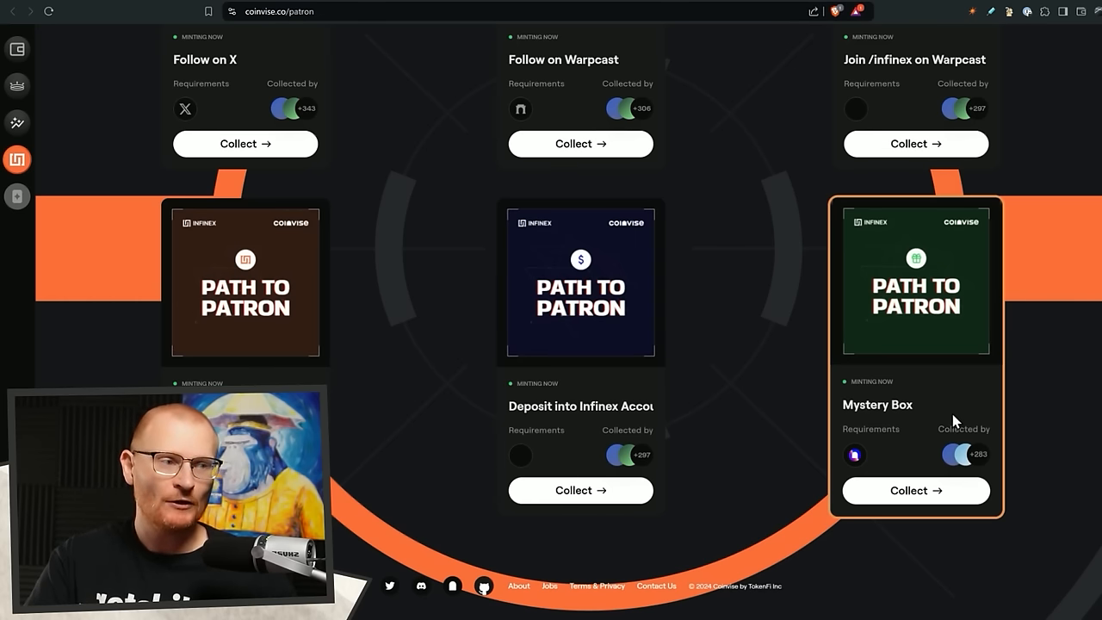
pyautogui.moveTo(671, 3)
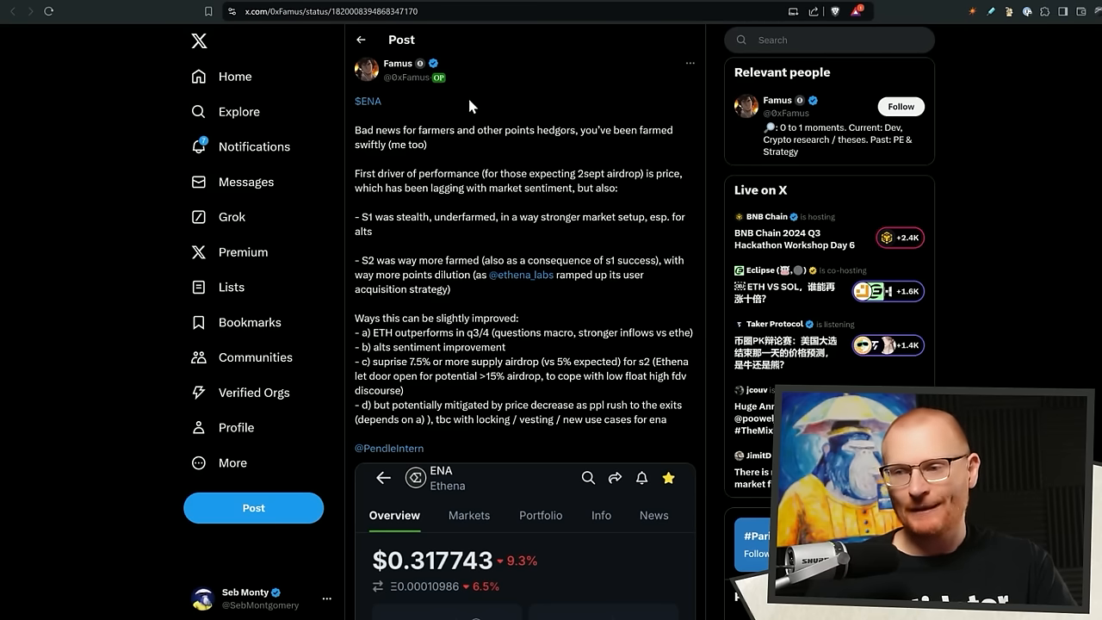
# Scroll through the $ENA analysis post's text and chart on points farmers and hedgers
pyautogui.scroll(-3)
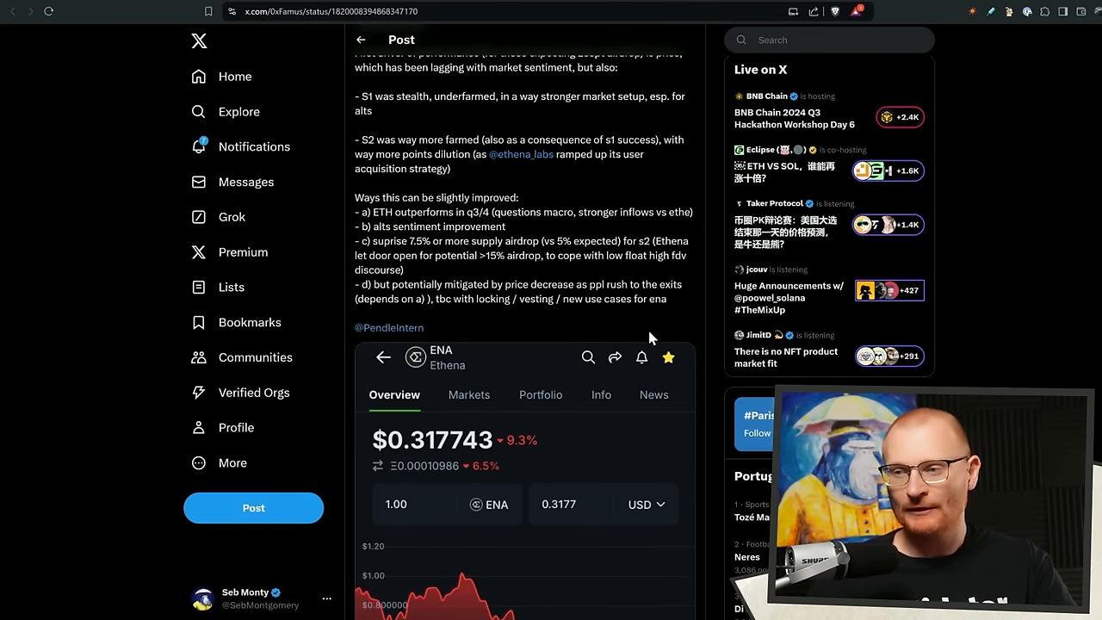
pyautogui.scroll(-3)
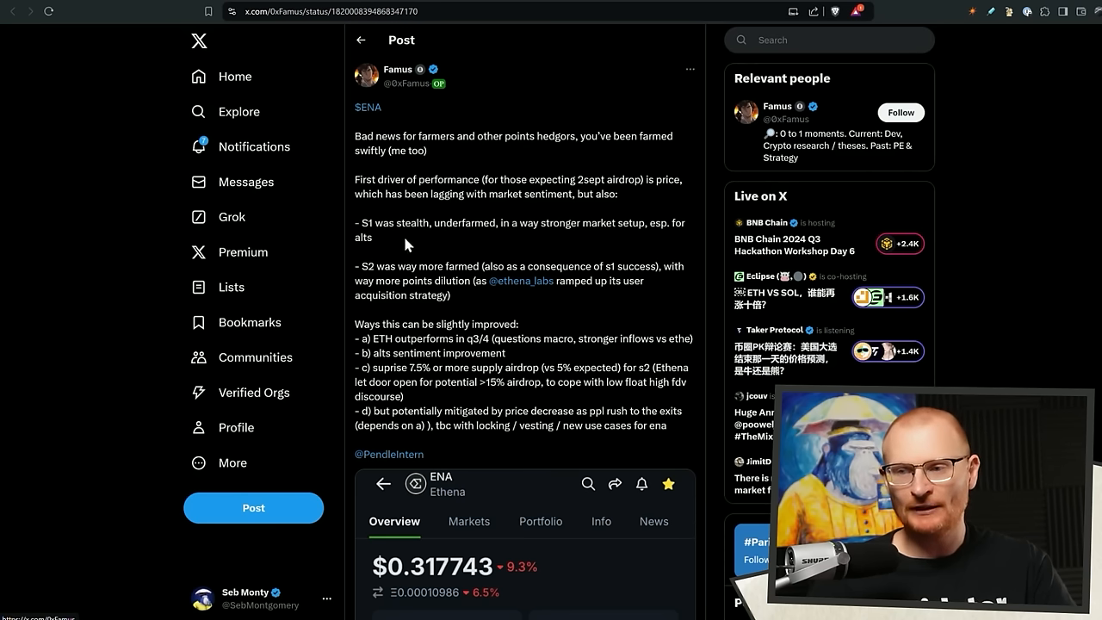
pyautogui.moveTo(577, 241)
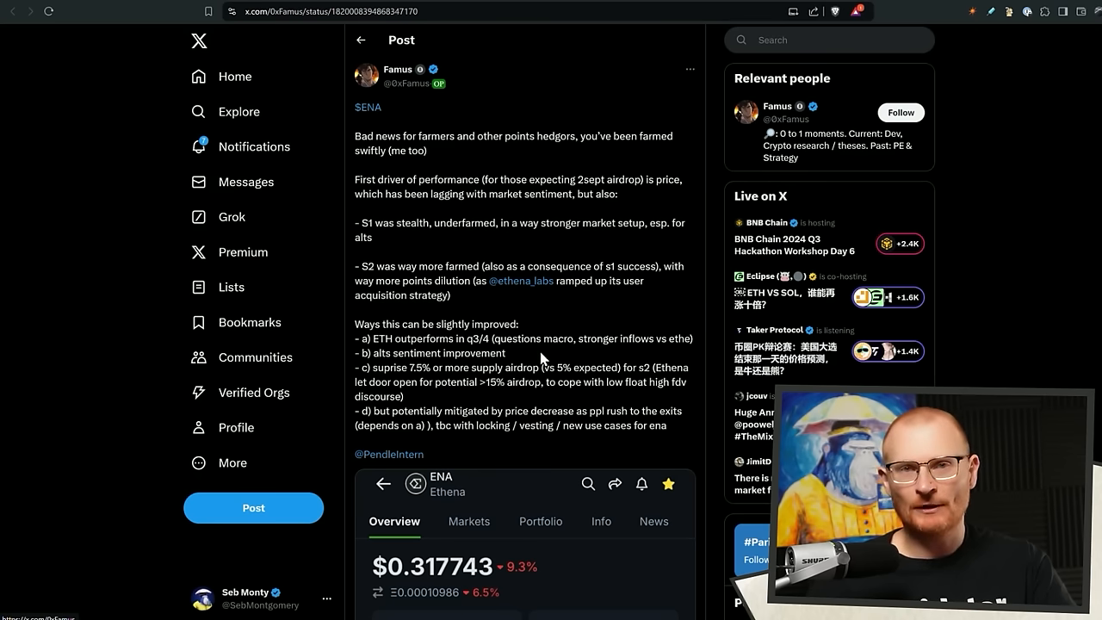
pyautogui.scroll(-3)
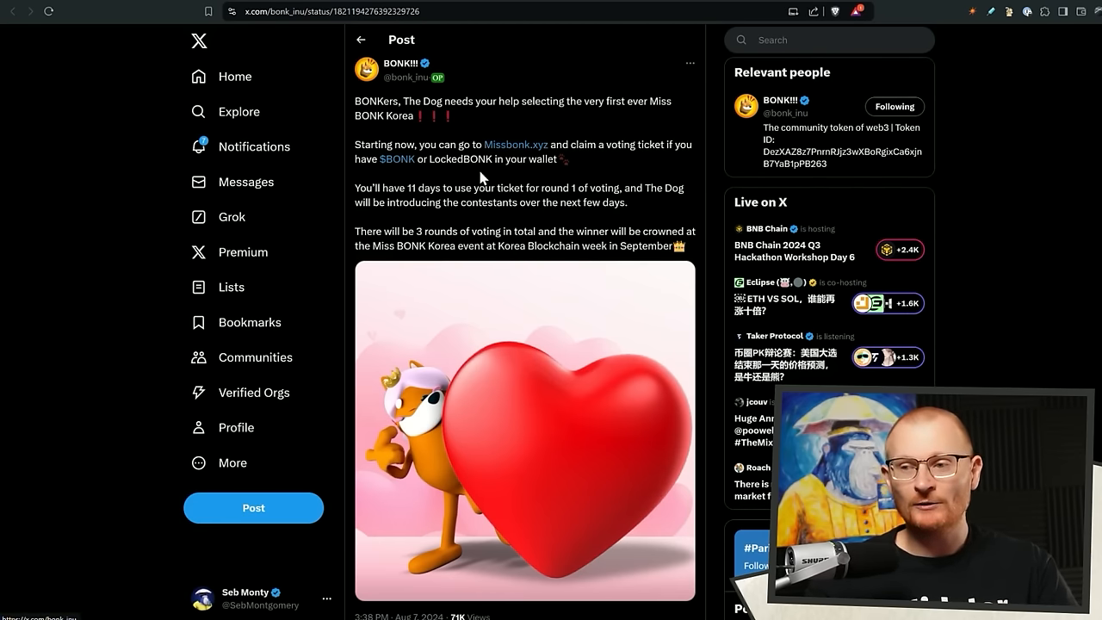
pyautogui.moveTo(560, 228)
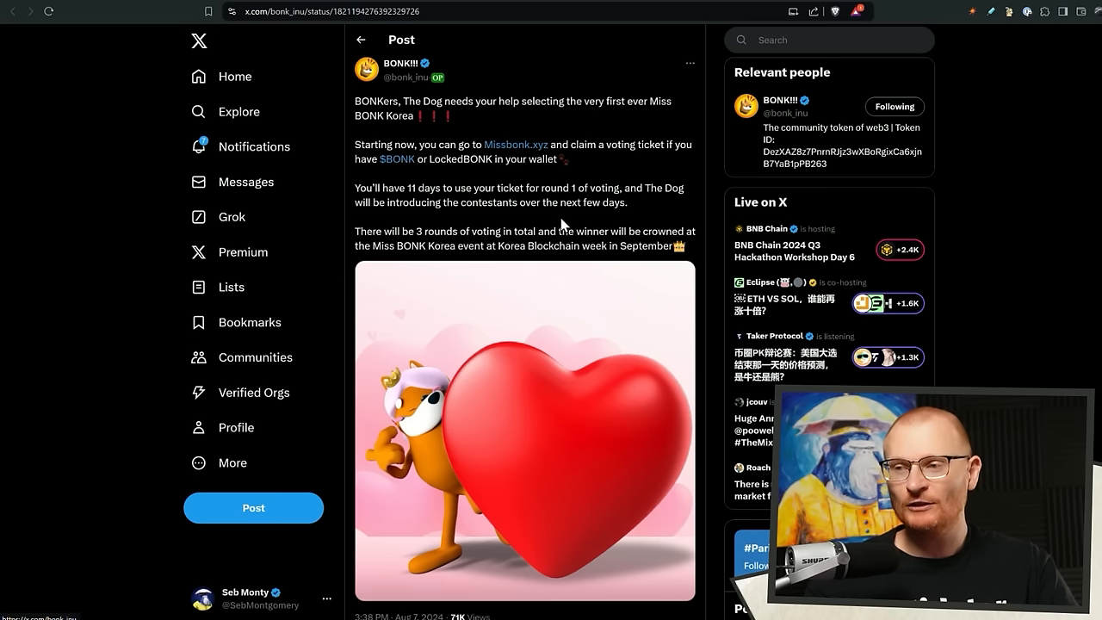
pyautogui.moveTo(610, 209)
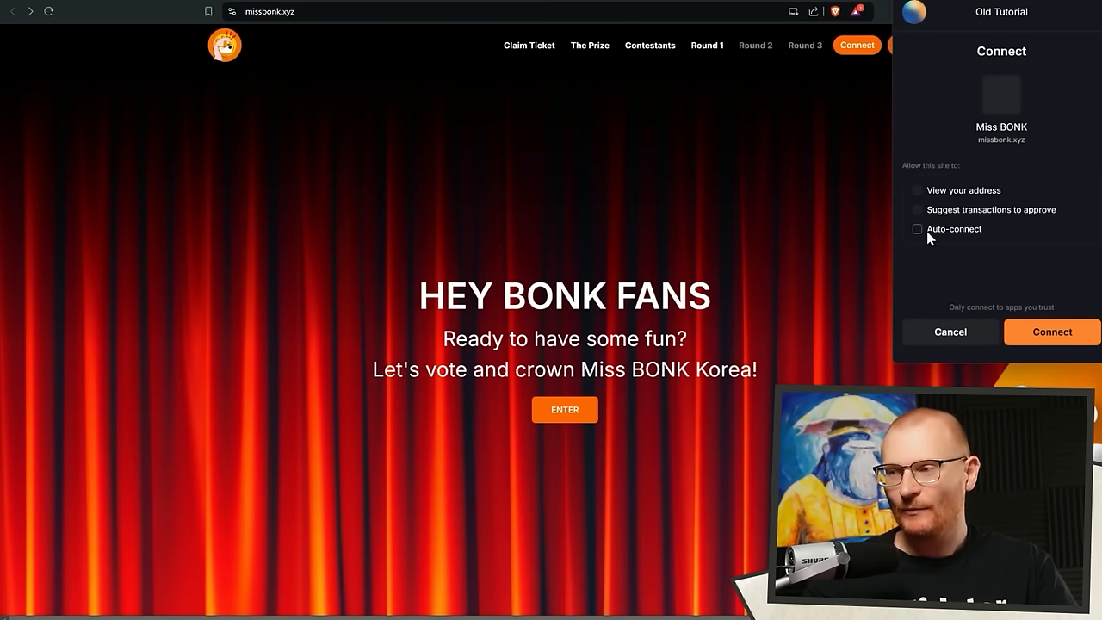
# Connect and sign in the wallet, view Round 1 rankings and start voting for Yoo Sang Young
pyautogui.click(1050, 331)
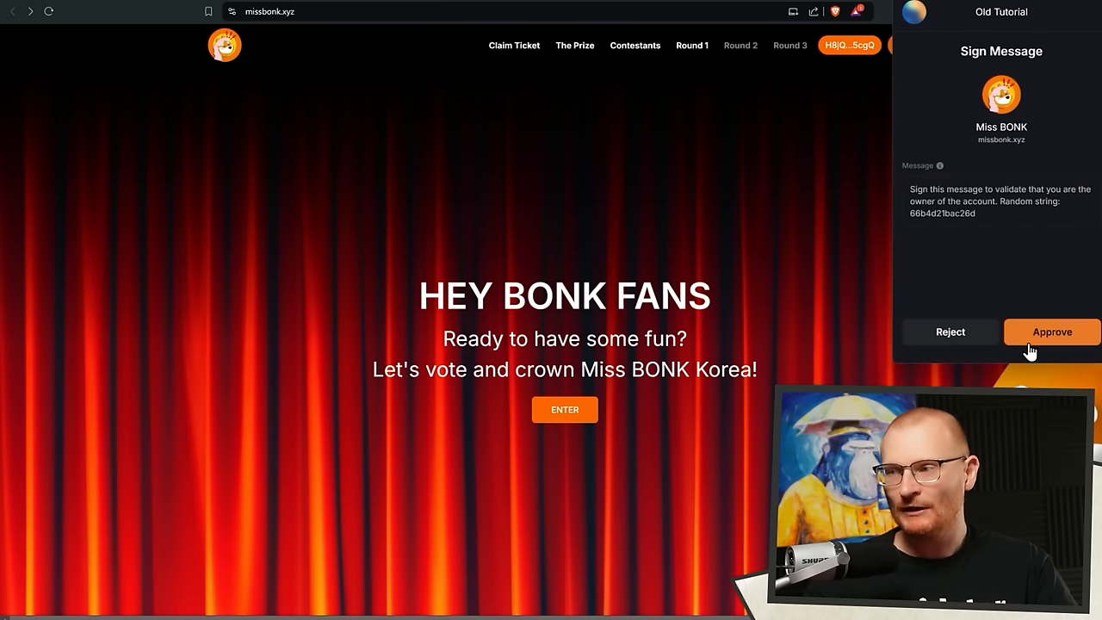
pyautogui.click(1051, 331)
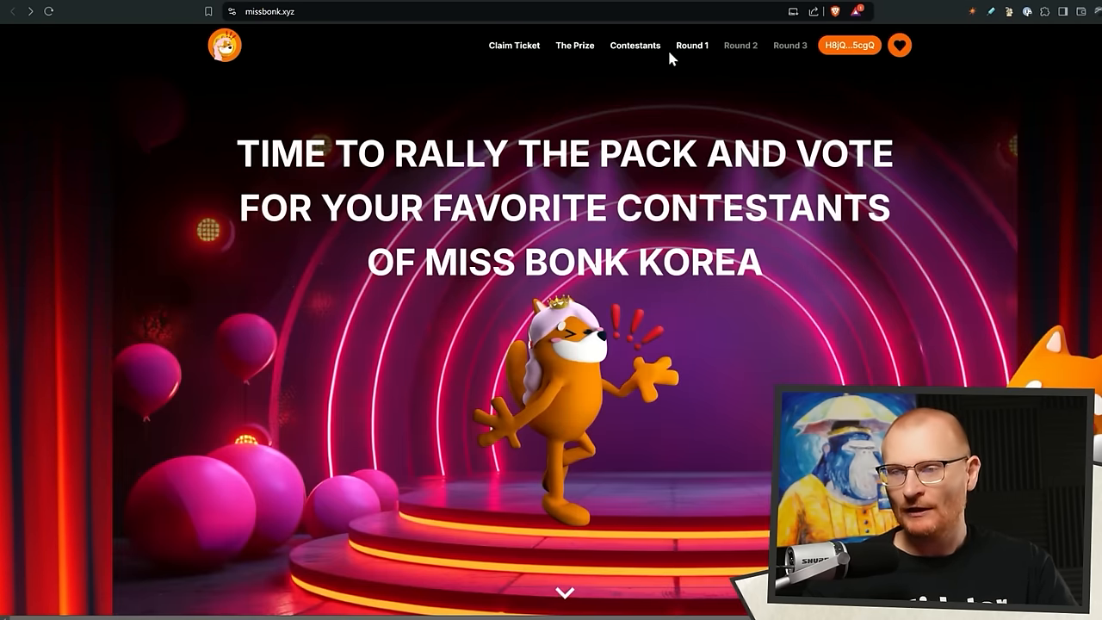
pyautogui.scroll(-3)
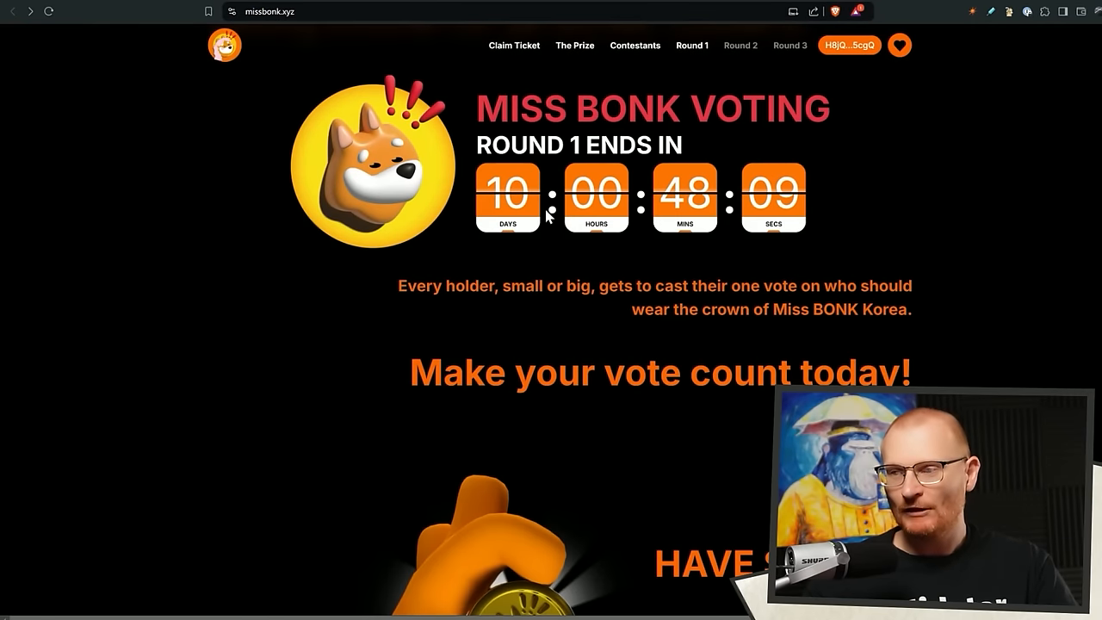
pyautogui.scroll(-3)
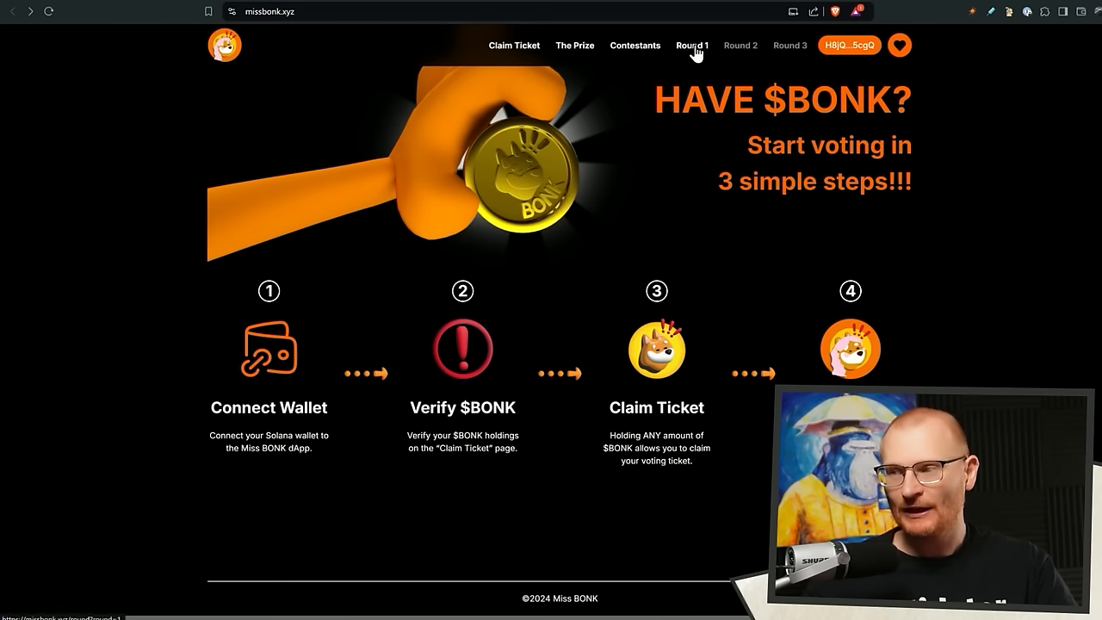
pyautogui.click(692, 45)
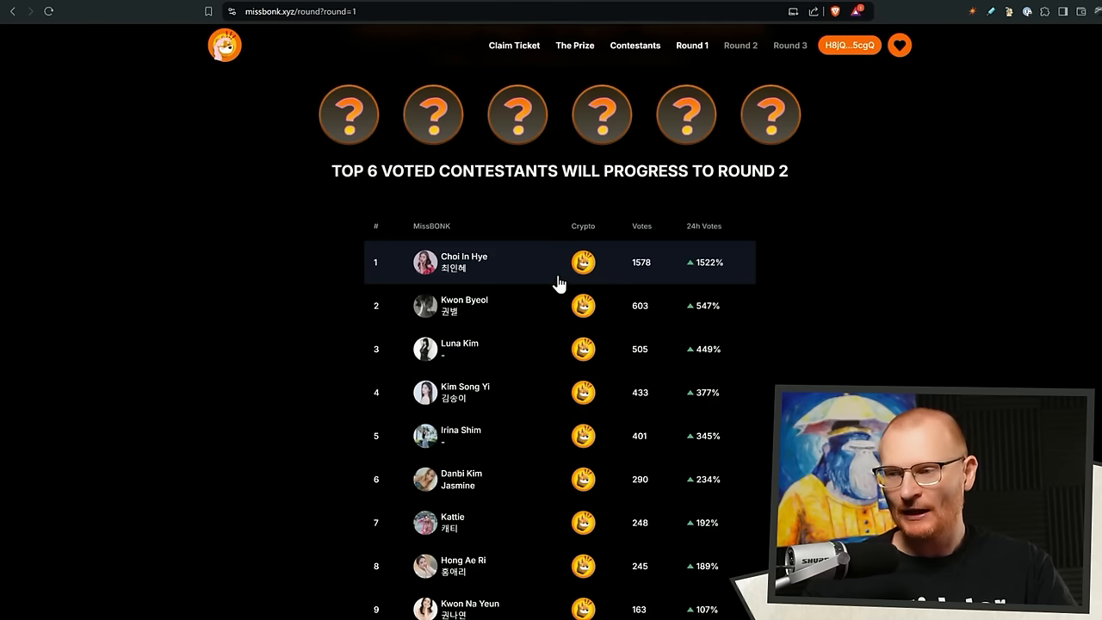
pyautogui.scroll(-3)
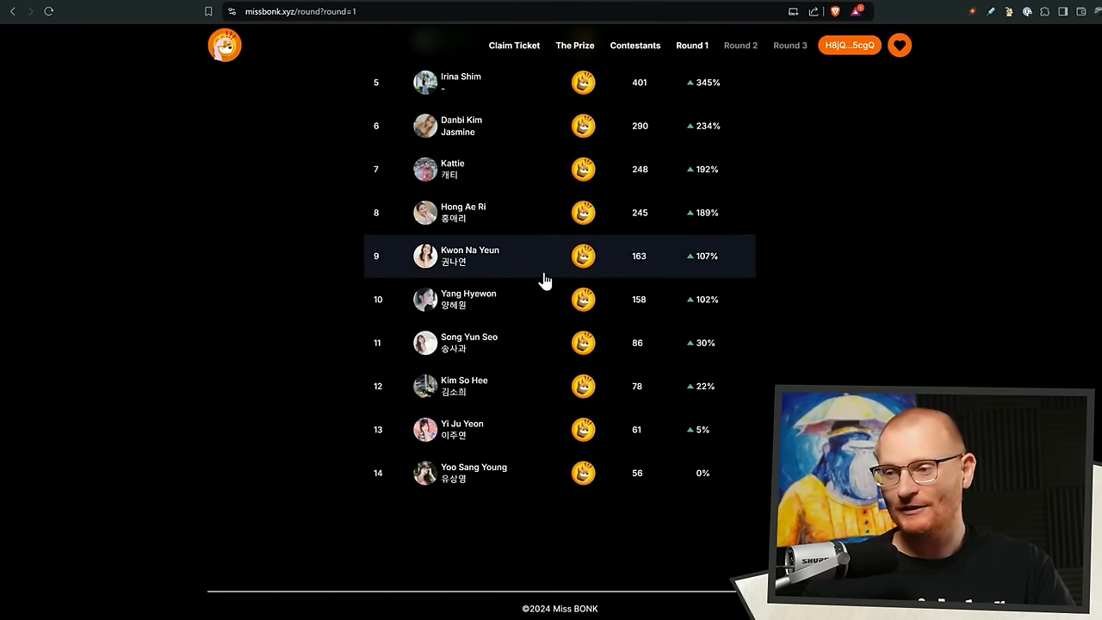
pyautogui.moveTo(534, 376)
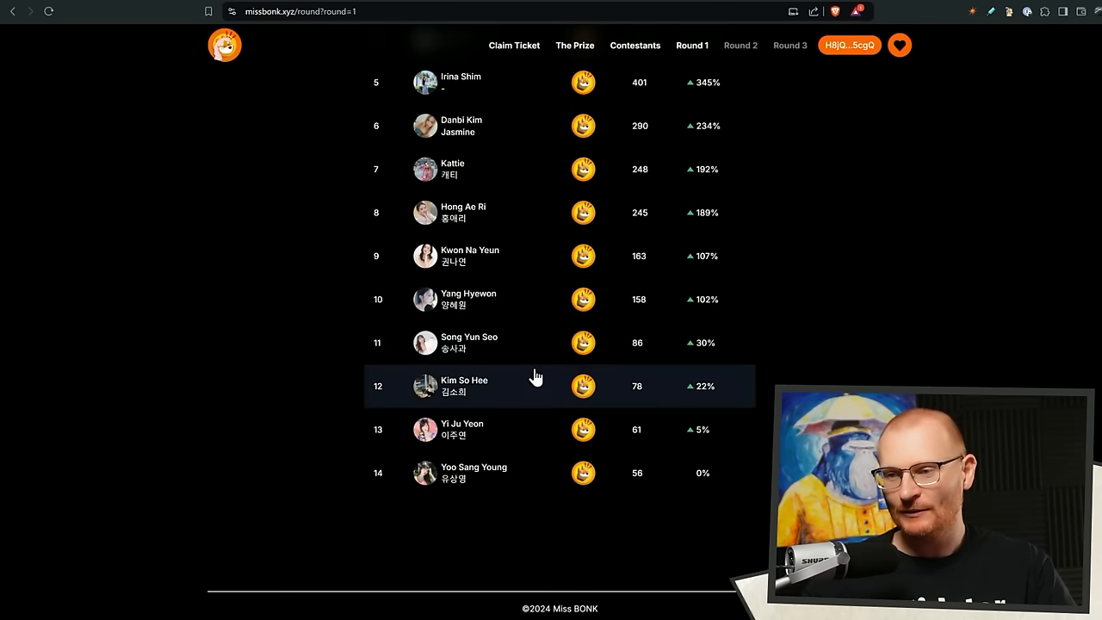
pyautogui.click(463, 386)
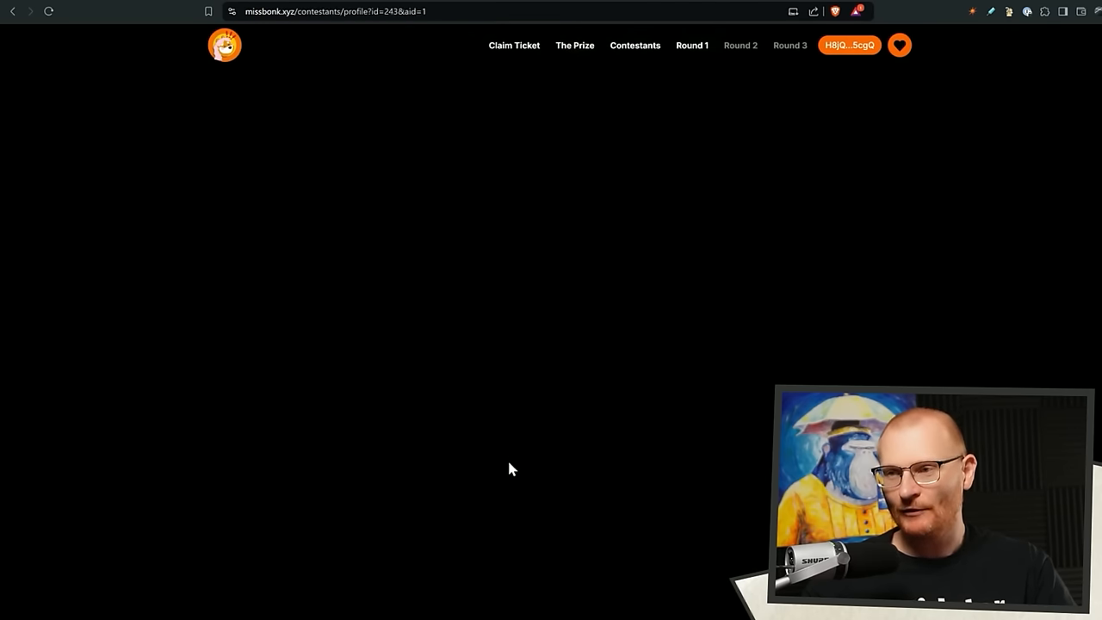
pyautogui.click(275, 324)
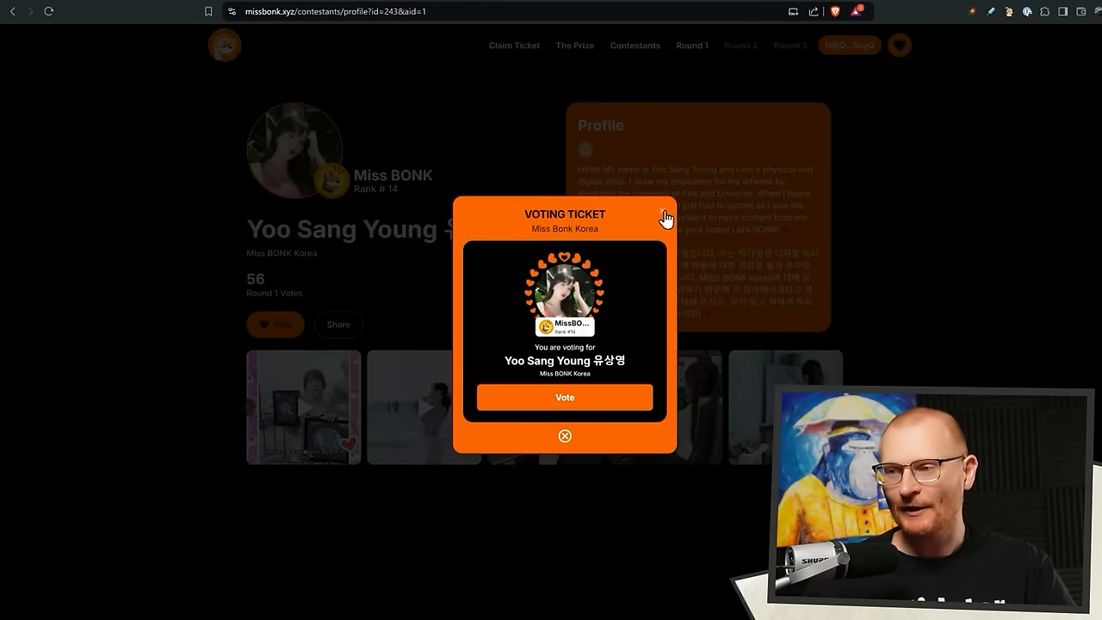
# Claim and verify a Round 1 voting ticket, then return to the contestant list
pyautogui.click(513, 45)
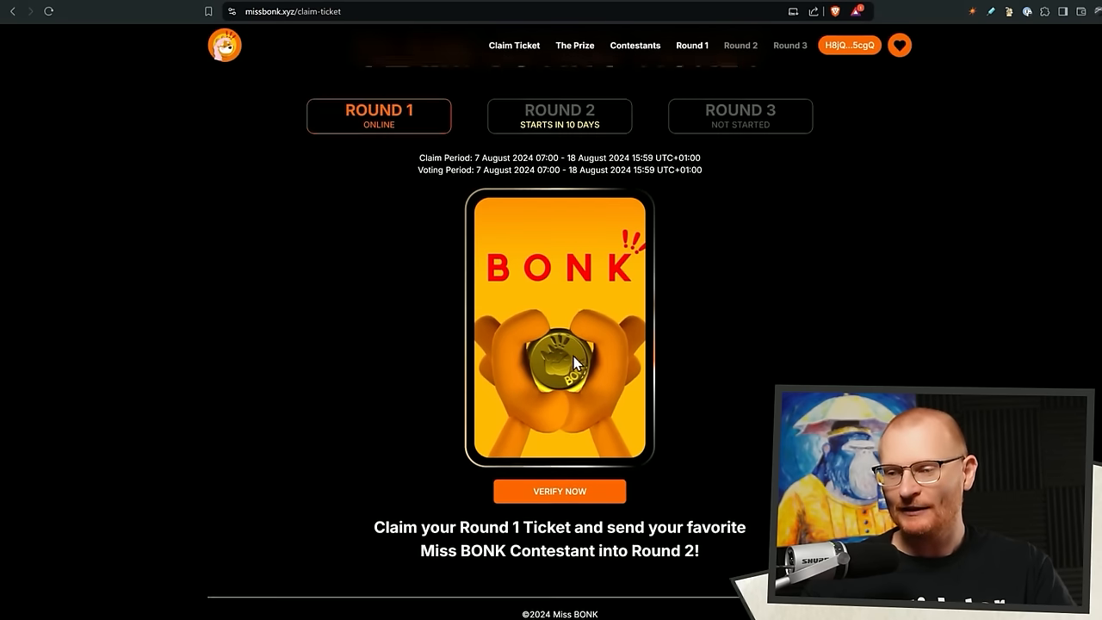
pyautogui.click(559, 491)
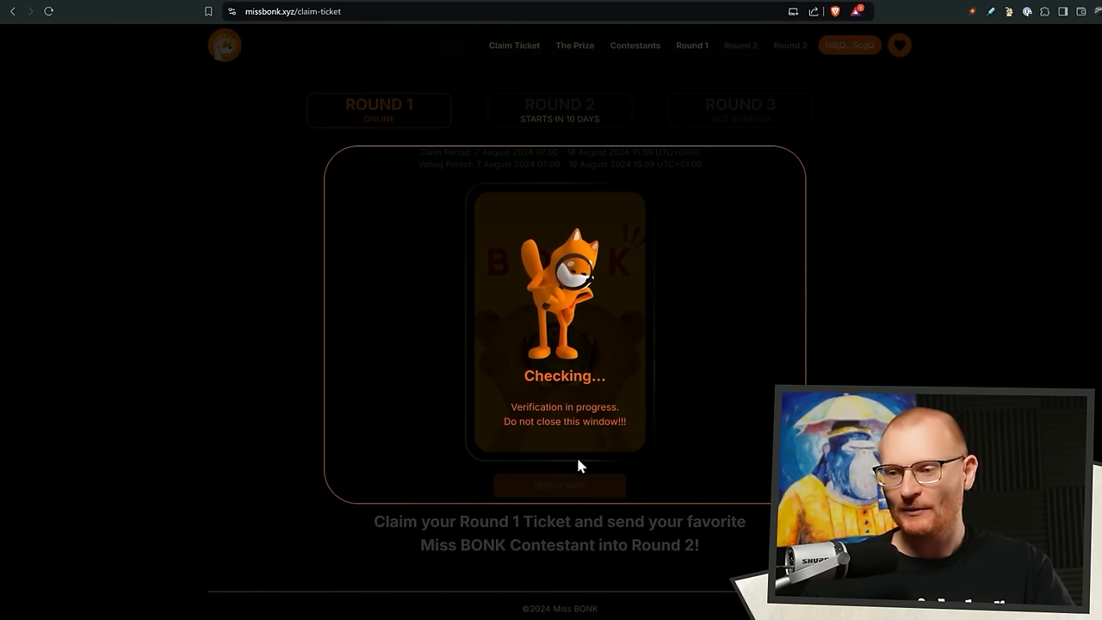
pyautogui.click(633, 45)
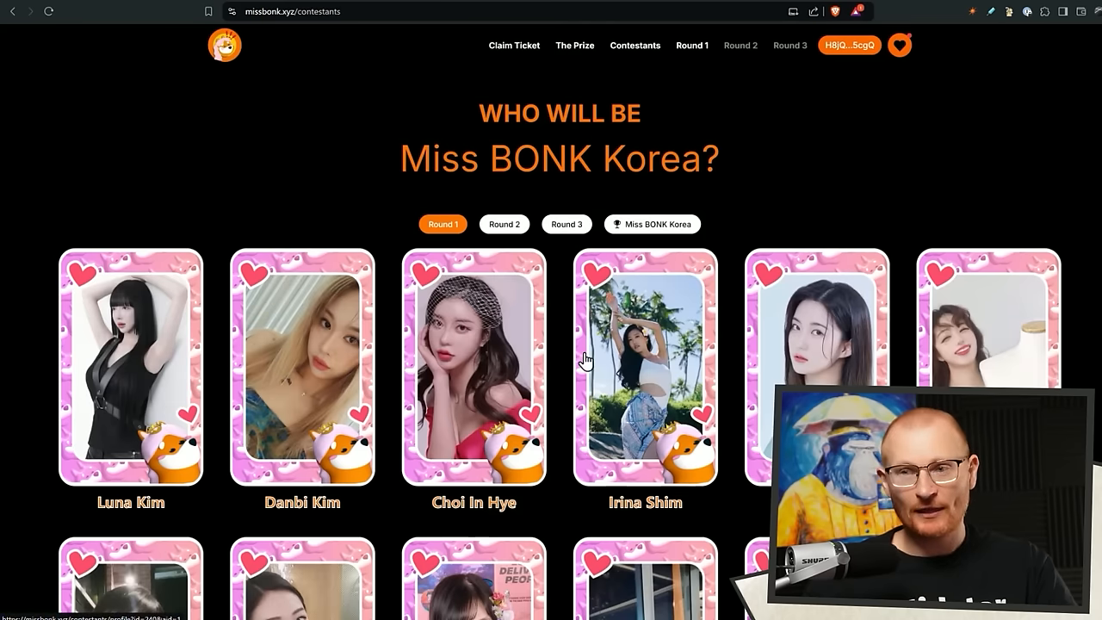
pyautogui.scroll(-3)
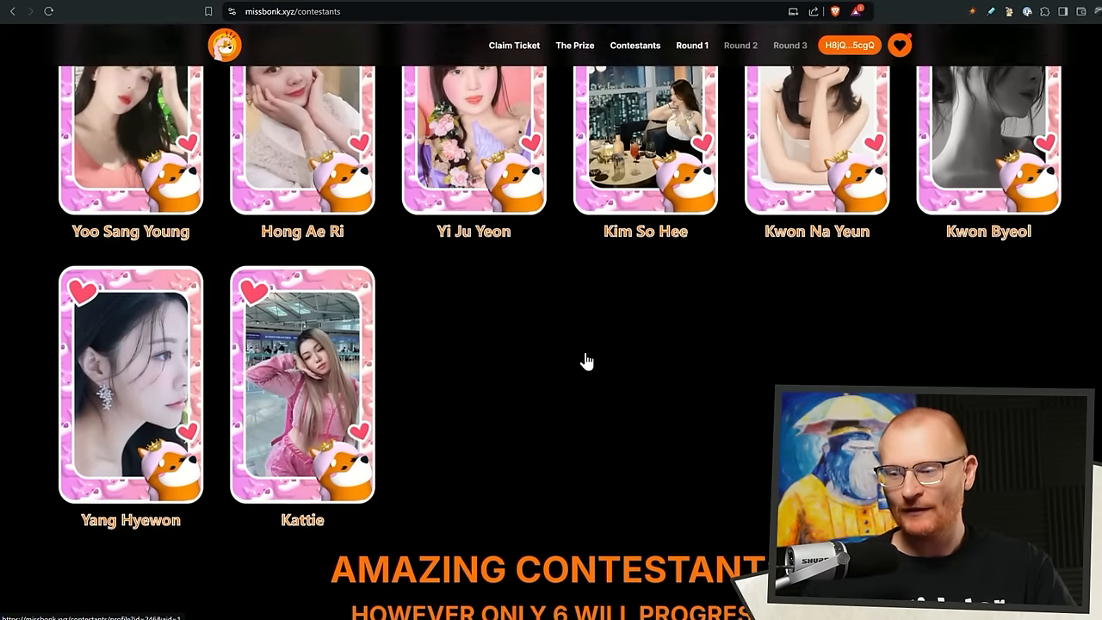
pyautogui.click(131, 141)
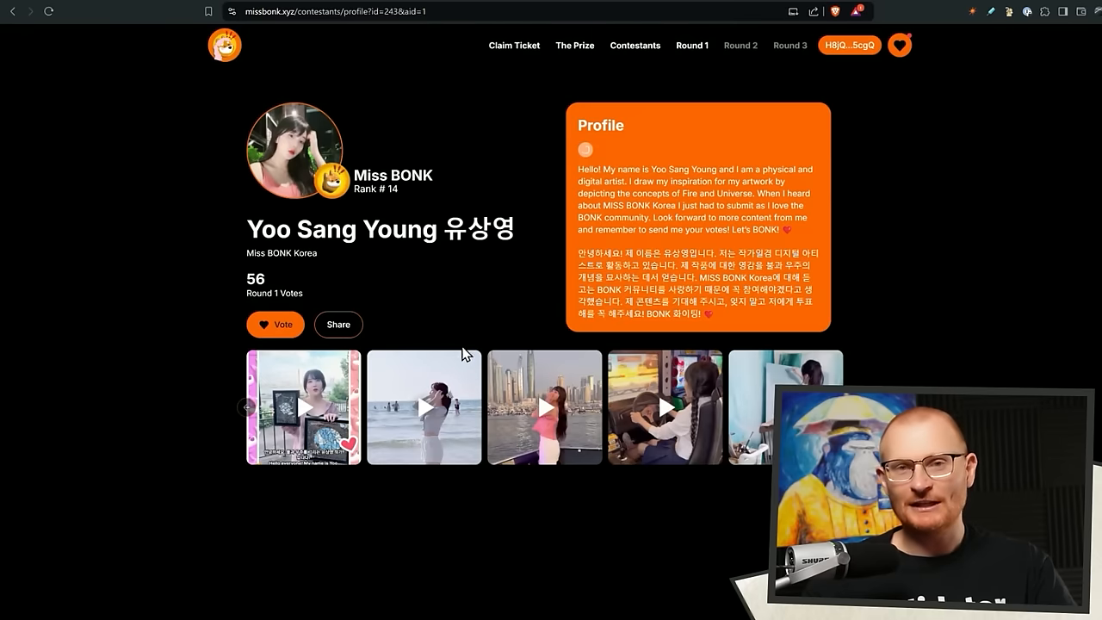
pyautogui.click(275, 324)
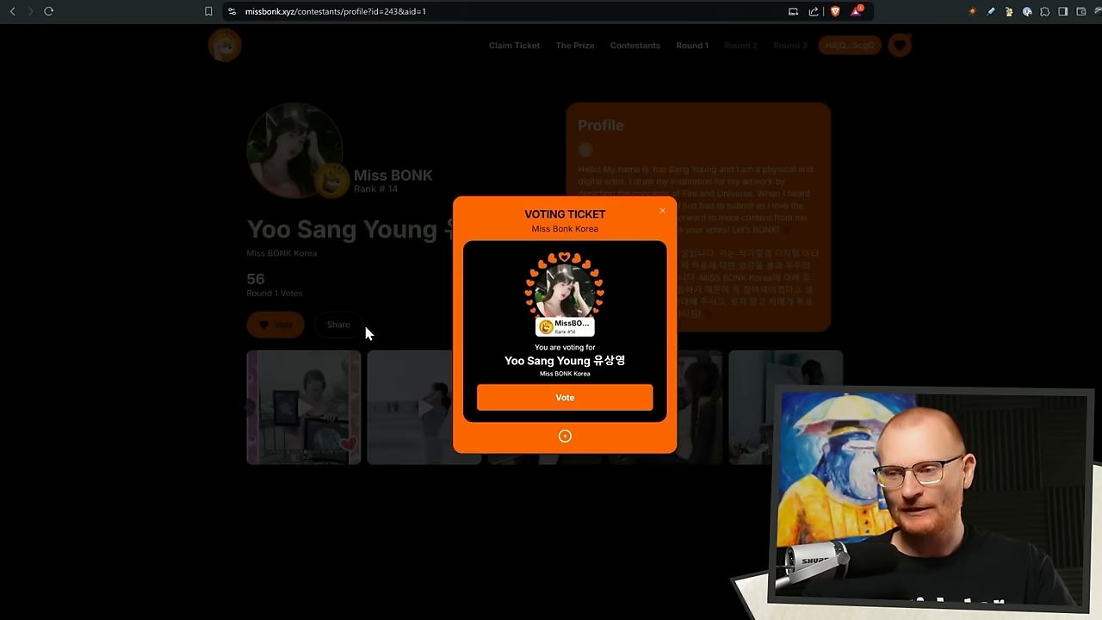
pyautogui.click(565, 396)
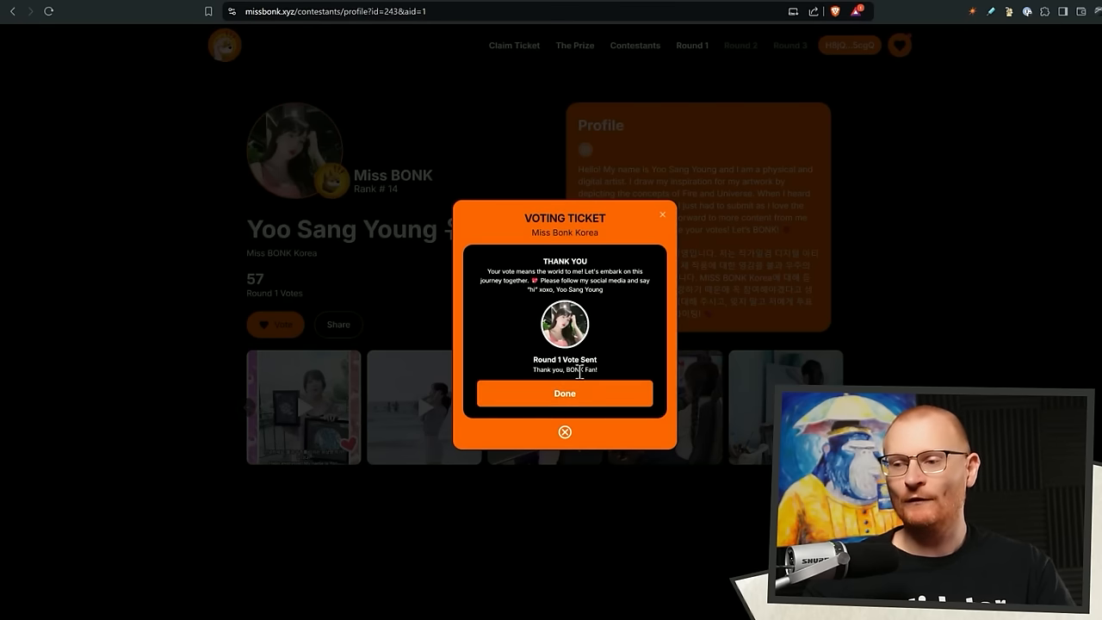
pyautogui.click(565, 393)
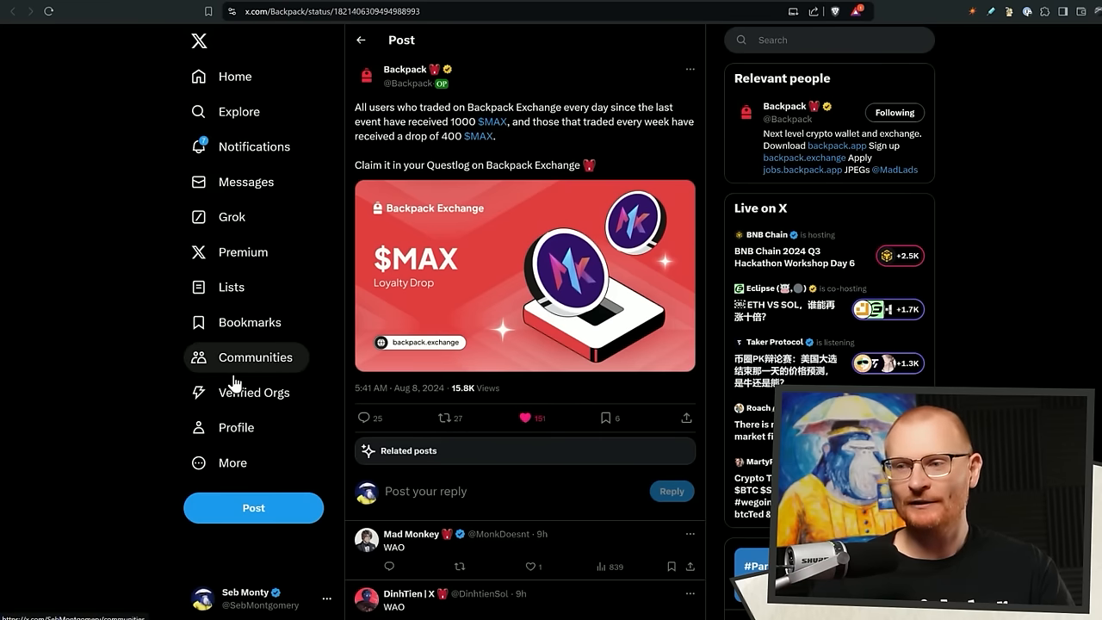
pyautogui.moveTo(551, 138)
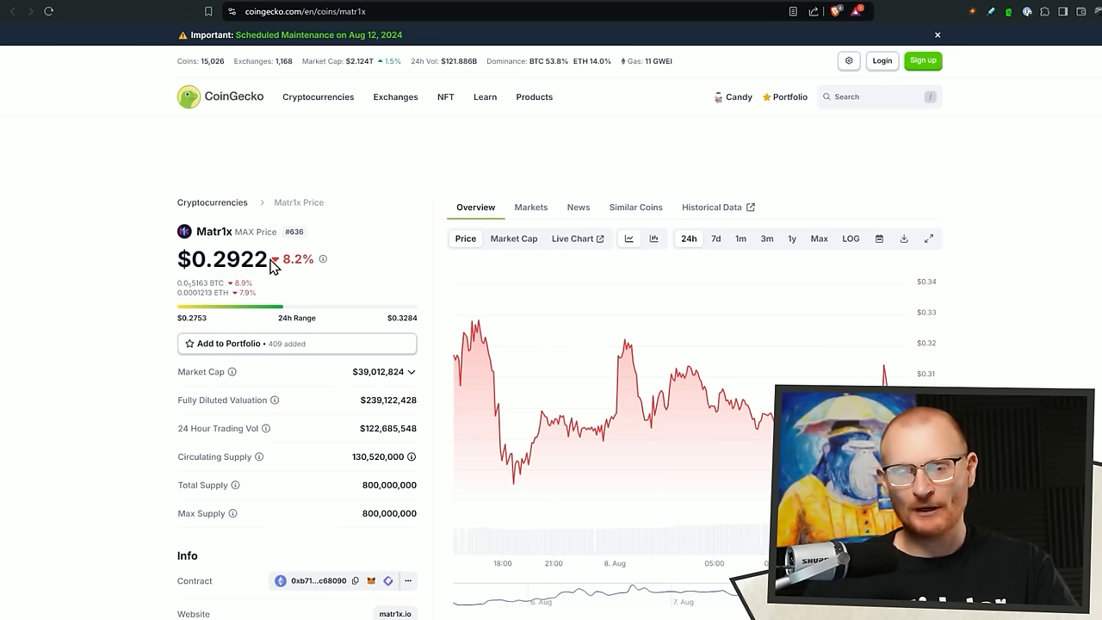
# Scroll the CoinGecko Matr1x (MAX) page showing $0.2922 and its 24-hour chart
pyautogui.scroll(-3)
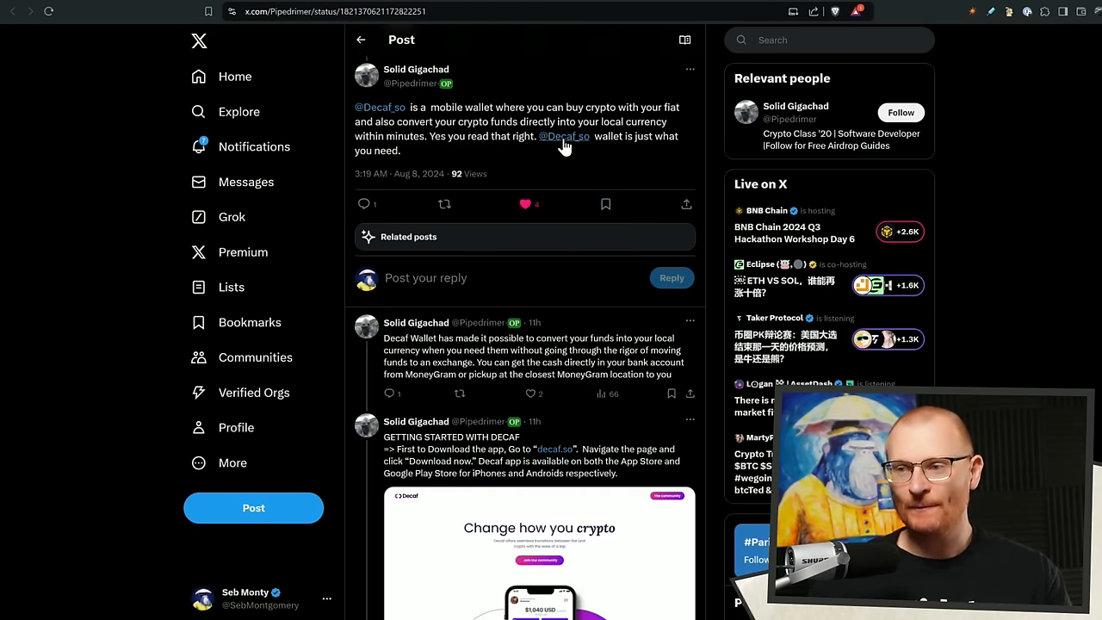
# Scroll through the replies on the Decaf mobile wallet thread
pyautogui.scroll(-3)
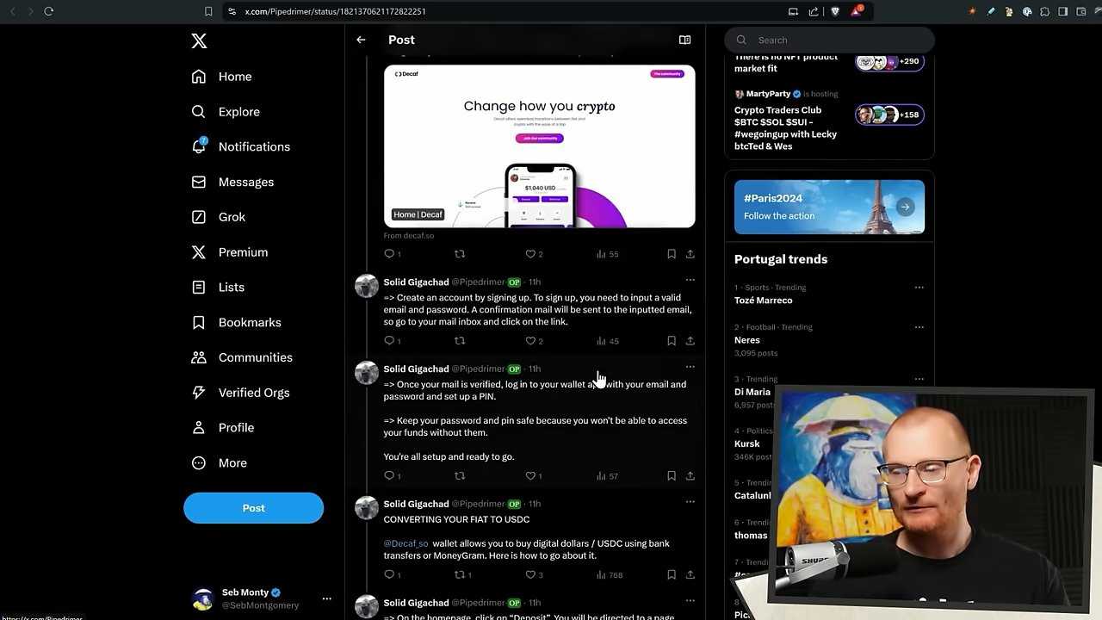
pyautogui.scroll(-3)
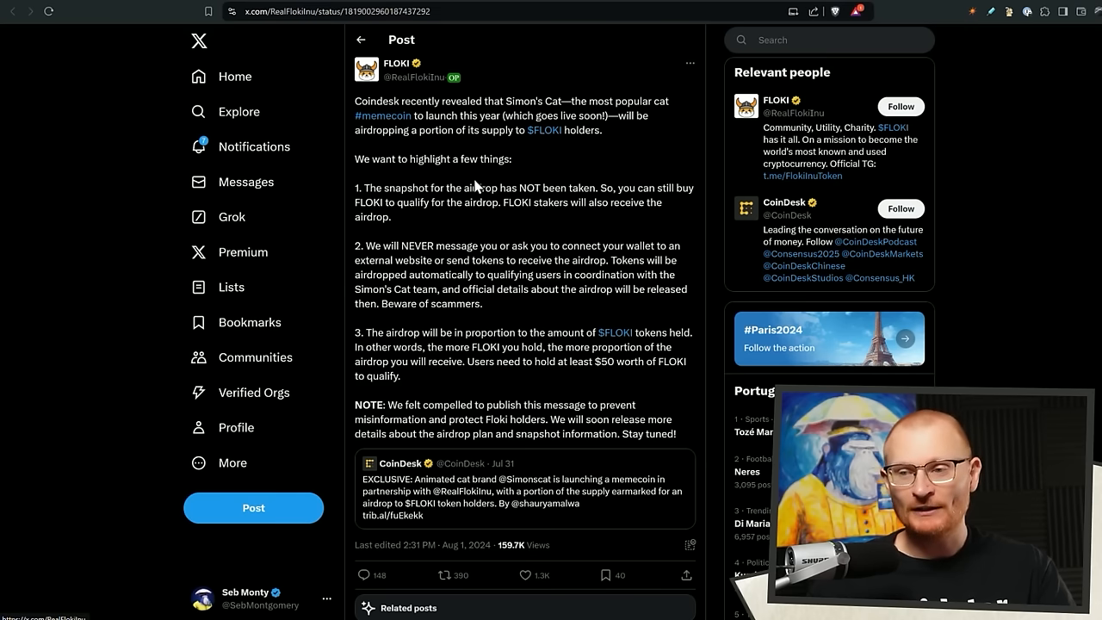
pyautogui.moveTo(551, 200)
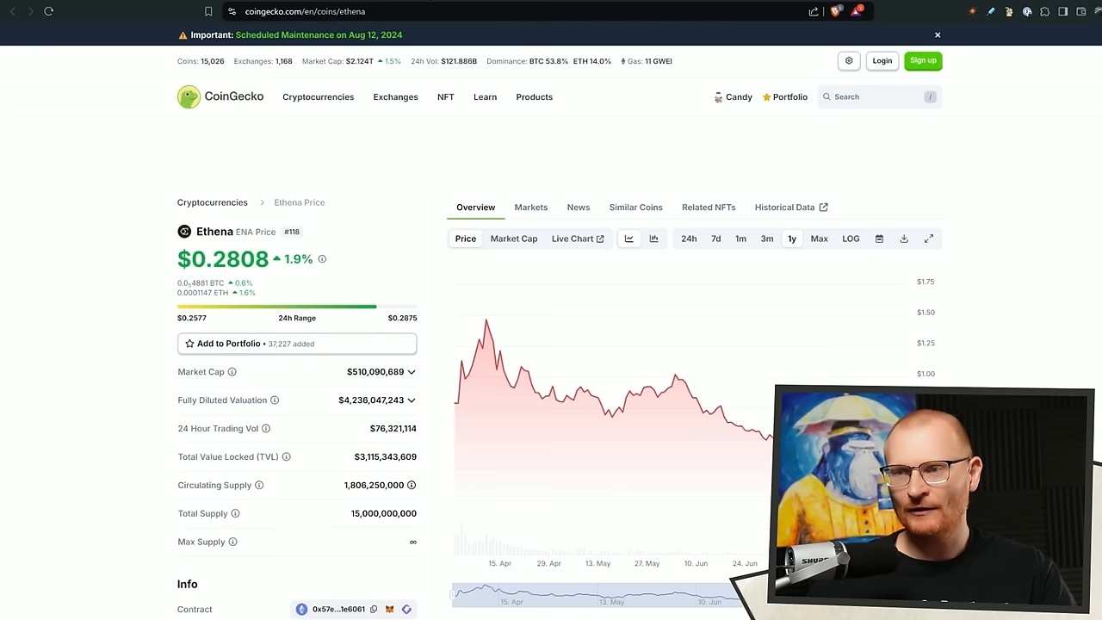
# Search 'flok' on CoinGecko and bring up the FLOKI price page showing $0.0001258
pyautogui.write('flok')
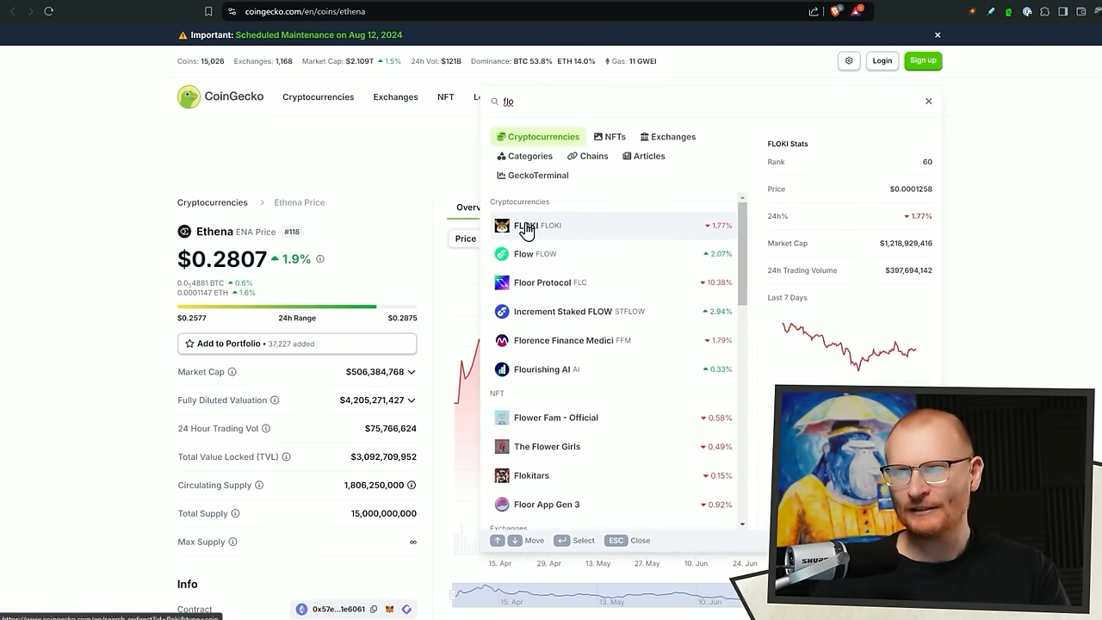
pyautogui.click(537, 224)
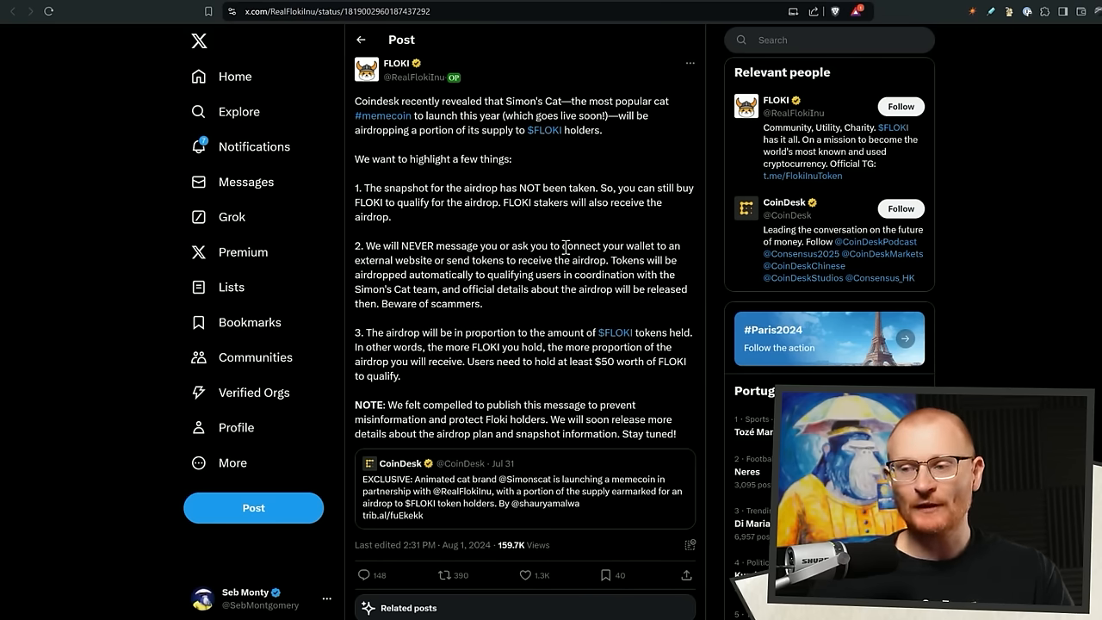
pyautogui.moveTo(616, 376)
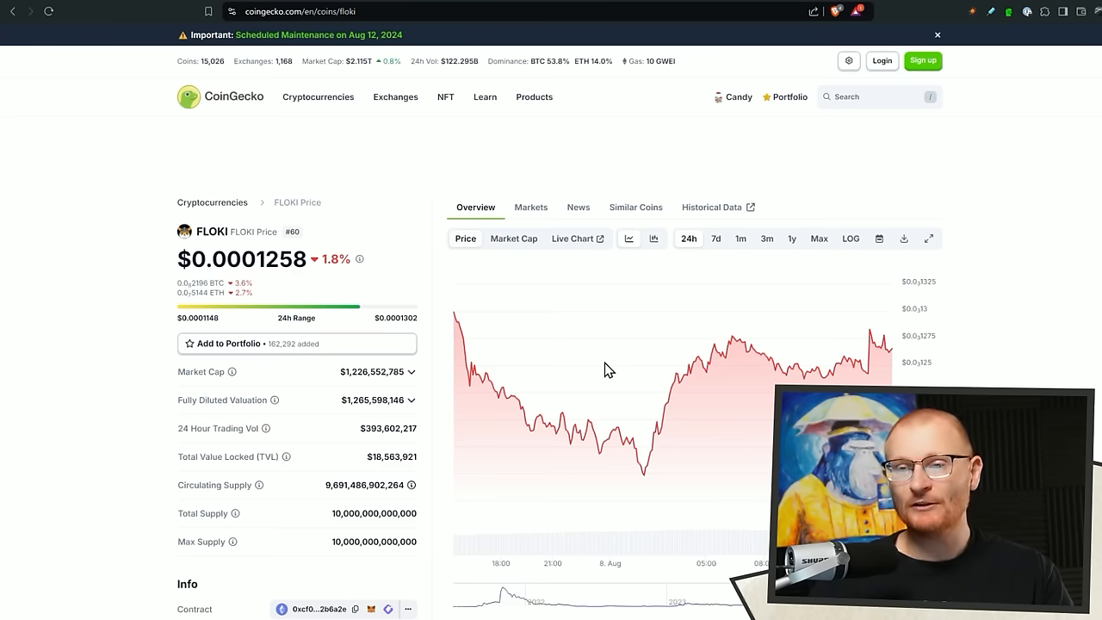
pyautogui.scroll(-3)
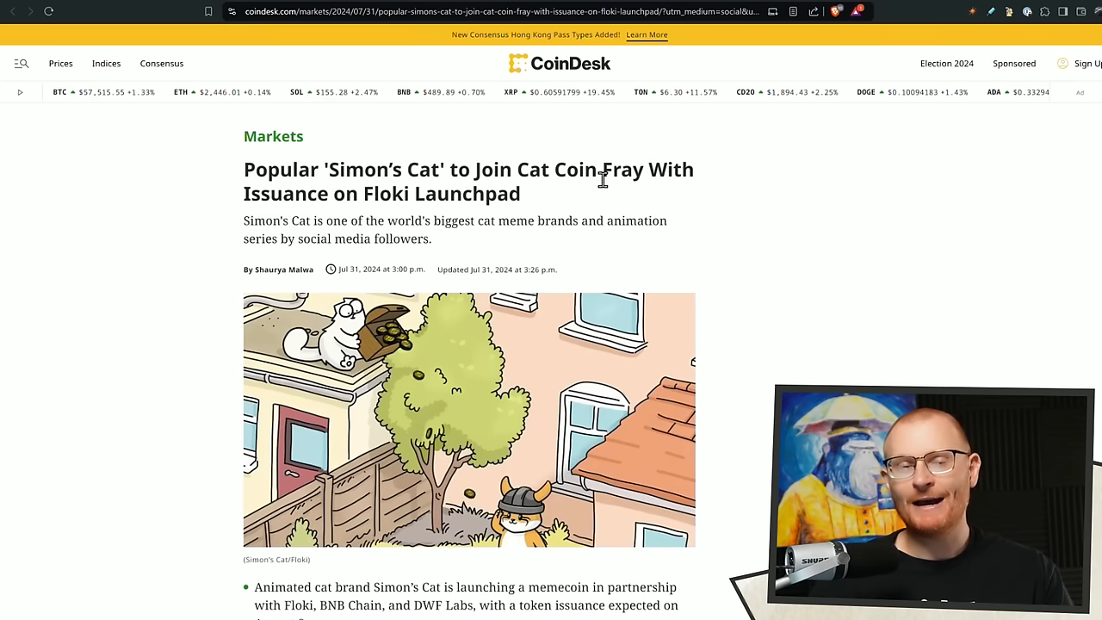
# Scroll the CoinDesk Simon's Cat article's key points on the Floki Launchpad memecoin
pyautogui.scroll(-3)
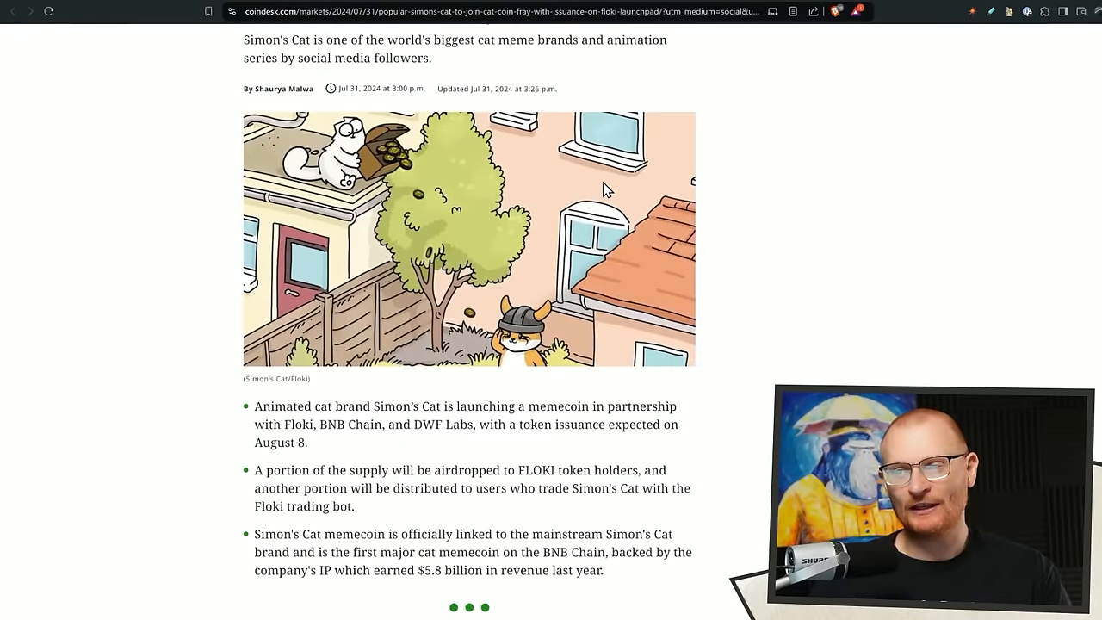
pyautogui.scroll(3)
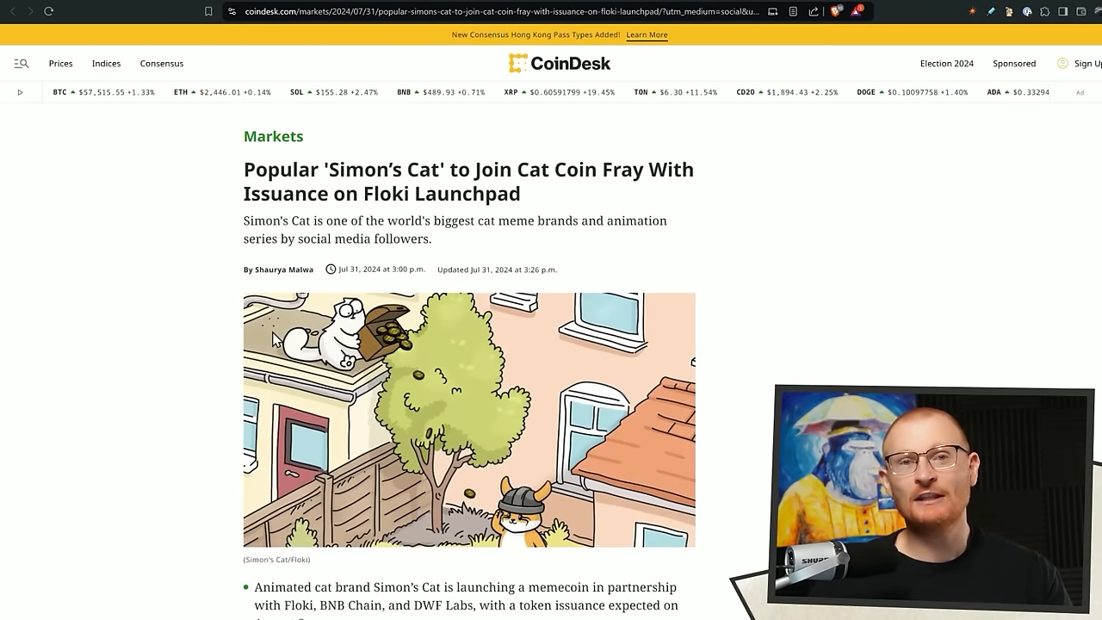
pyautogui.moveTo(343, 302)
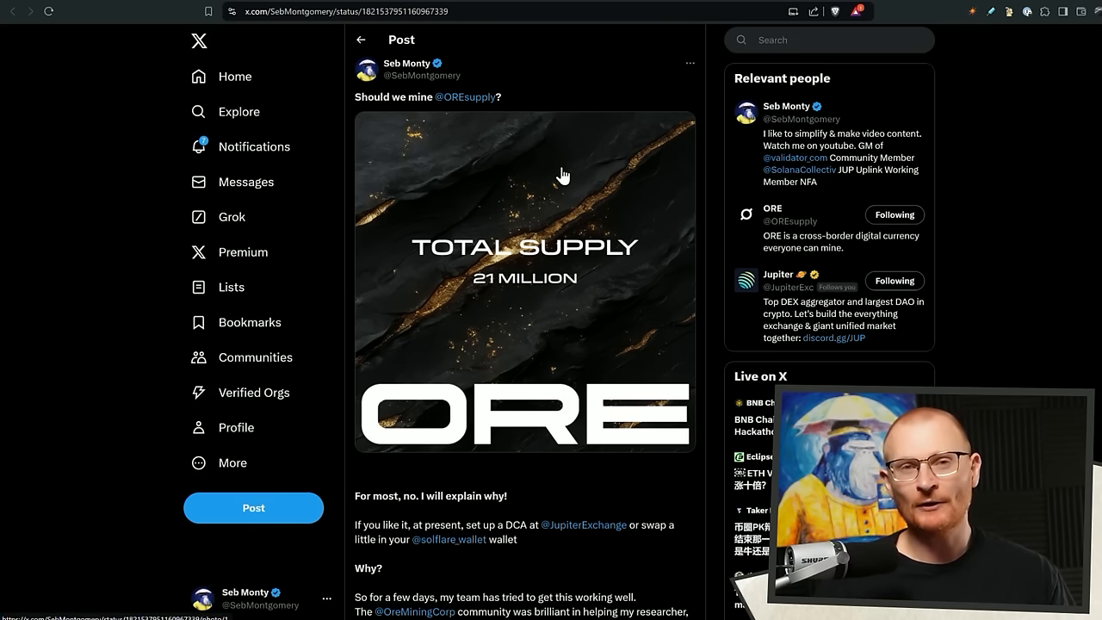
# Scroll Seb Monty's ORE mining post down to the $100 USDC DCA summary
pyautogui.scroll(-3)
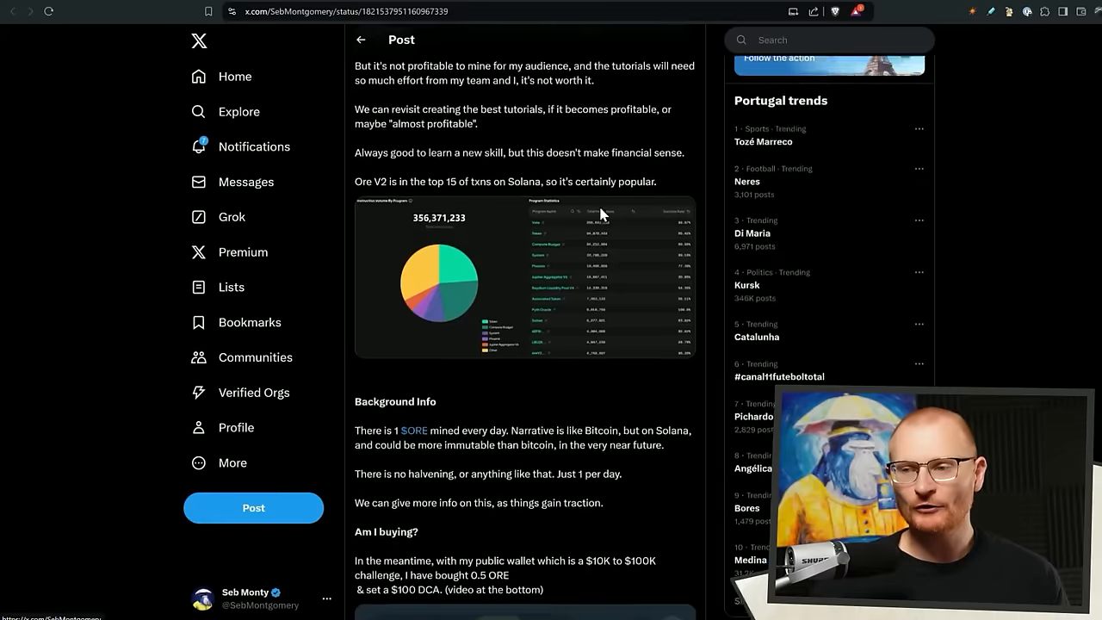
pyautogui.scroll(-3)
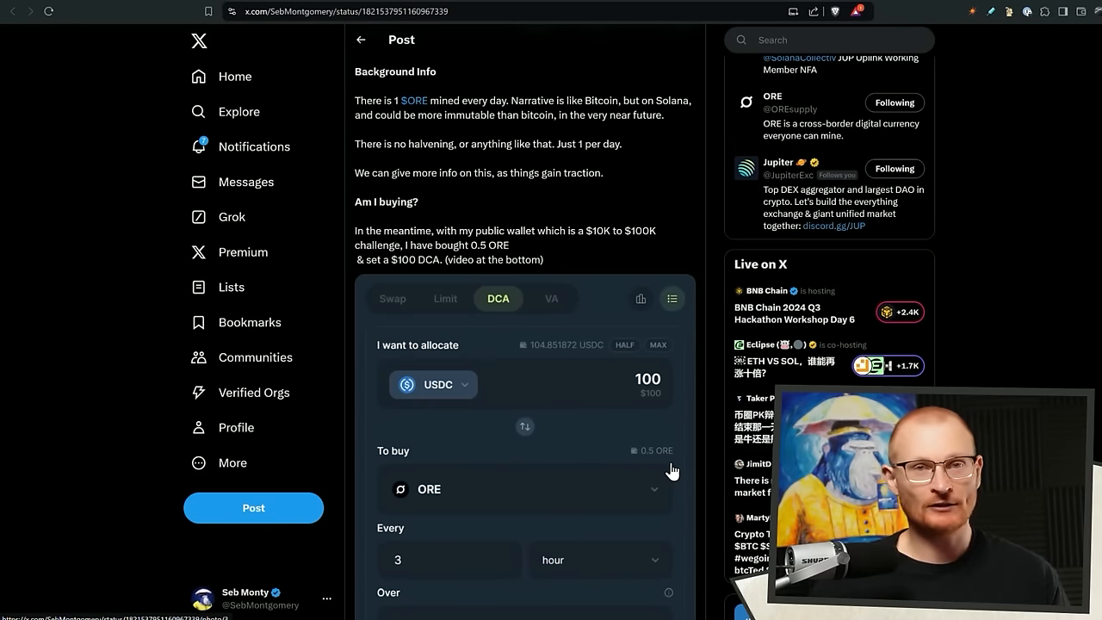
pyautogui.scroll(3)
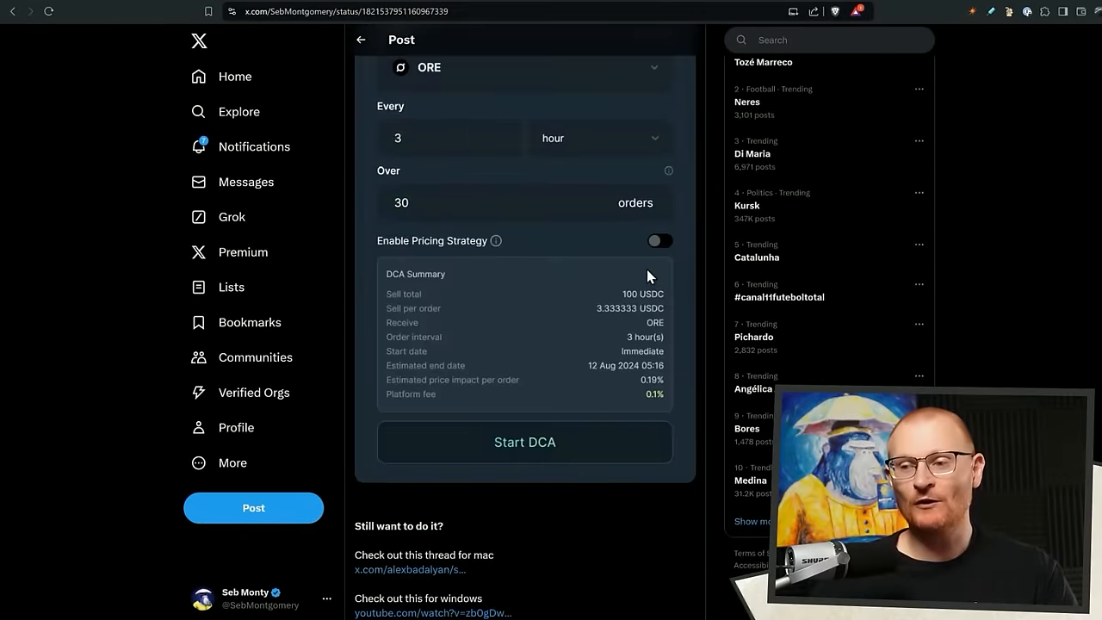
pyautogui.scroll(-3)
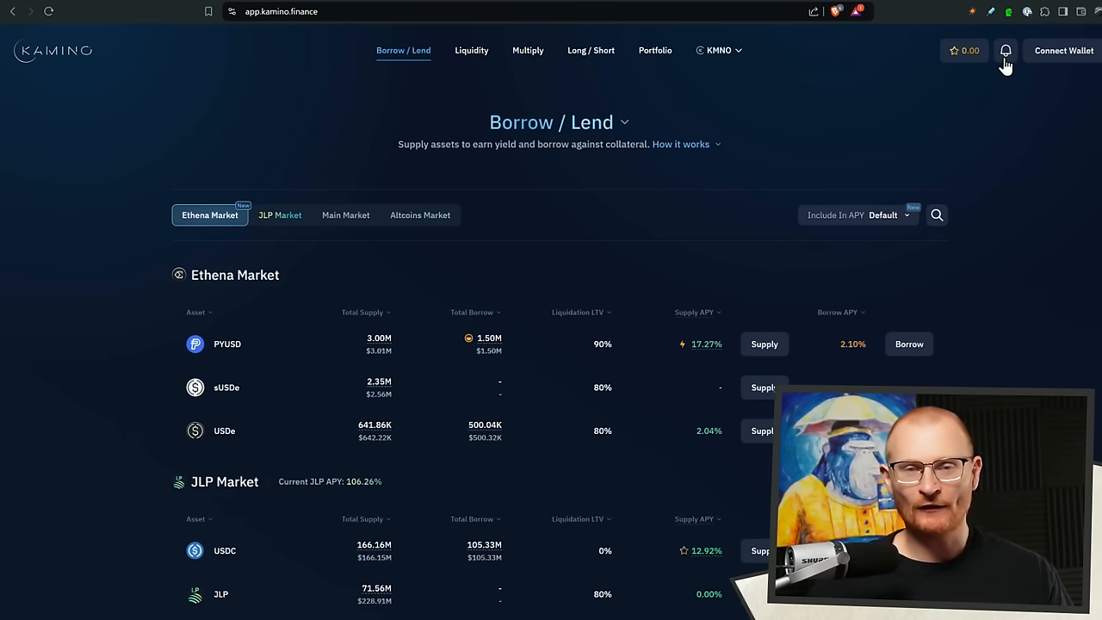
pyautogui.moveTo(512, 338)
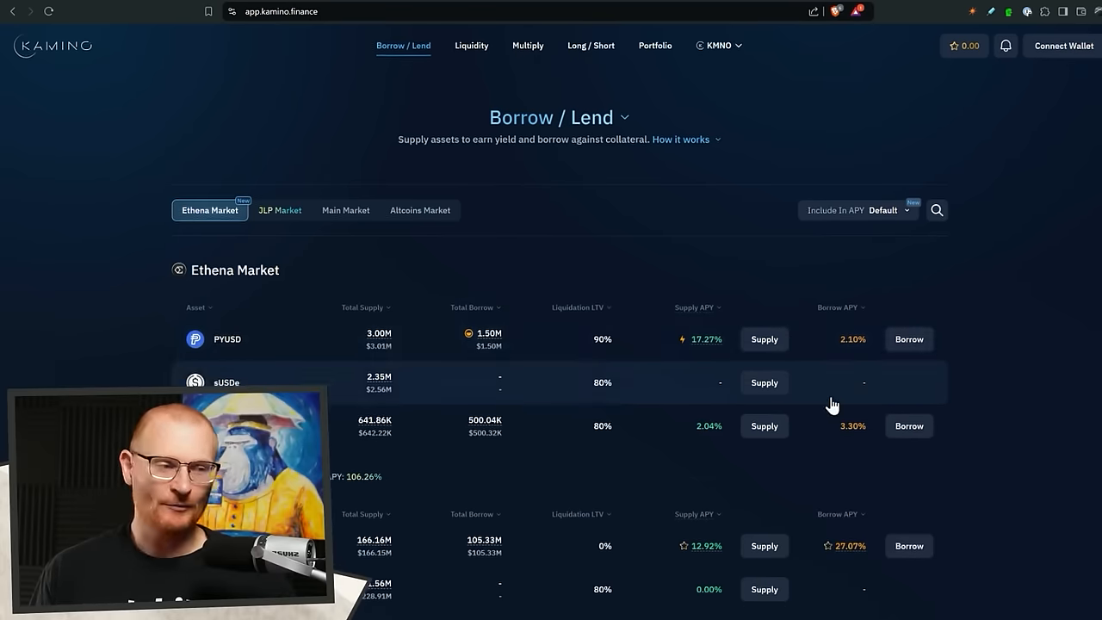
# Scroll Kamino's Borrow / Lend markets down to the Main Market SOL, USDC, PYUSD, WBTC and JUPSOL rates
pyautogui.scroll(-3)
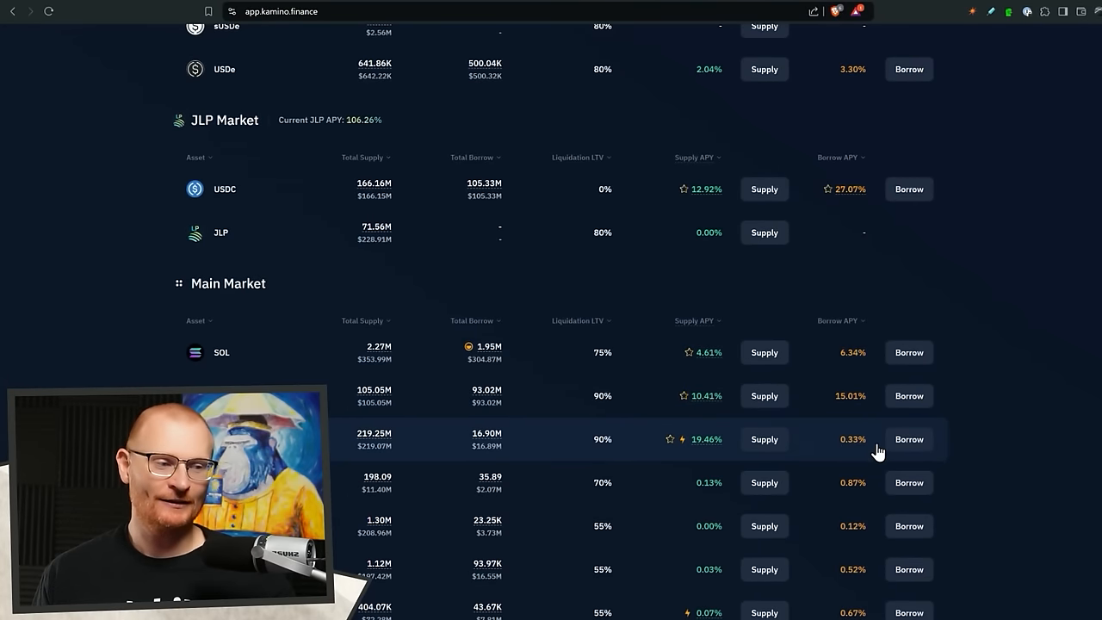
pyautogui.moveTo(865, 420)
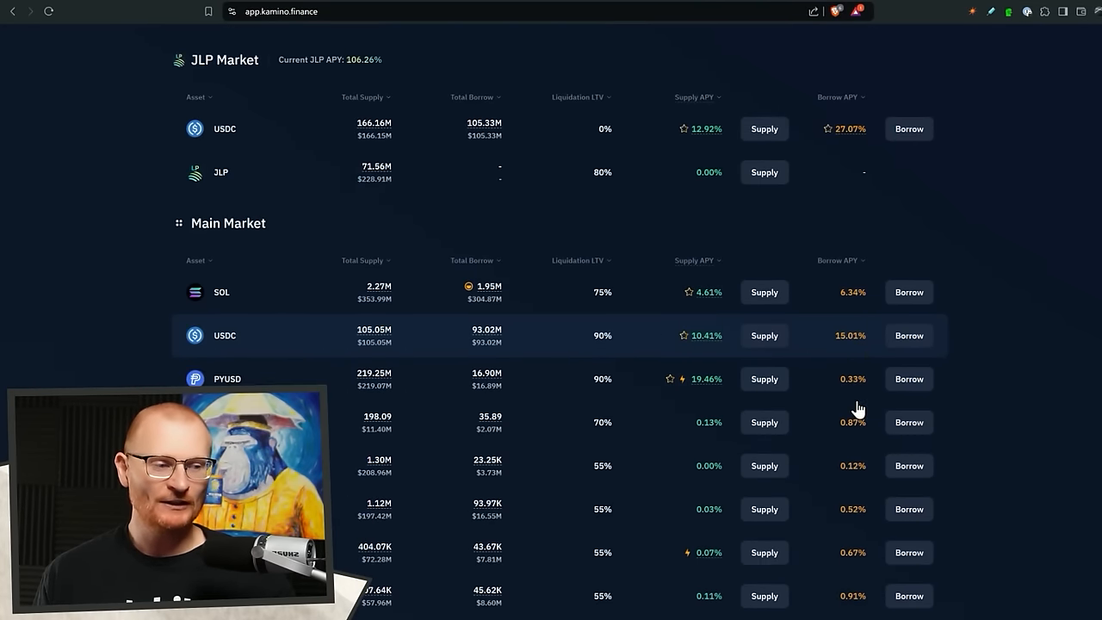
pyautogui.scroll(-3)
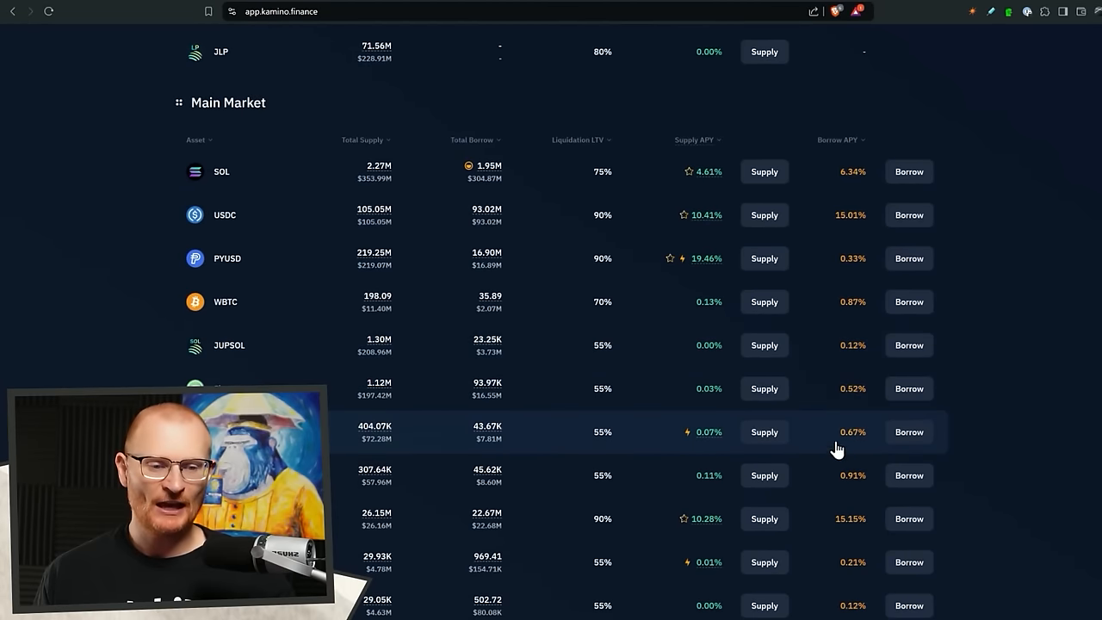
pyautogui.moveTo(848, 510)
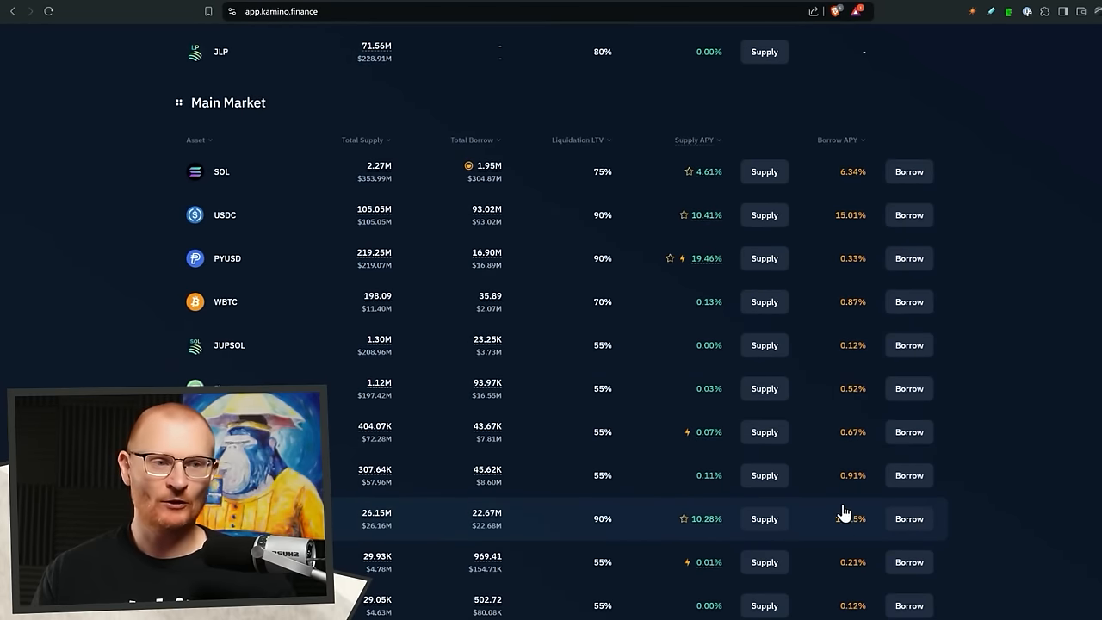